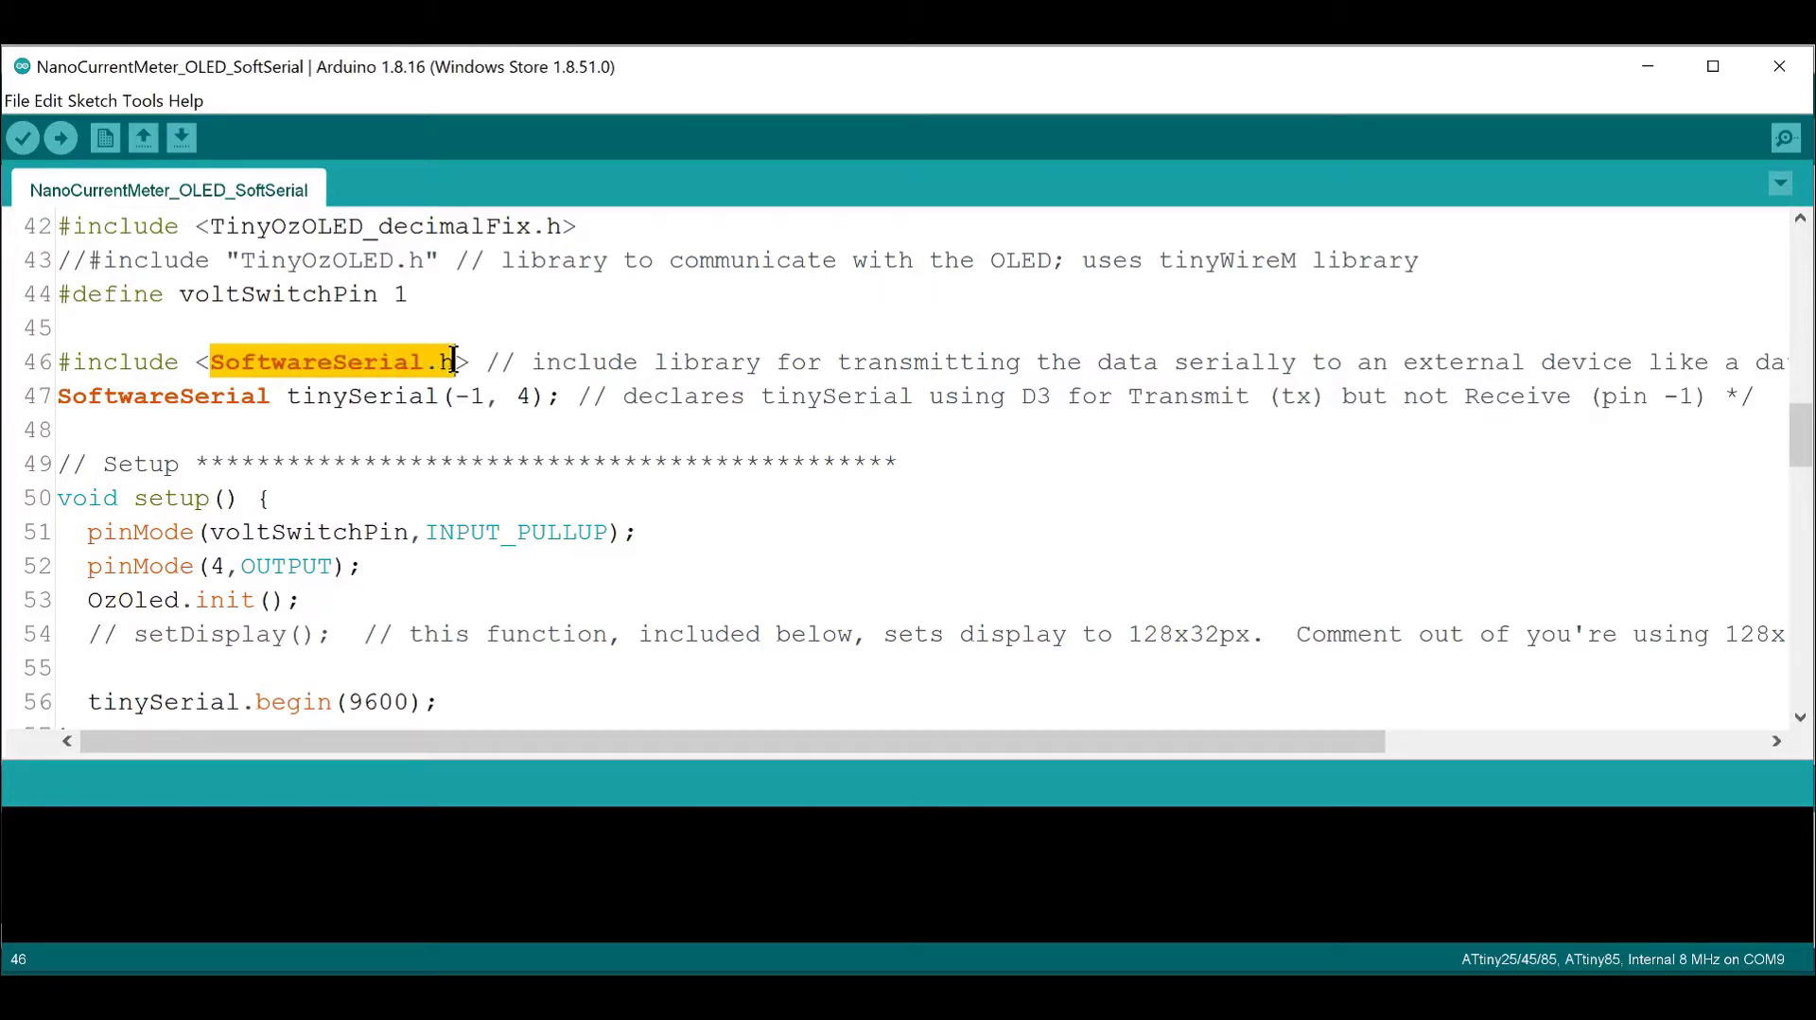
pyautogui.moveTo(453, 411)
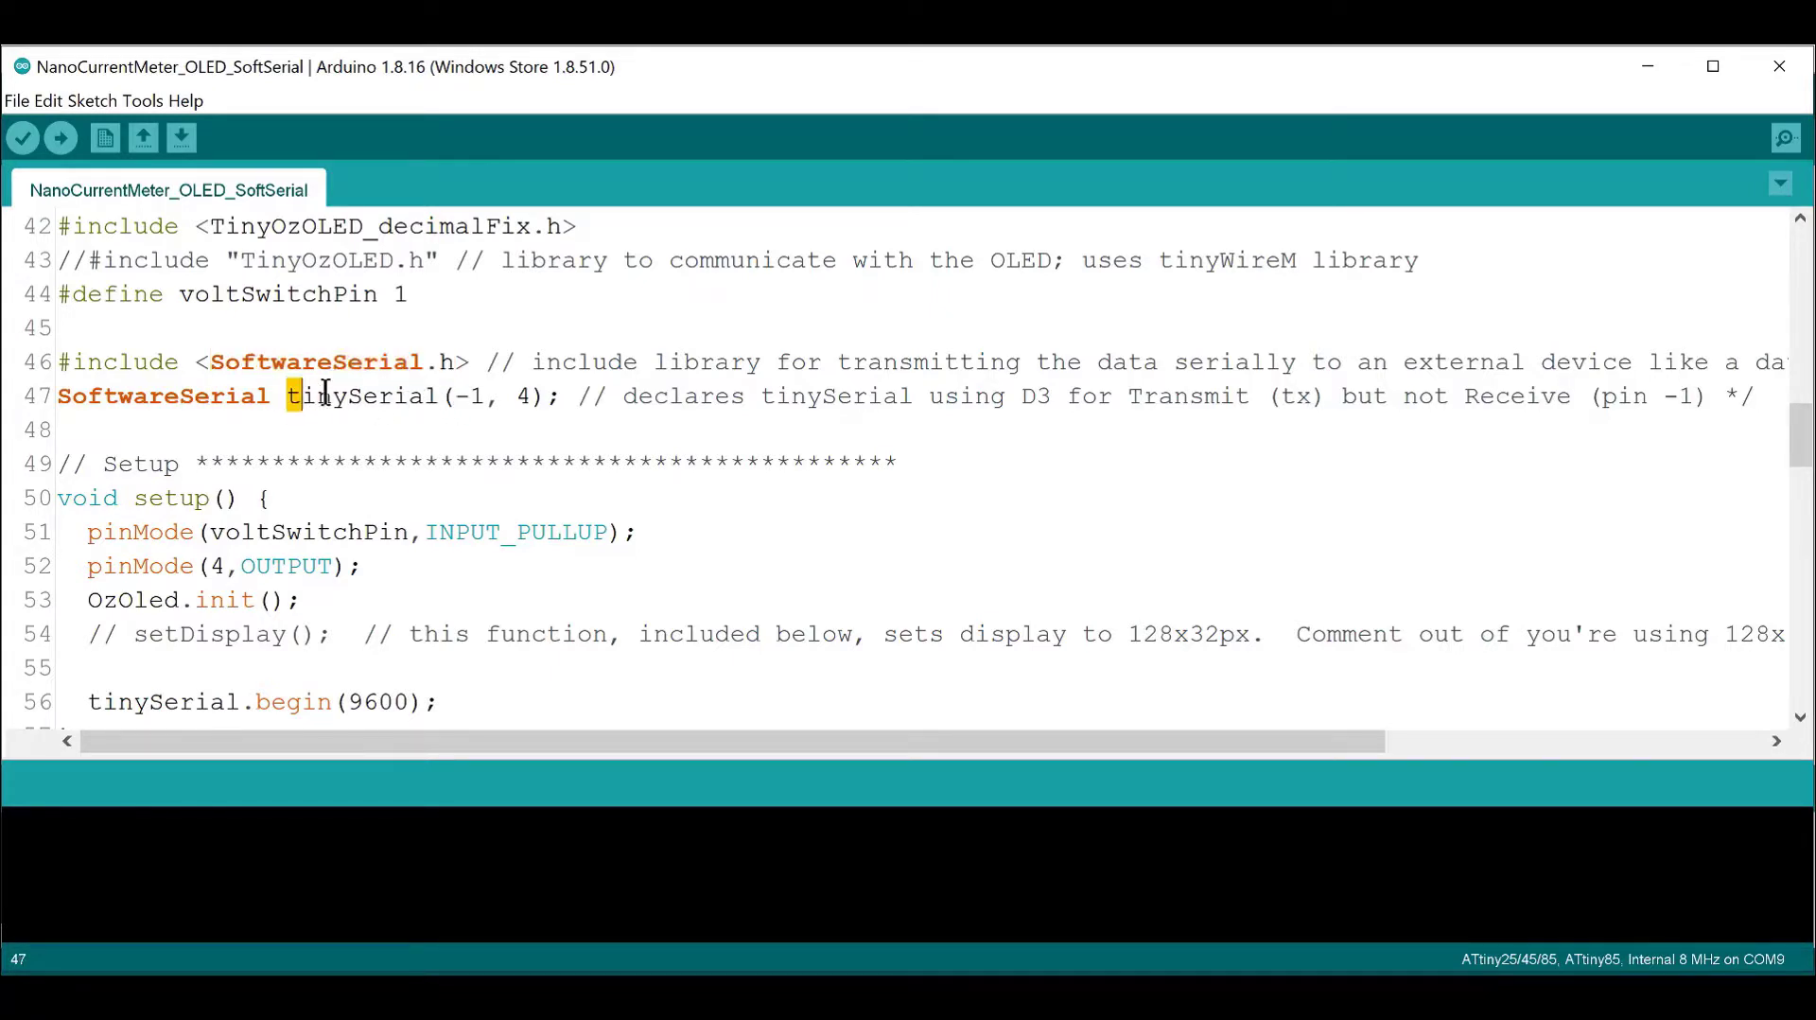
# Highlight the tinySerial declaration, the 9600 baud rate and the line sending nA over serial
pyautogui.doubleClick(359, 396)
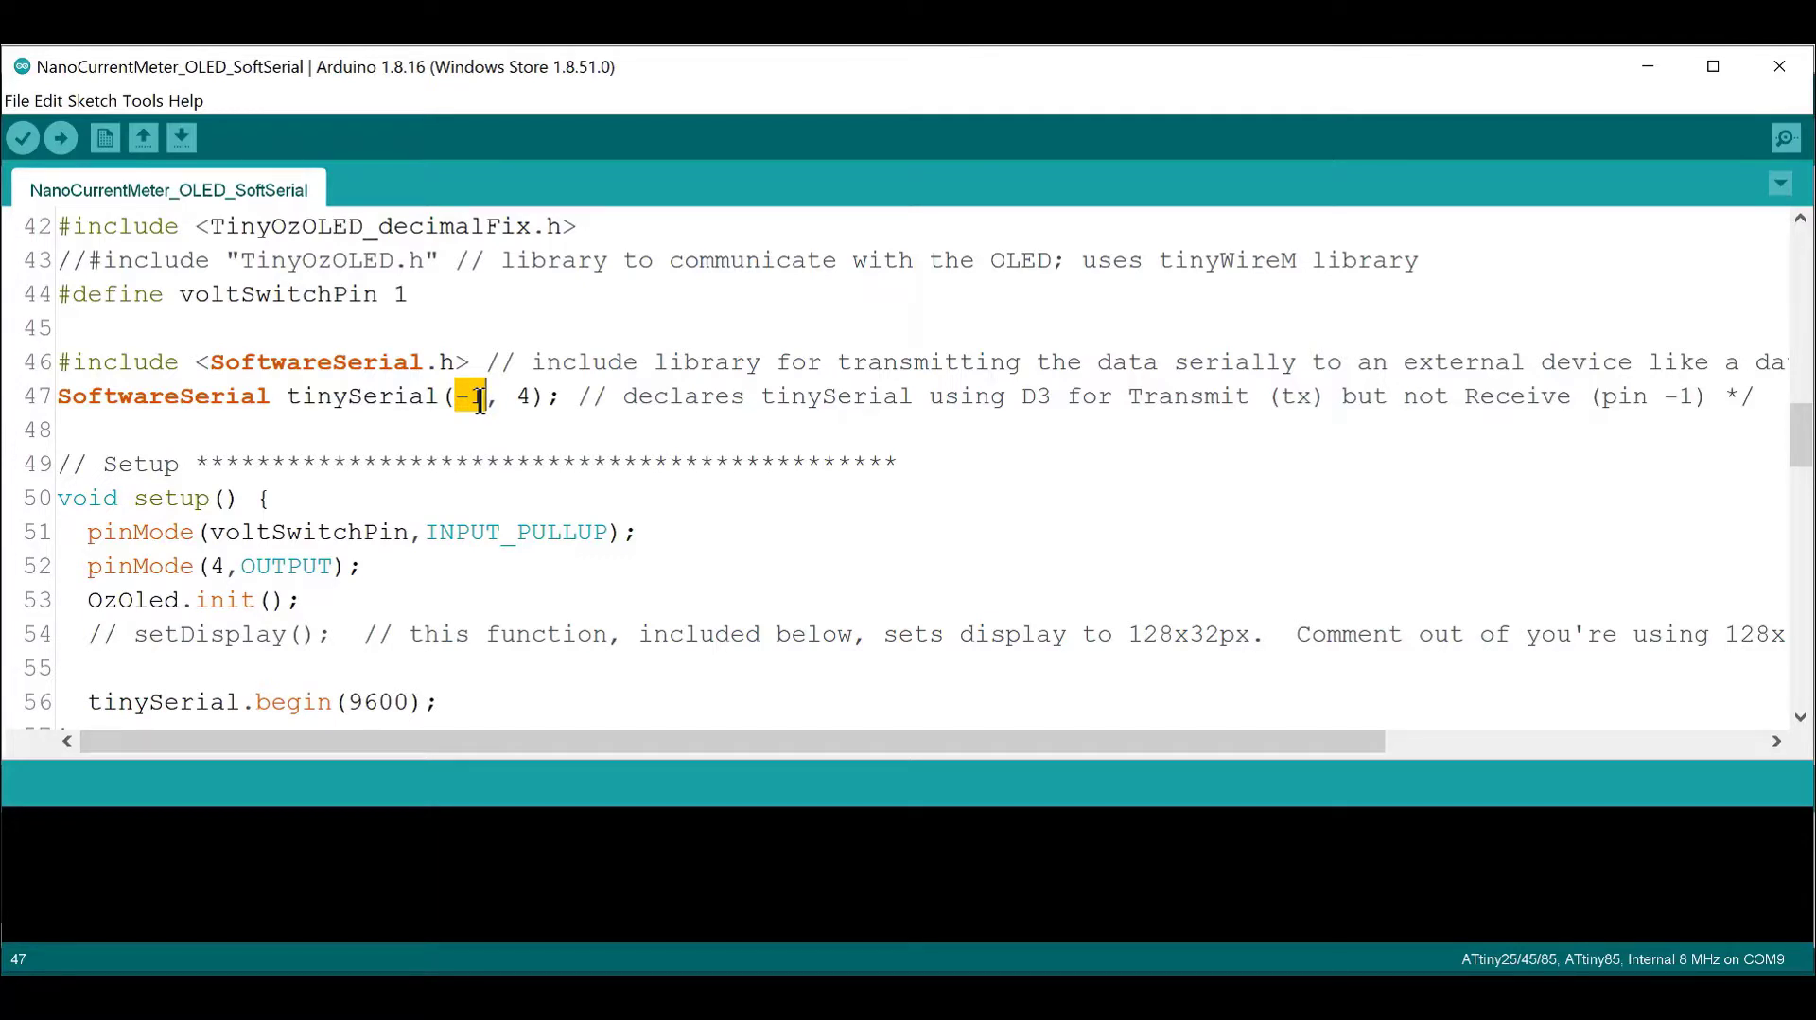
pyautogui.moveTo(499, 395)
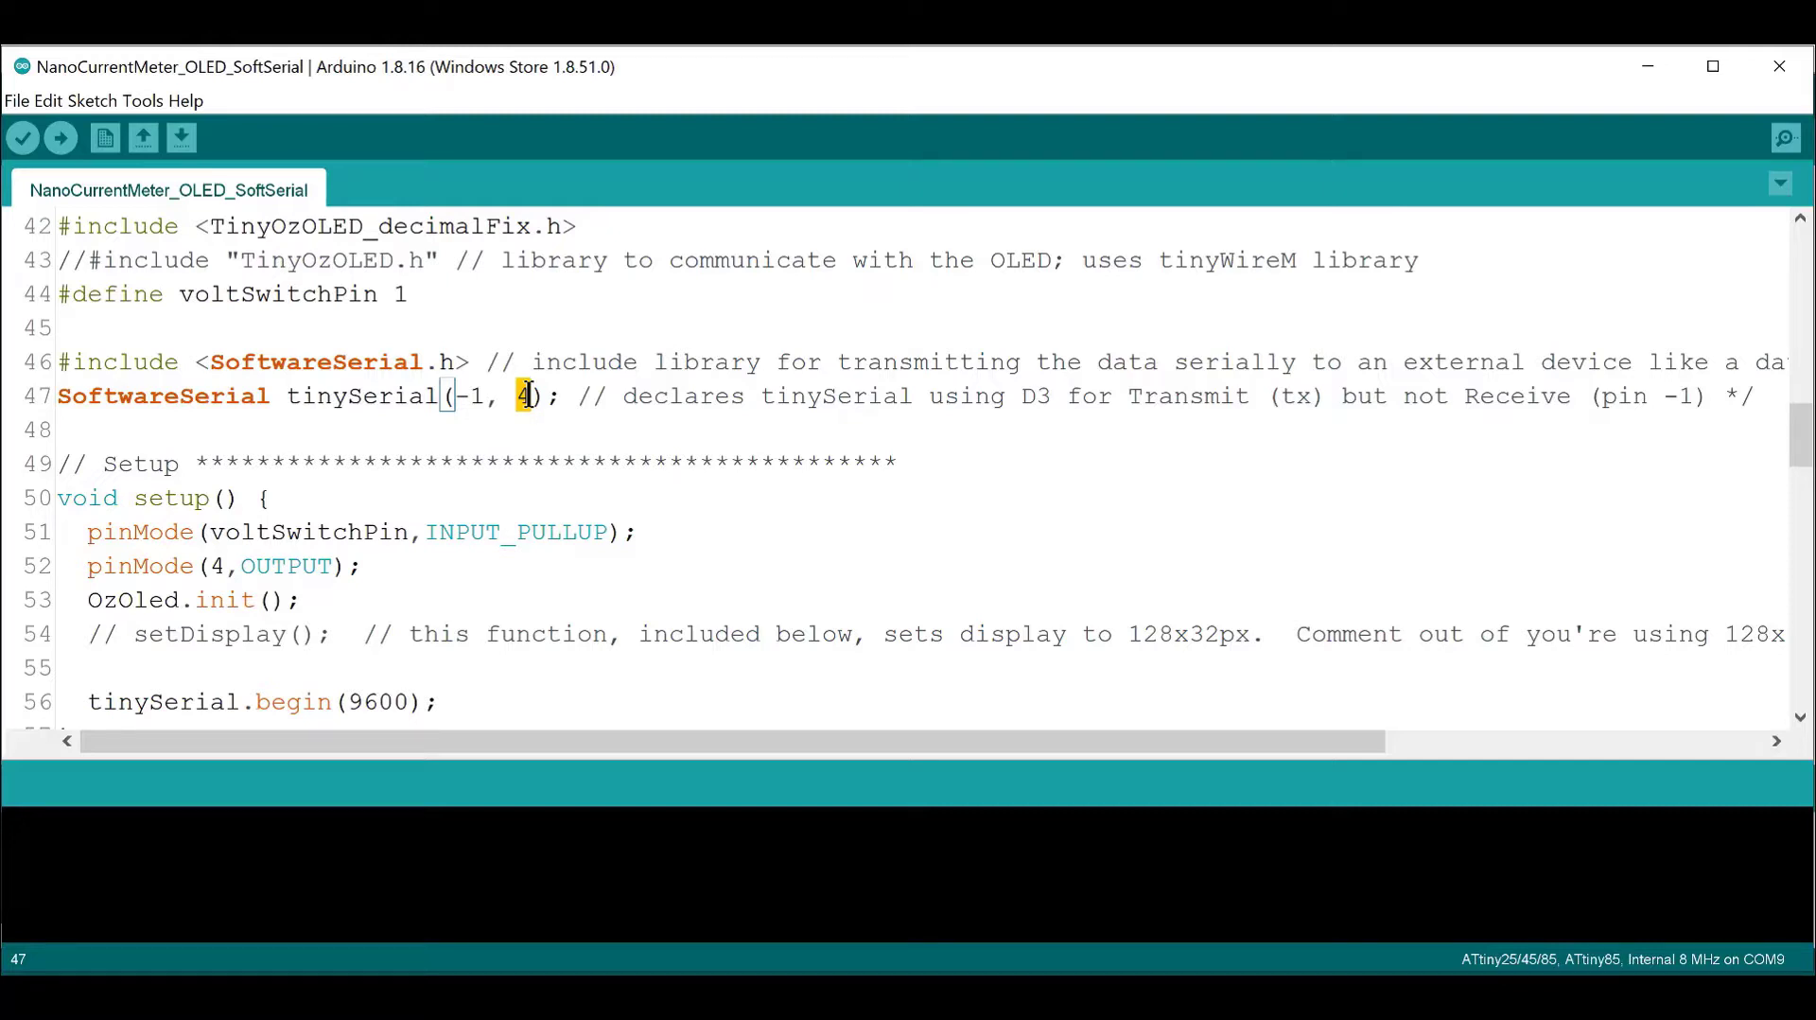
pyautogui.scroll(-3)
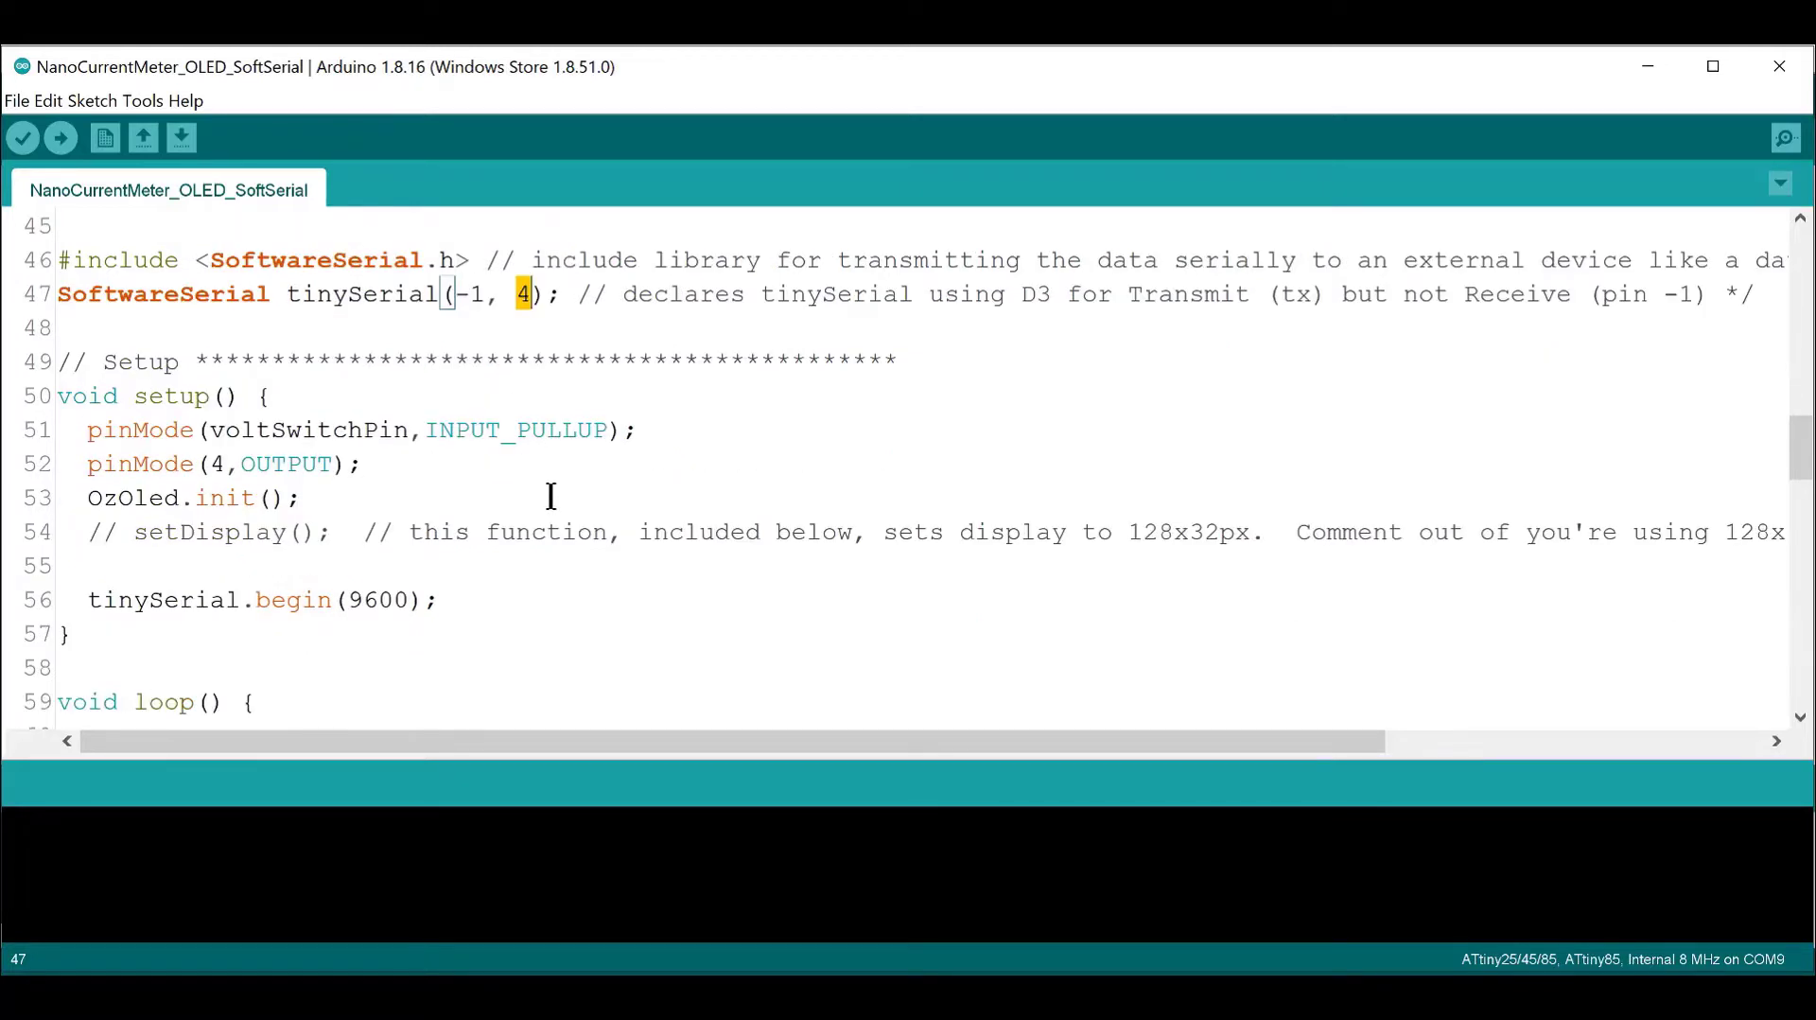
pyautogui.doubleClick(368, 598)
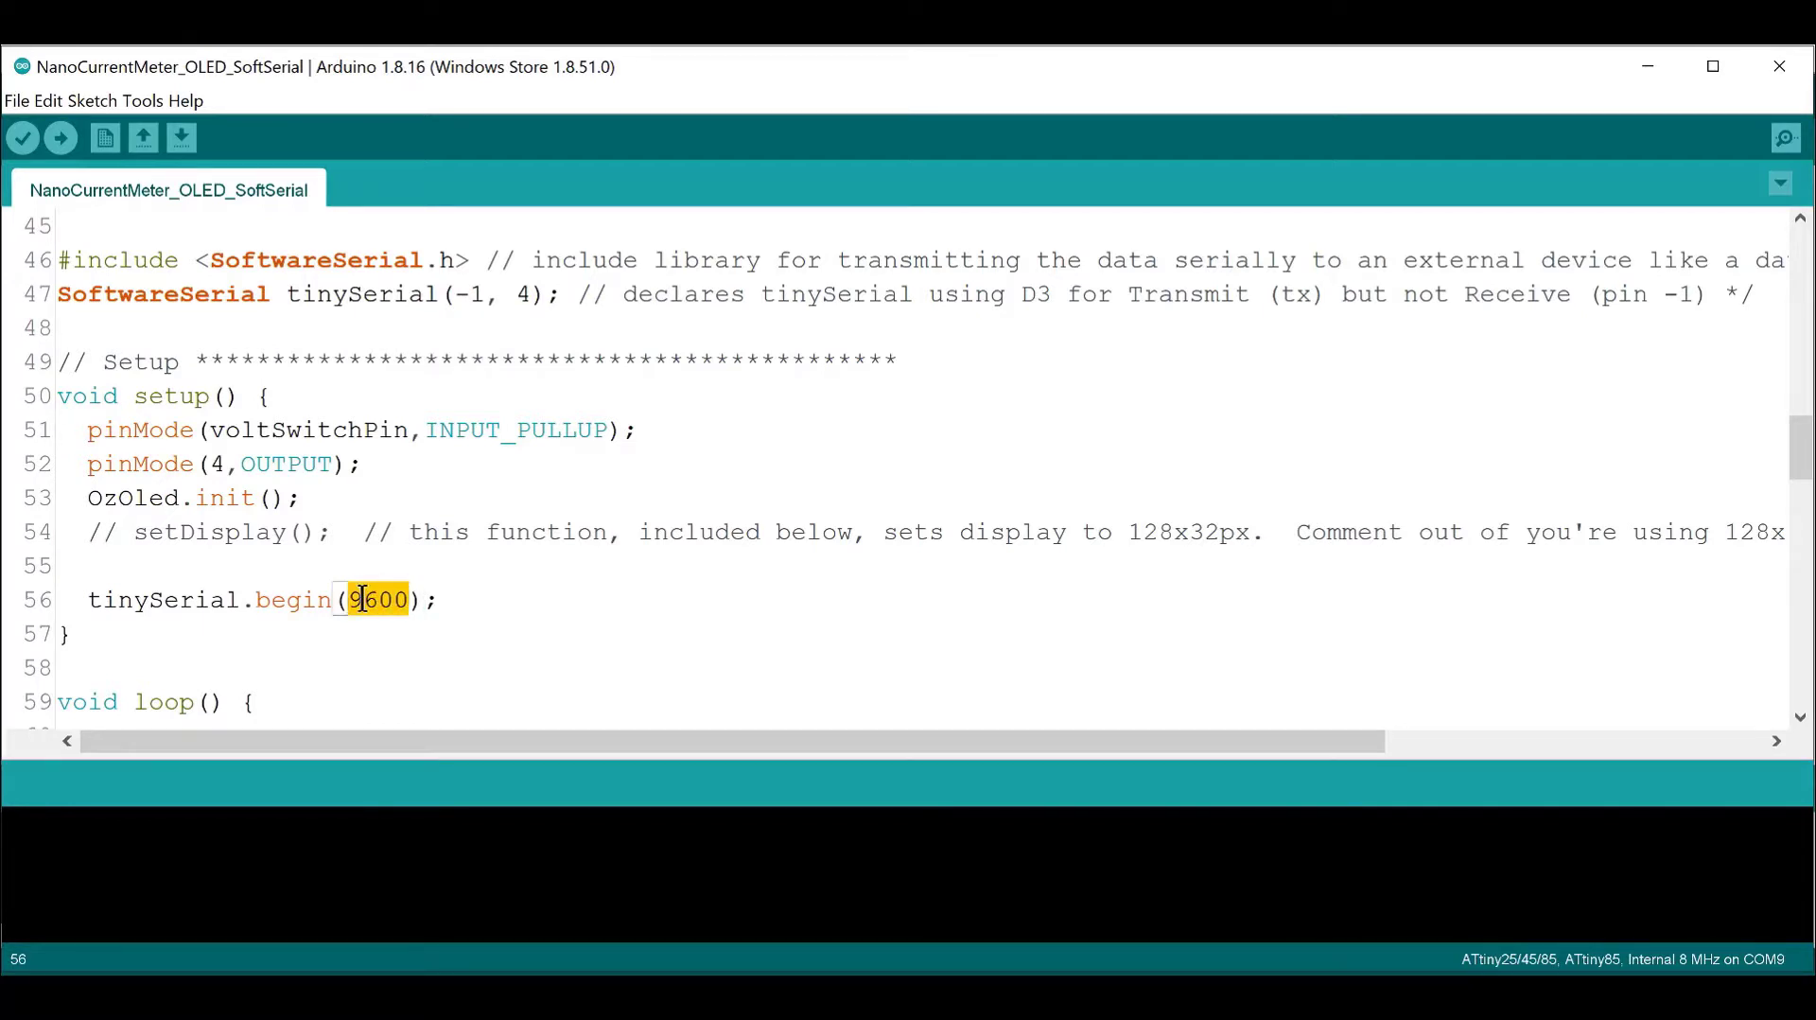
pyautogui.scroll(-3)
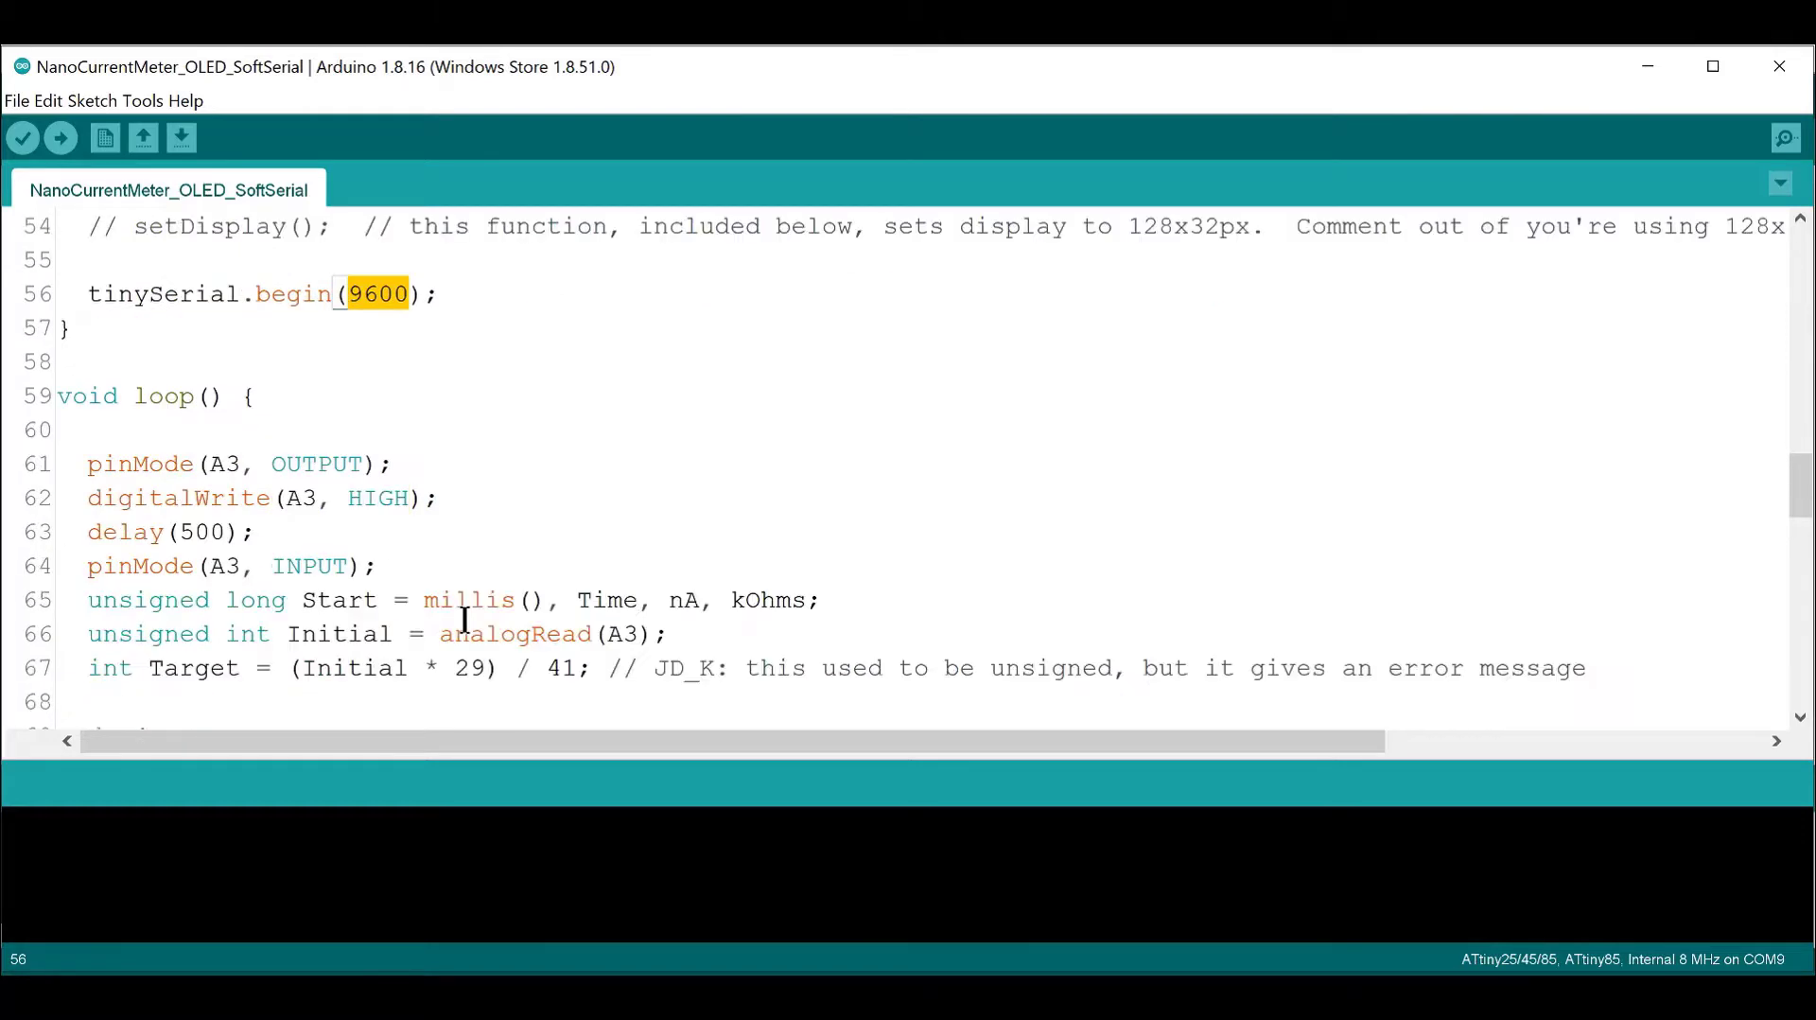
pyautogui.scroll(-3)
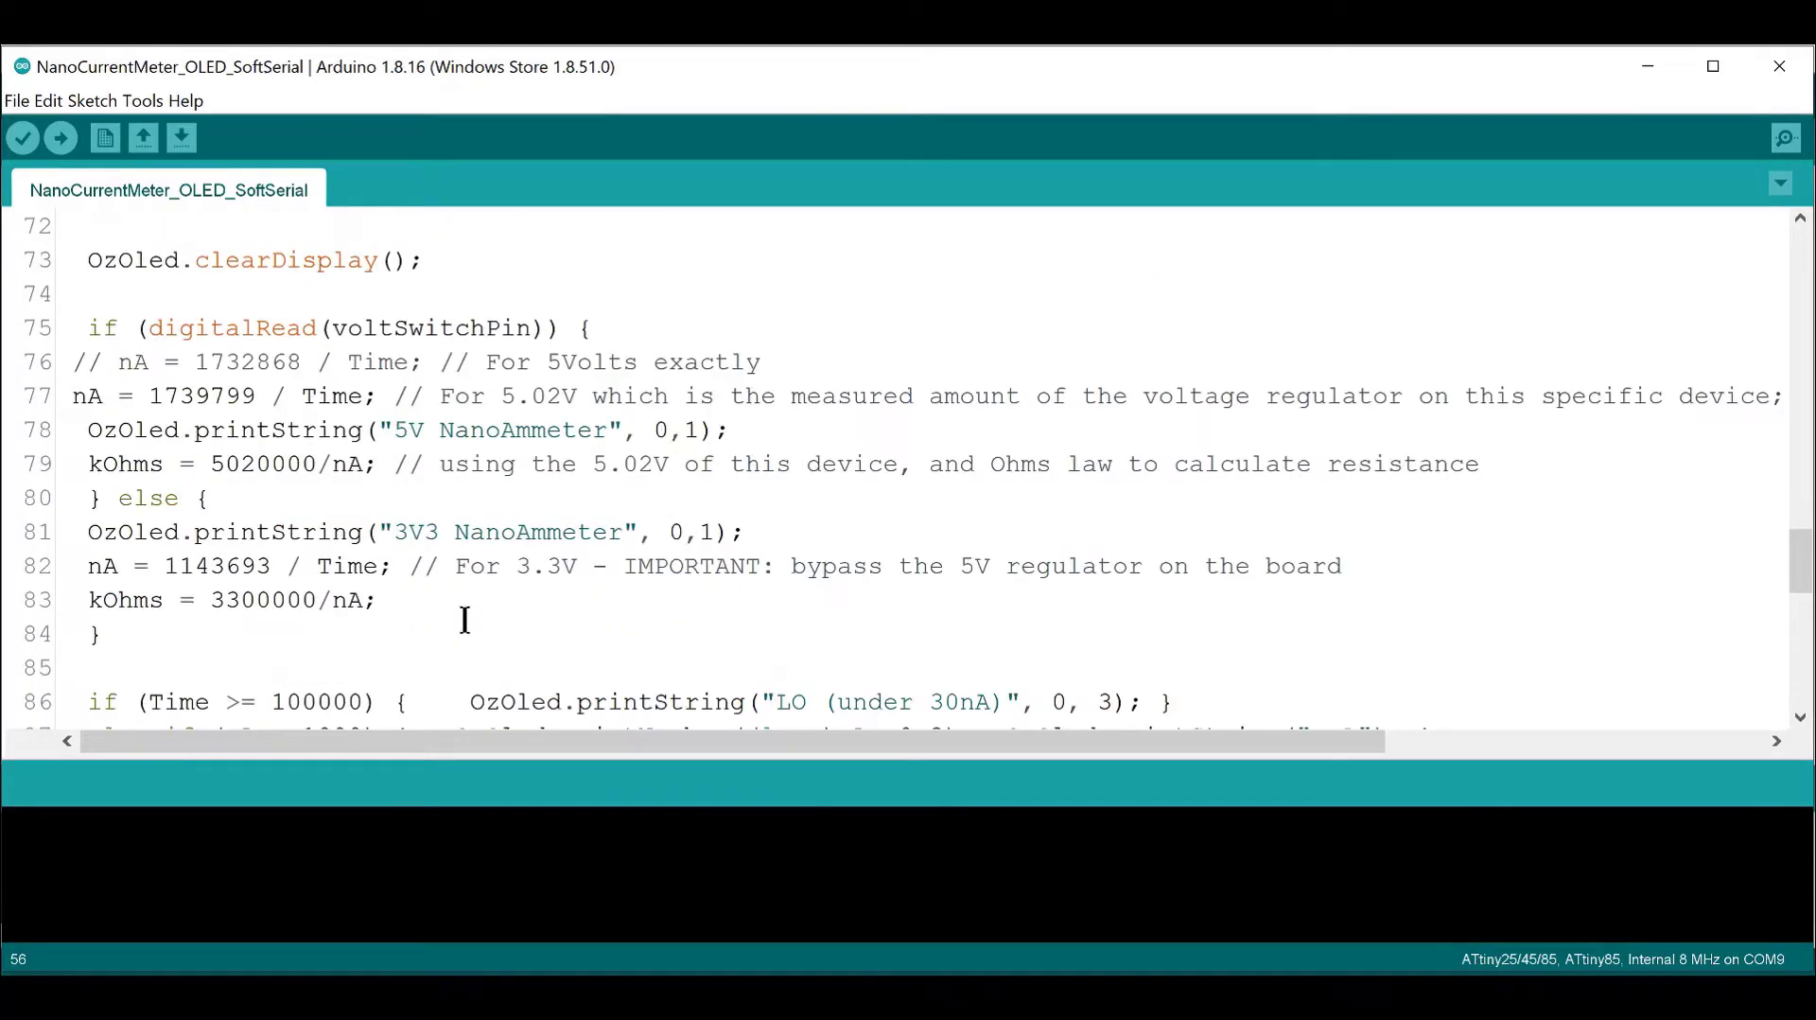
pyautogui.scroll(-3)
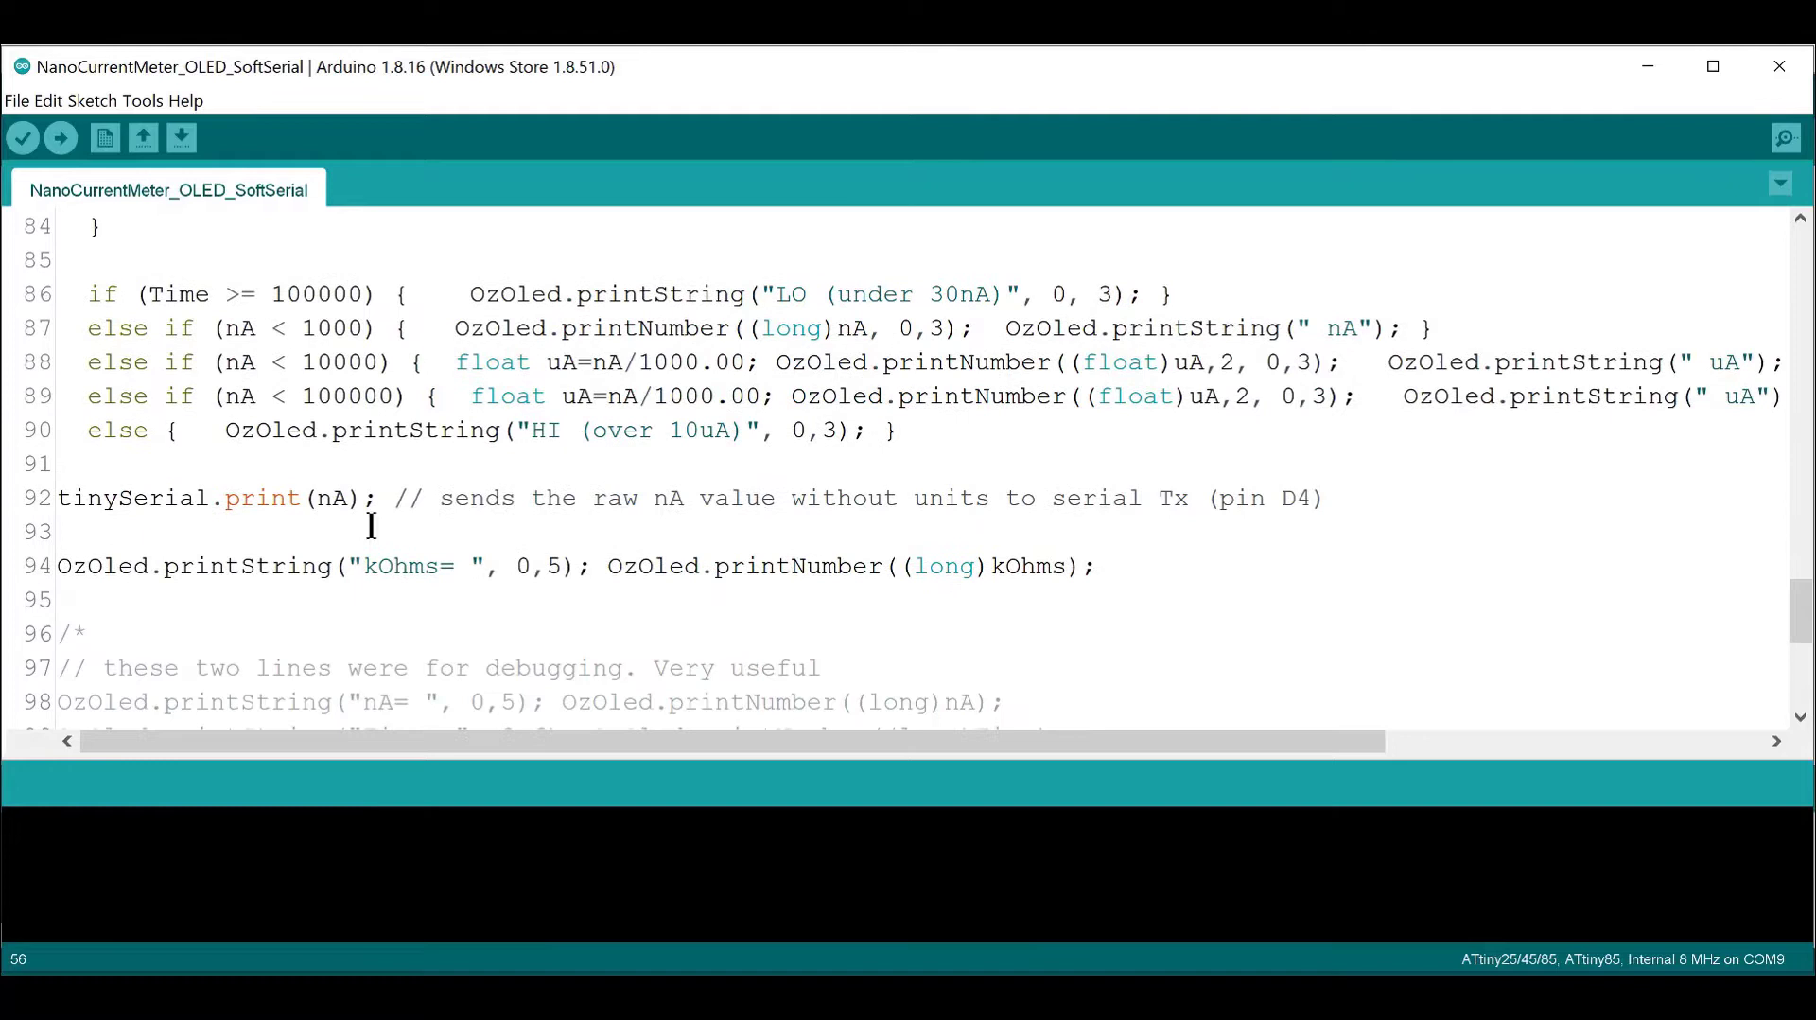
pyautogui.click(61, 498)
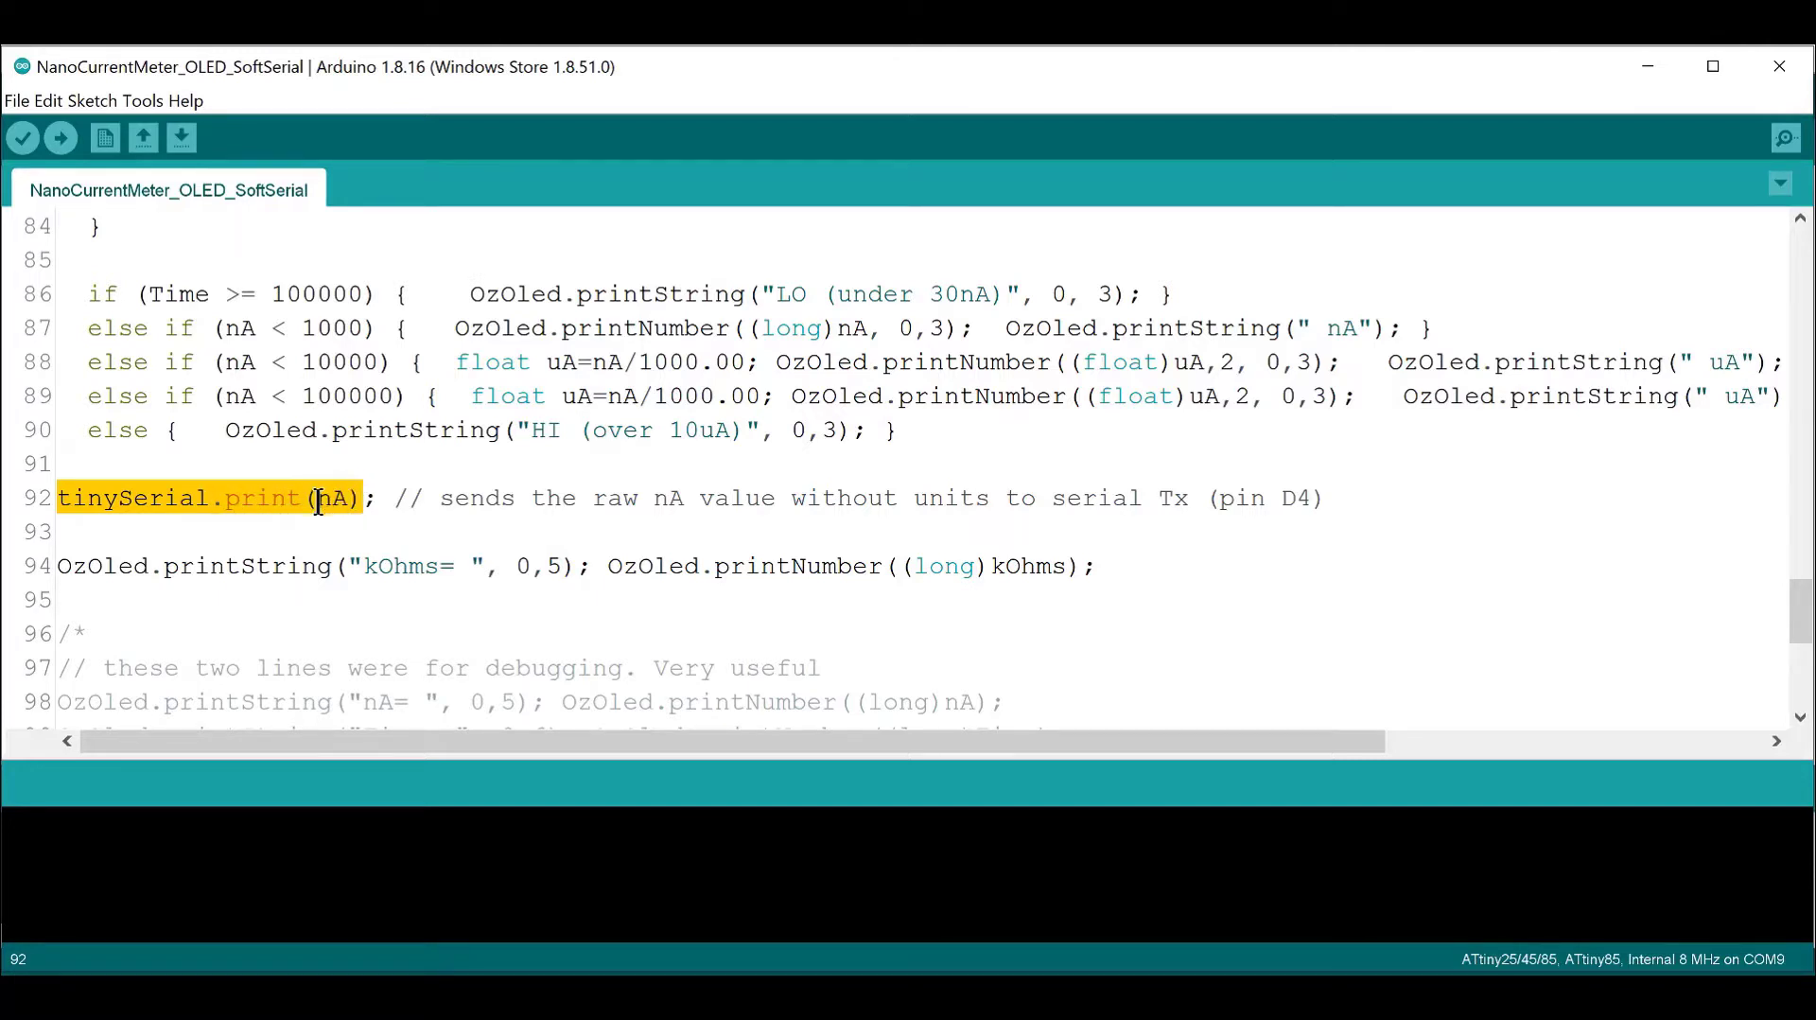
pyautogui.click(313, 497)
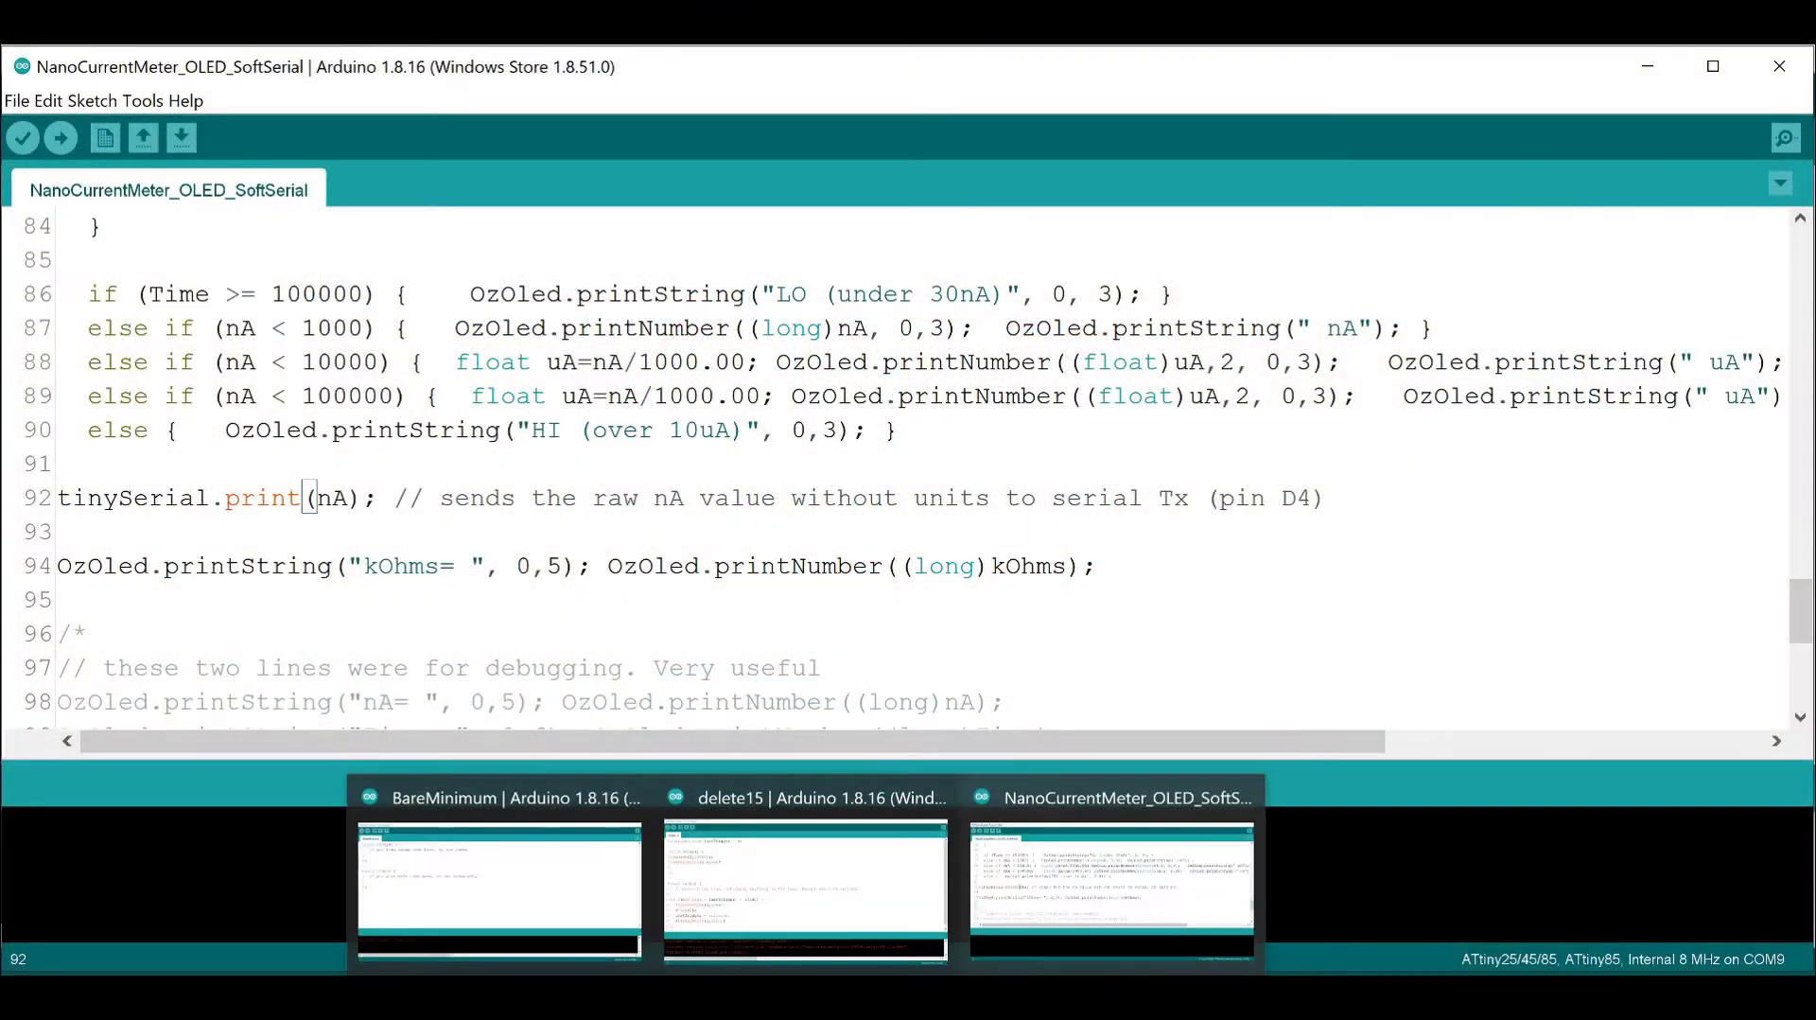
# Bring the BareMinimum sketch window forward and highlight its setup and loop placeholders
pyautogui.click(500, 892)
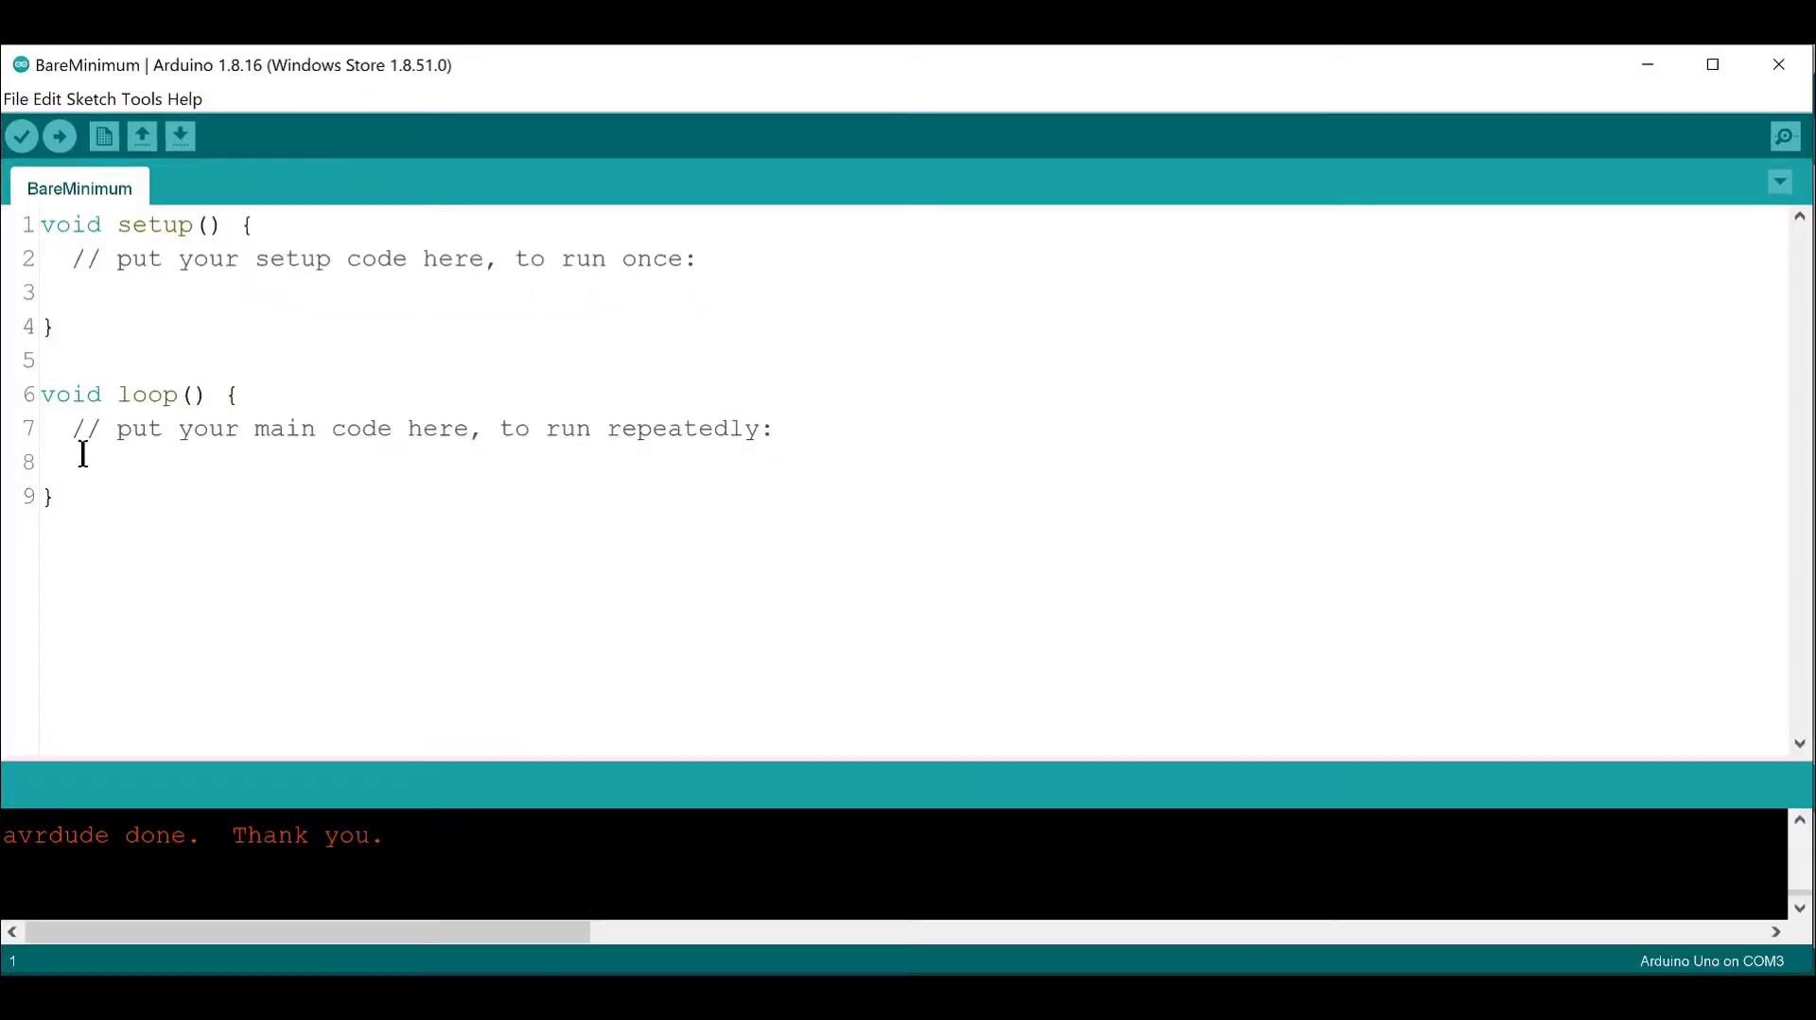
pyautogui.click(16, 99)
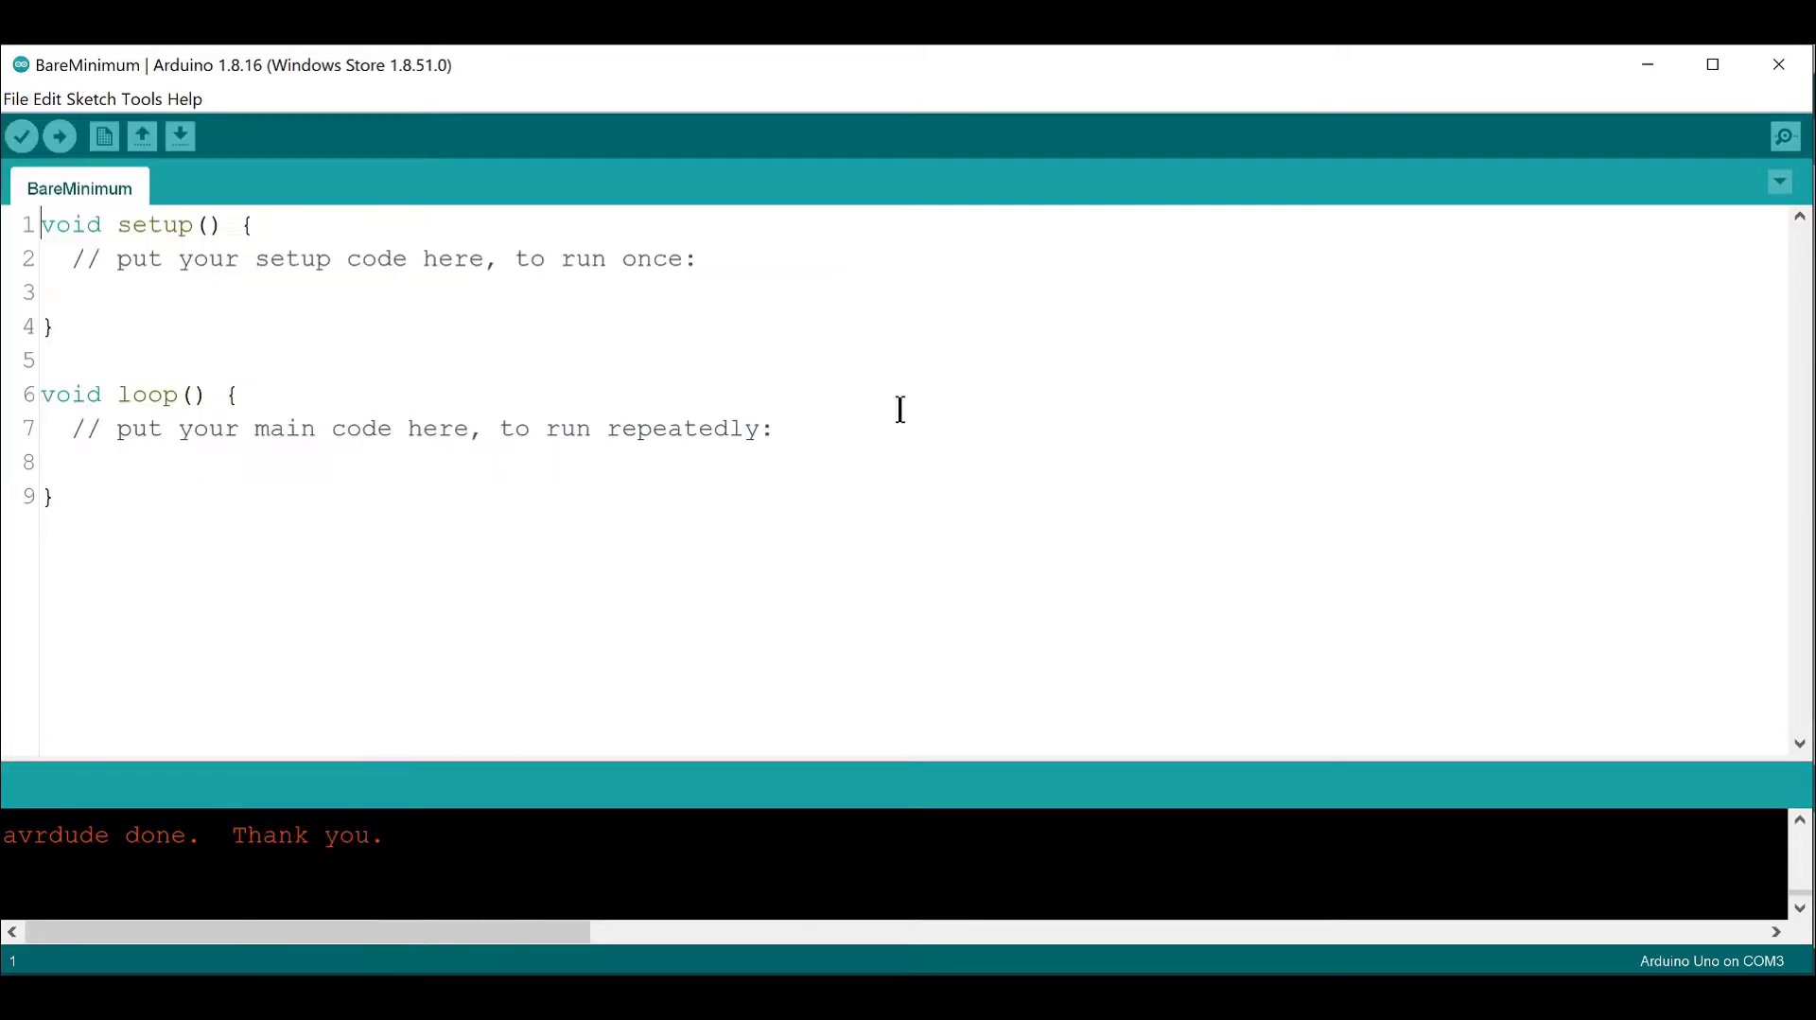
pyautogui.moveTo(64, 208)
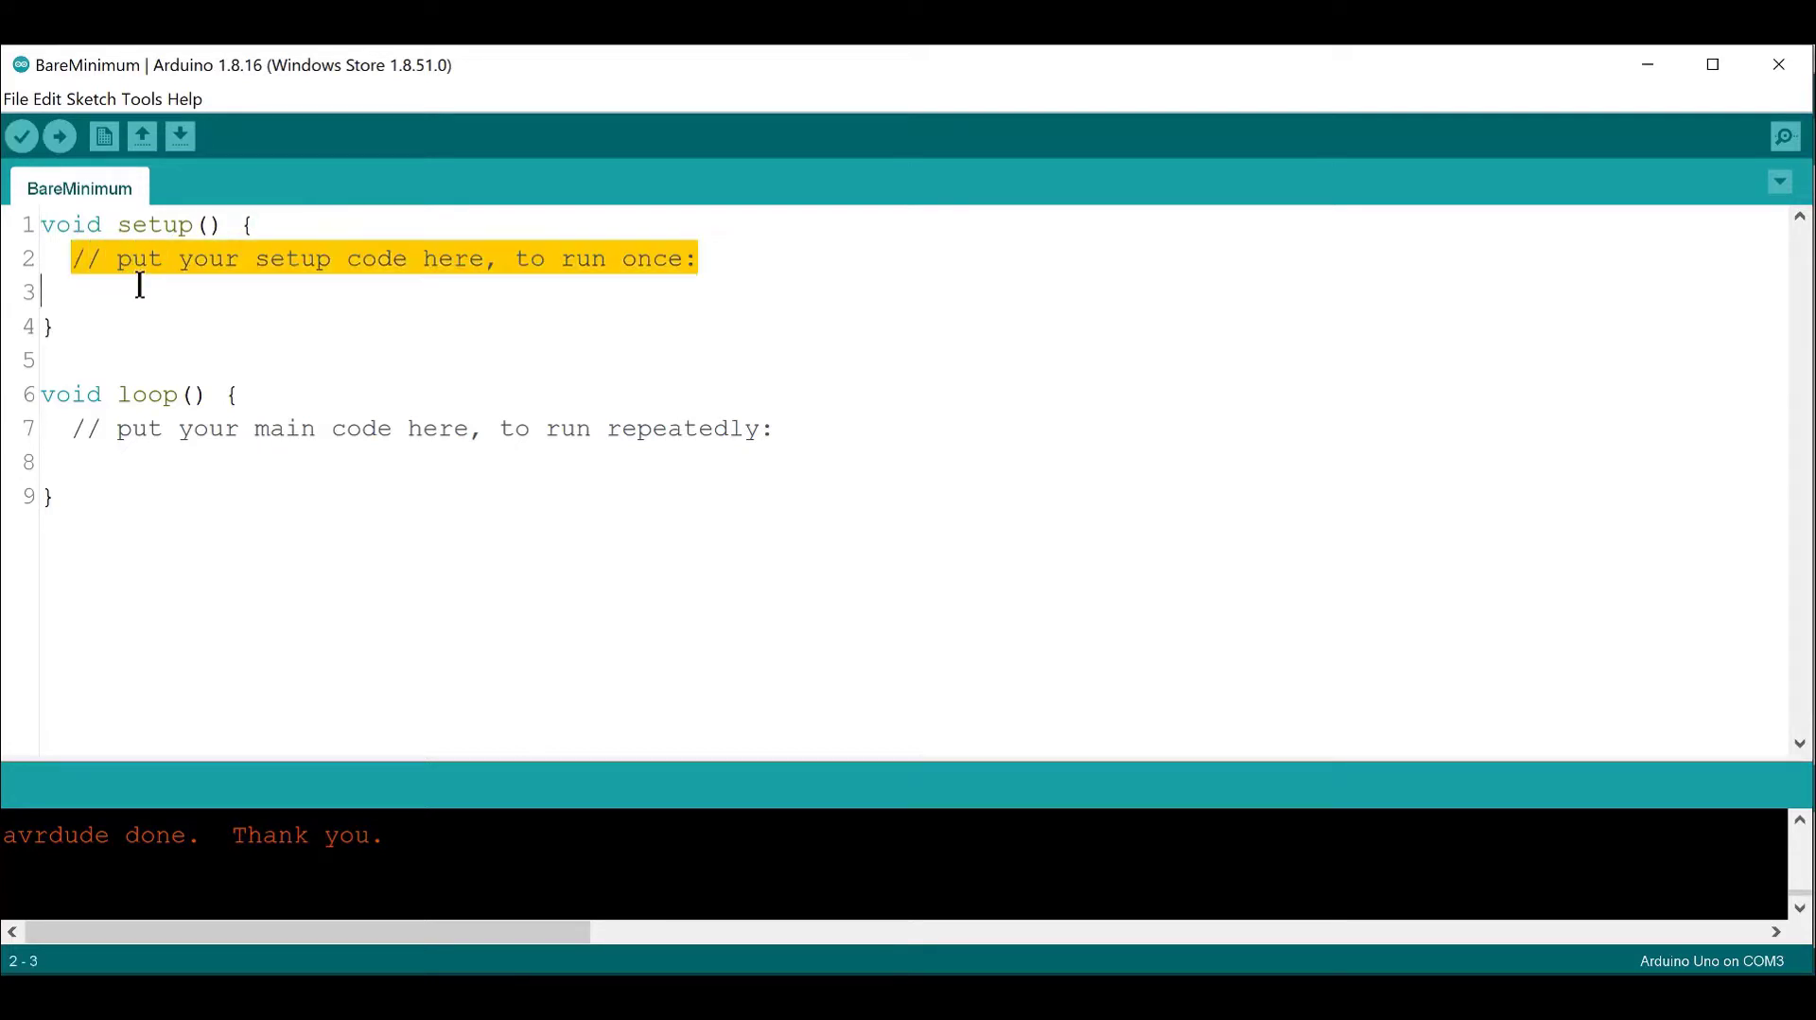
pyautogui.click(82, 427)
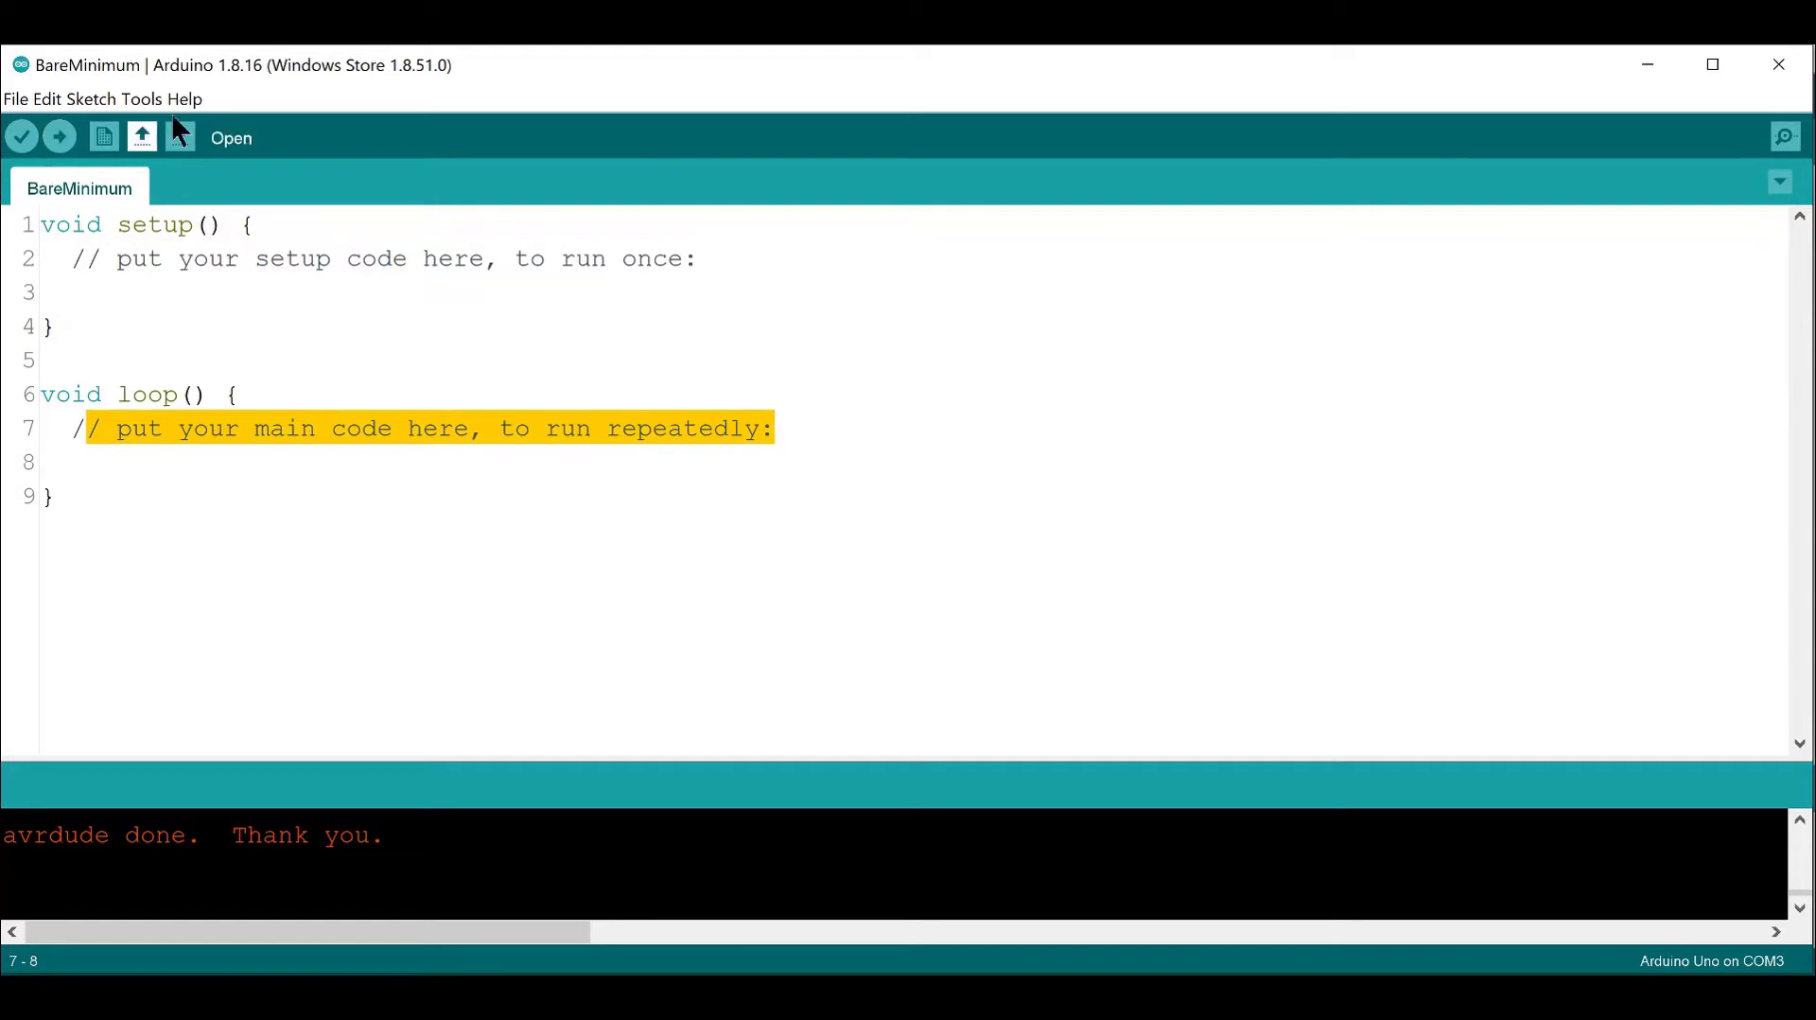
pyautogui.click(141, 99)
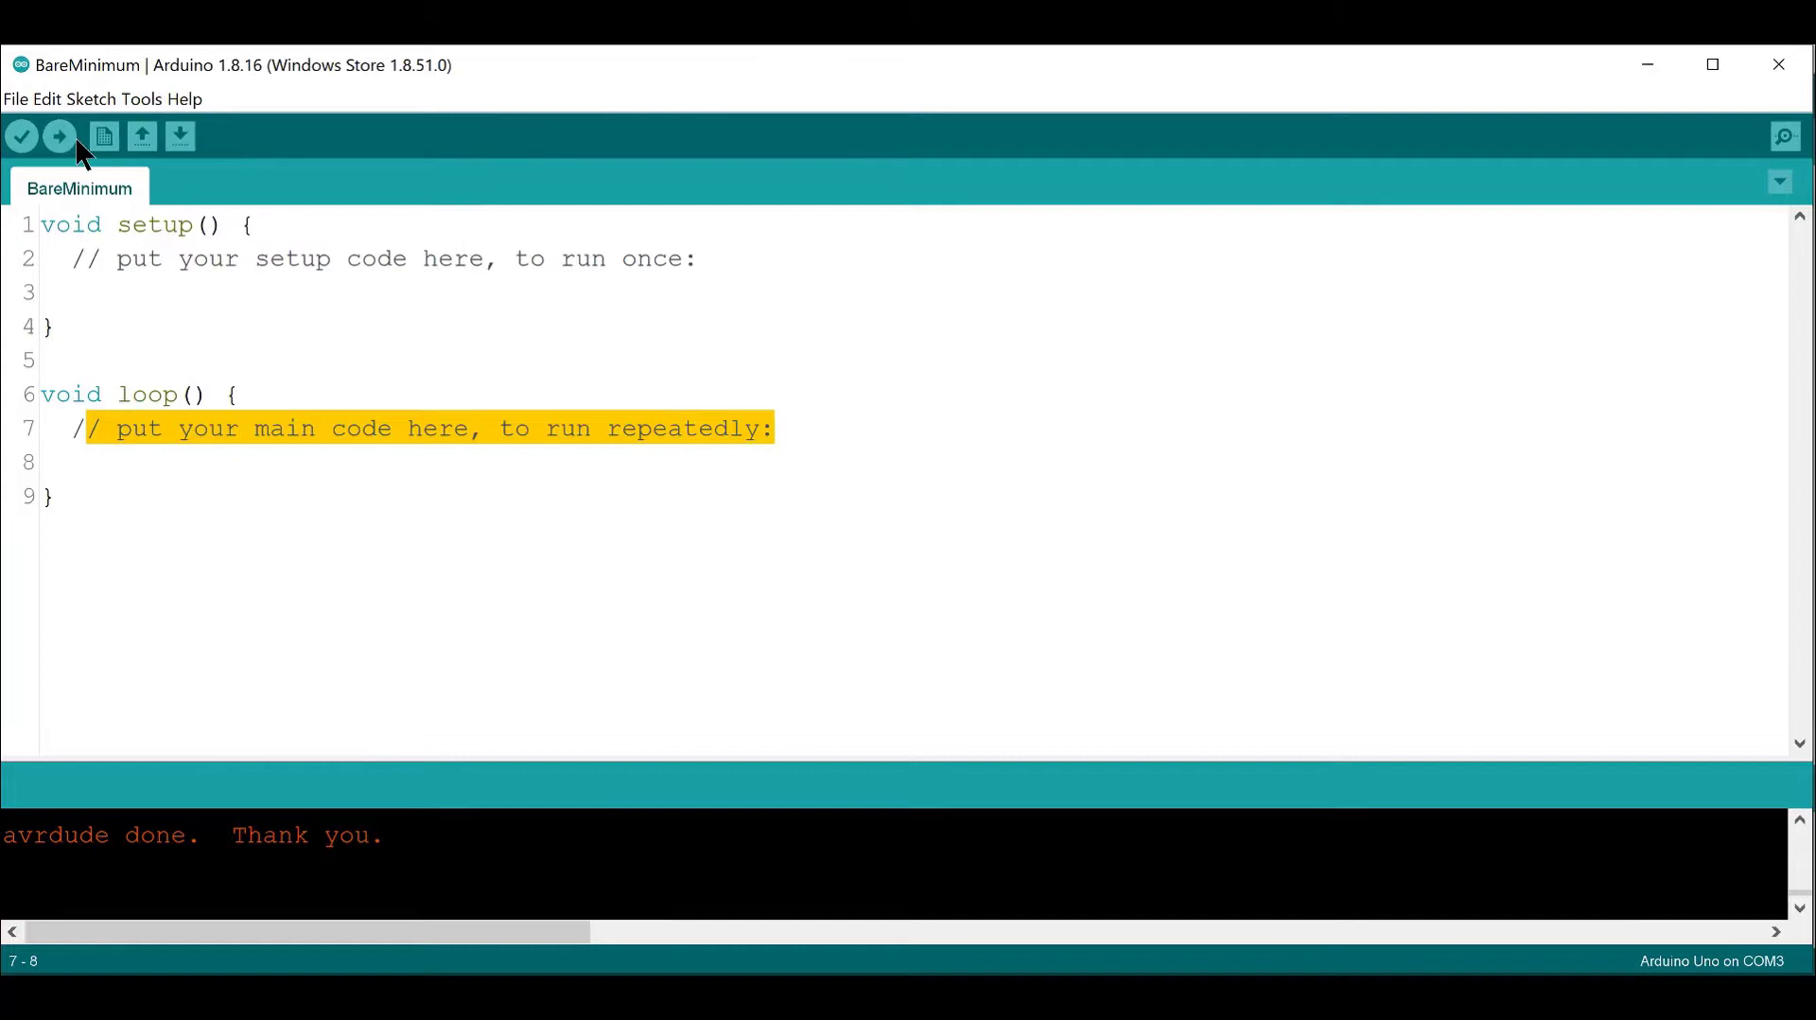
# Upload the empty BareMinimum sketch to the Arduino Uno on COM3
pyautogui.click(57, 135)
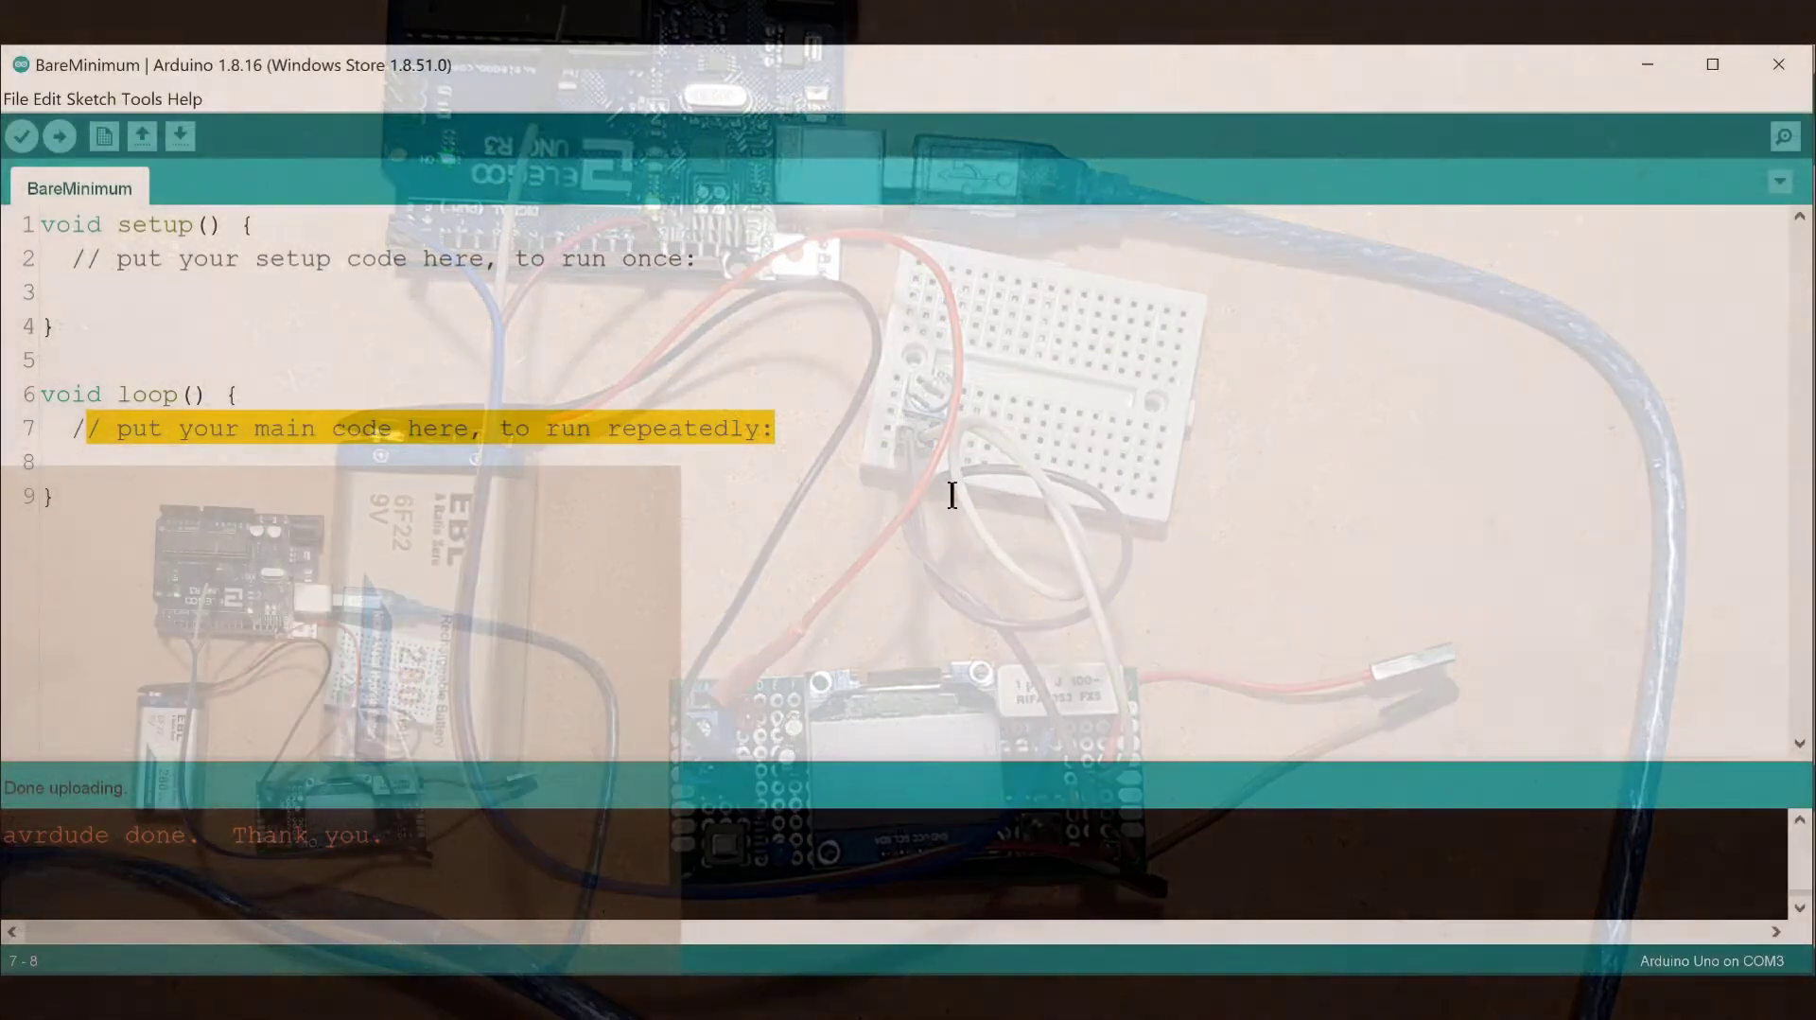
# Open Serial Monitor to view the raw nA readings from the current meter
pyautogui.click(1784, 135)
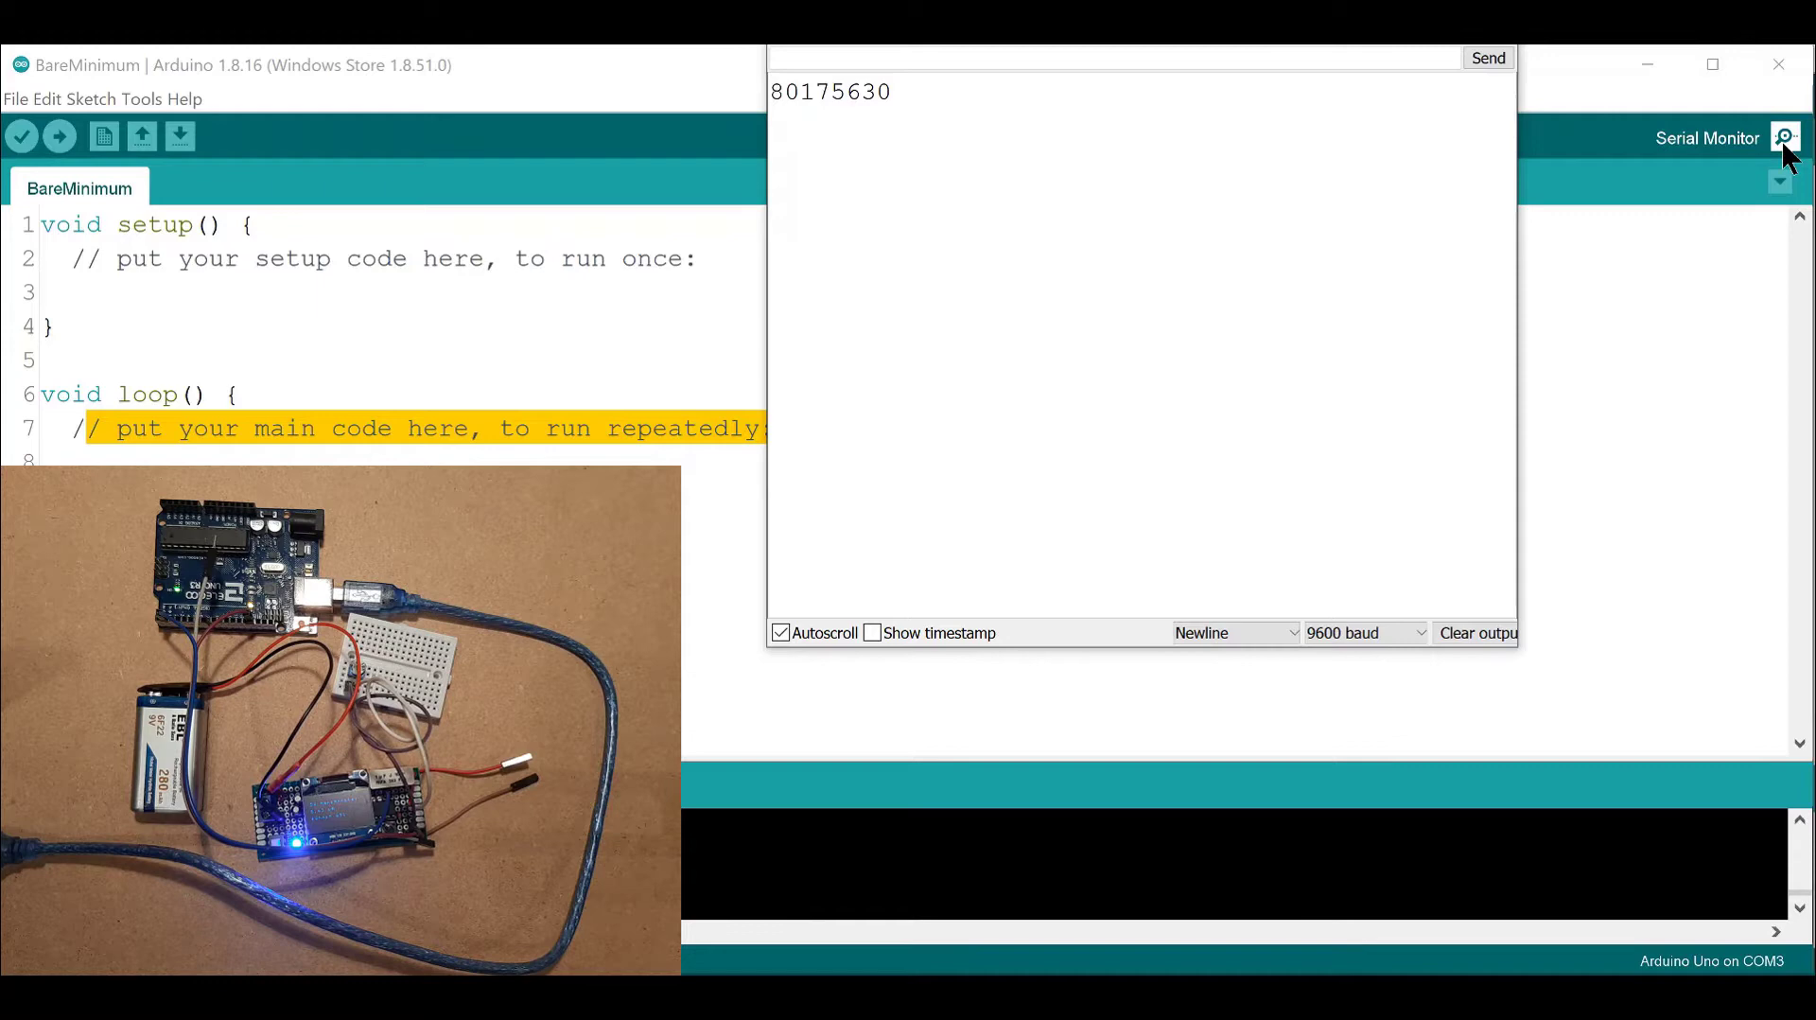
pyautogui.moveTo(1198, 789)
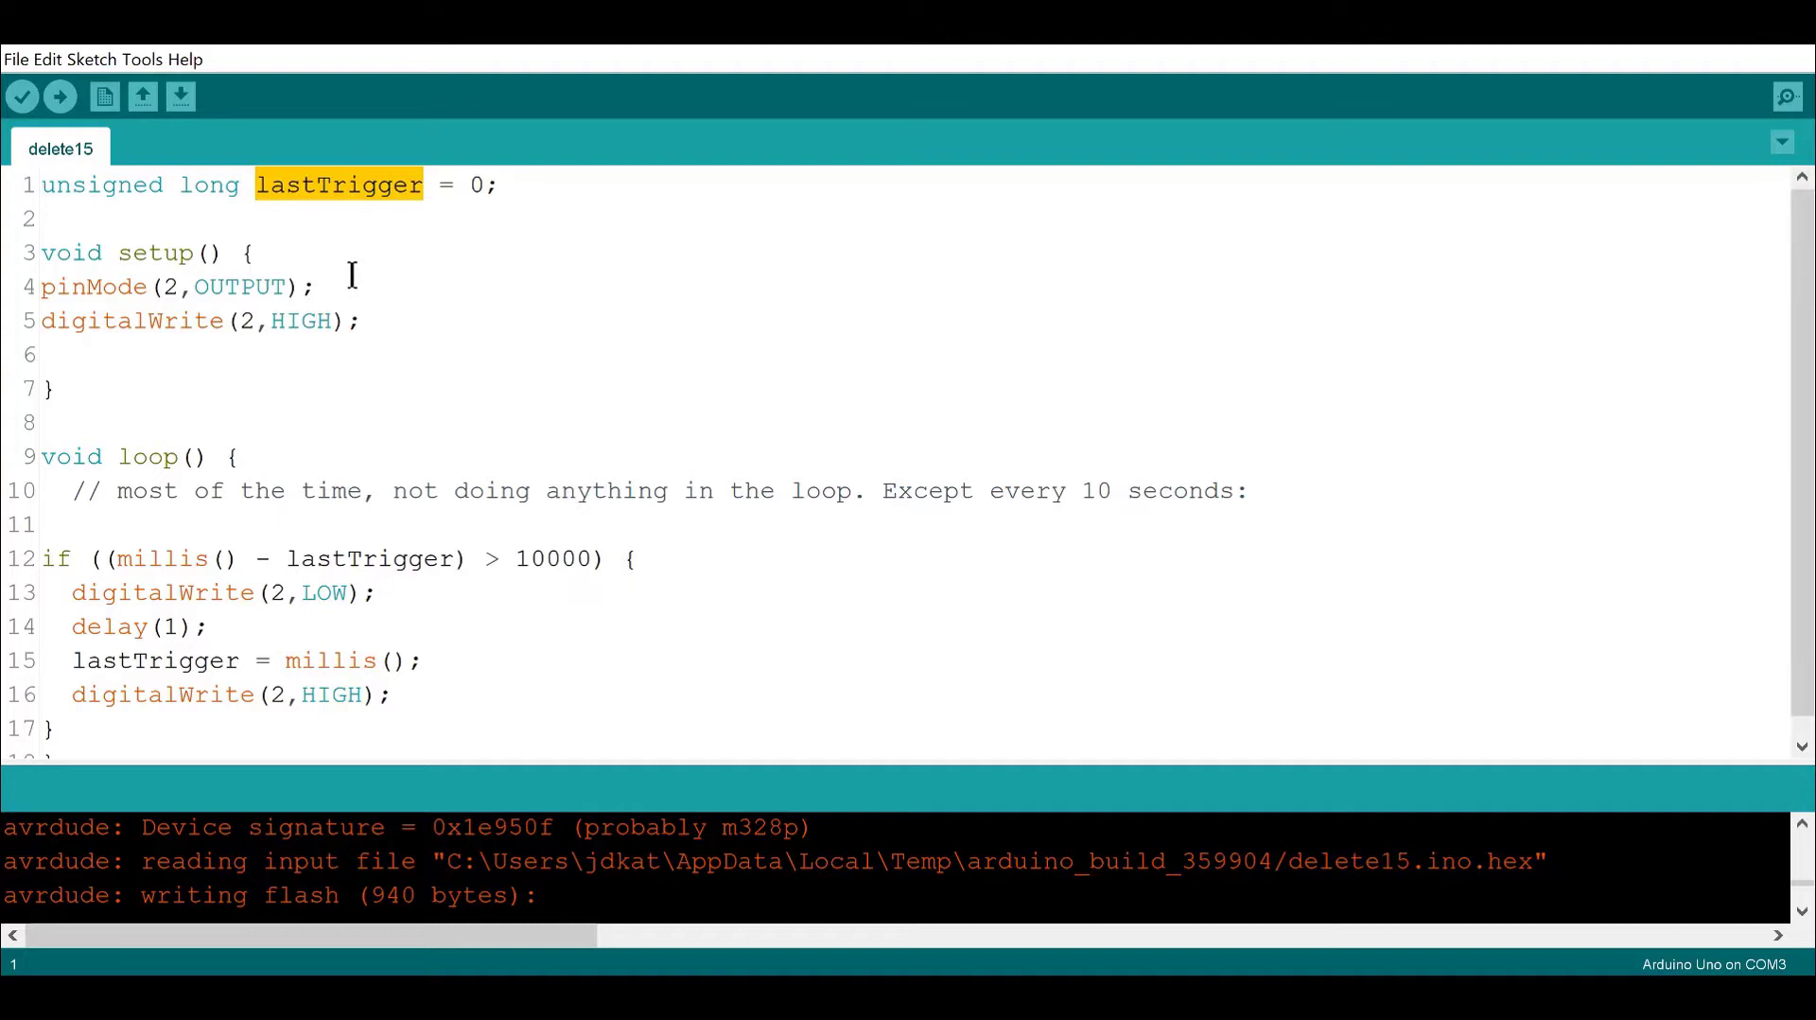
pyautogui.doubleClick(154, 253)
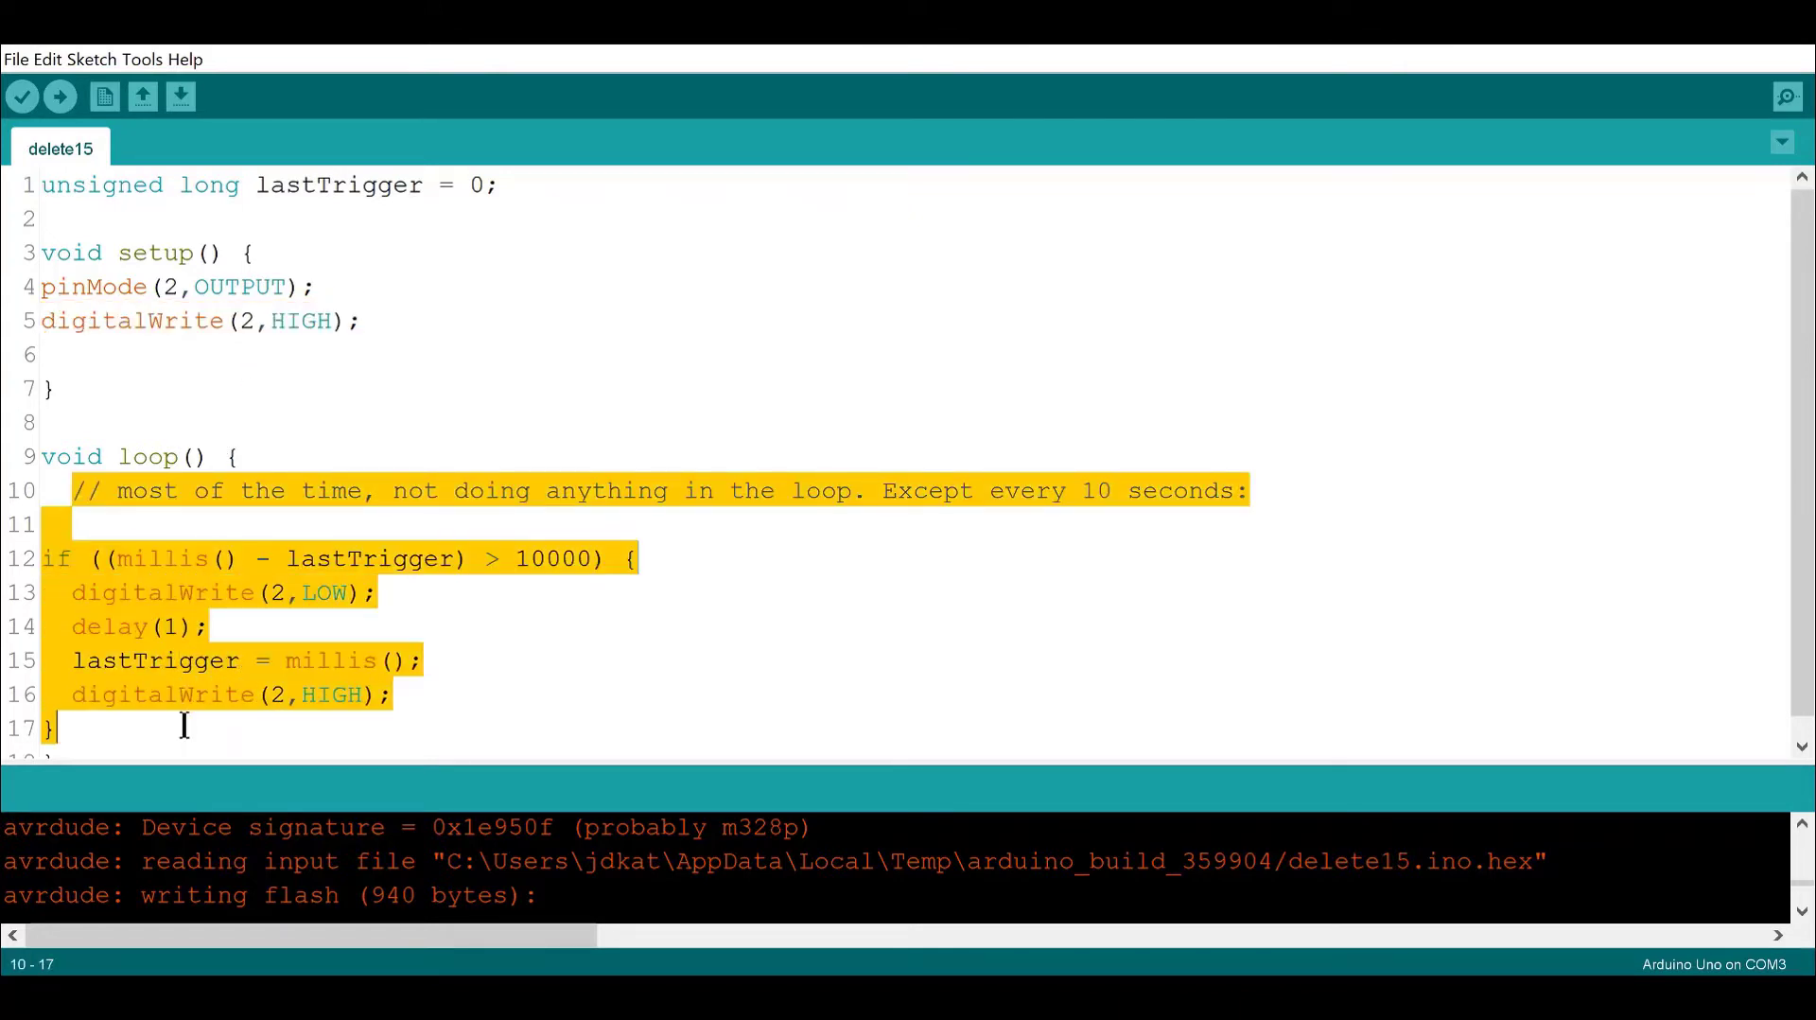
pyautogui.click(243, 490)
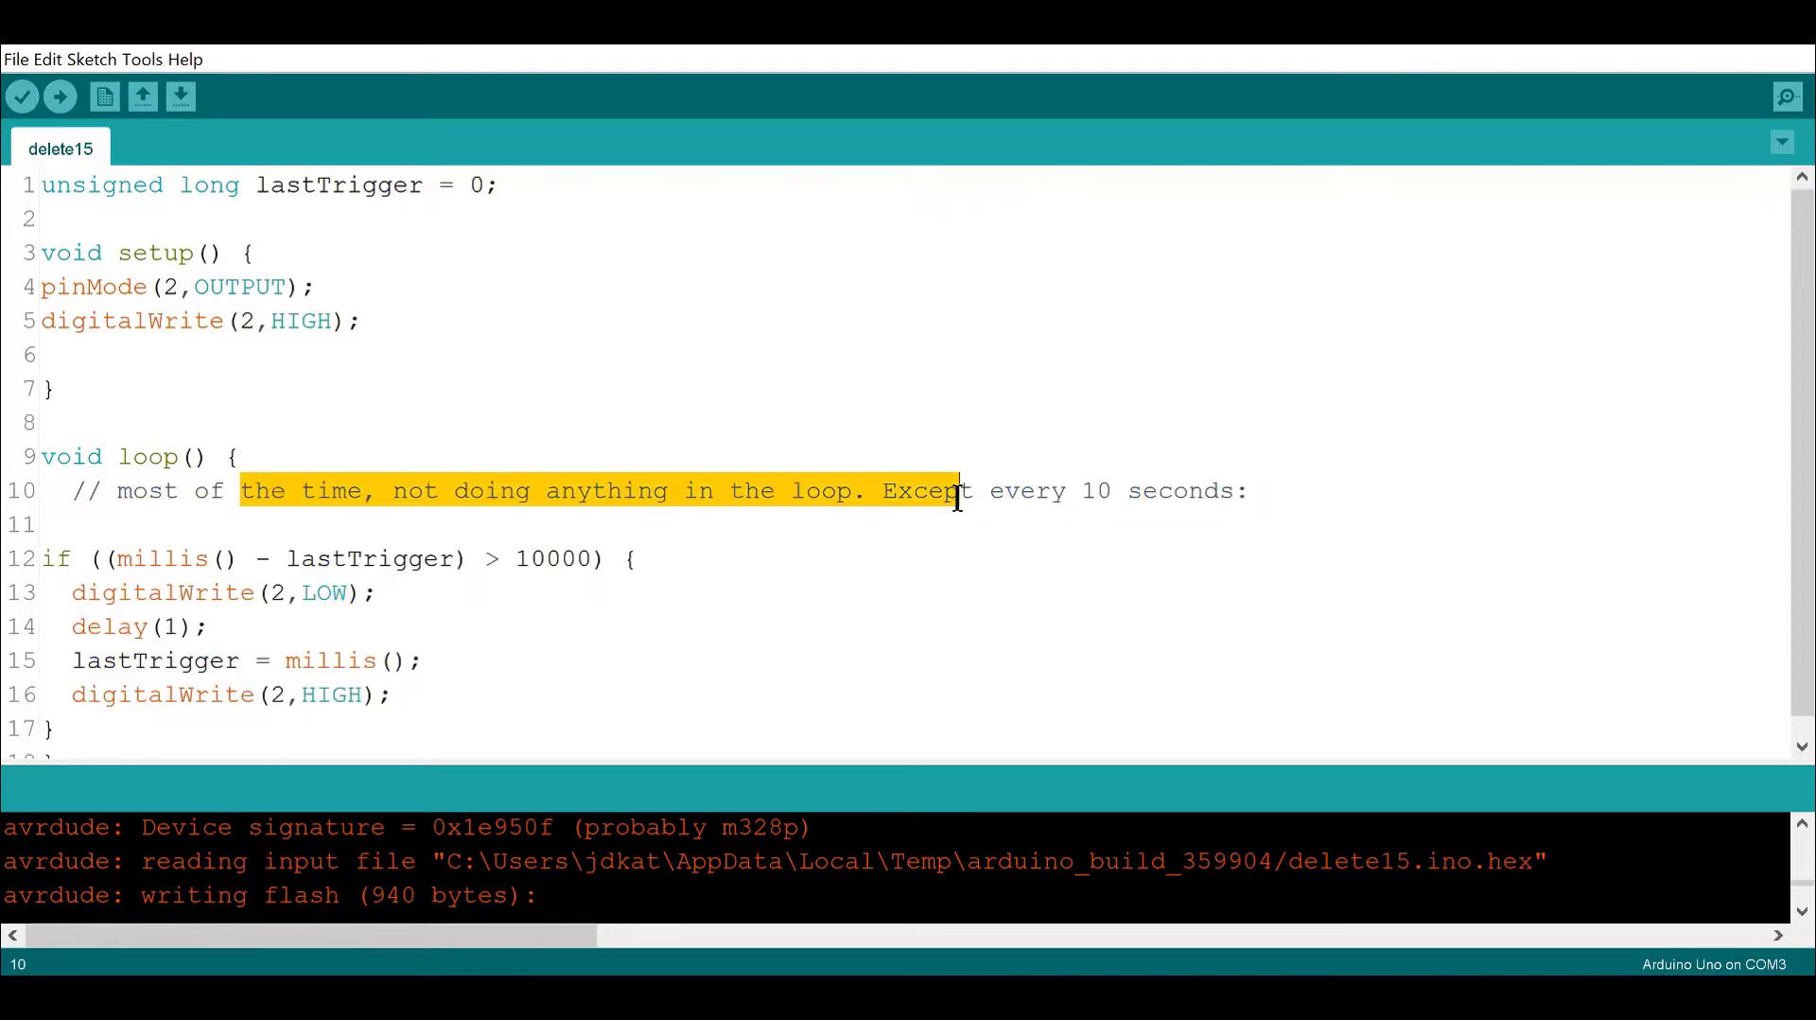
pyautogui.moveTo(558, 527)
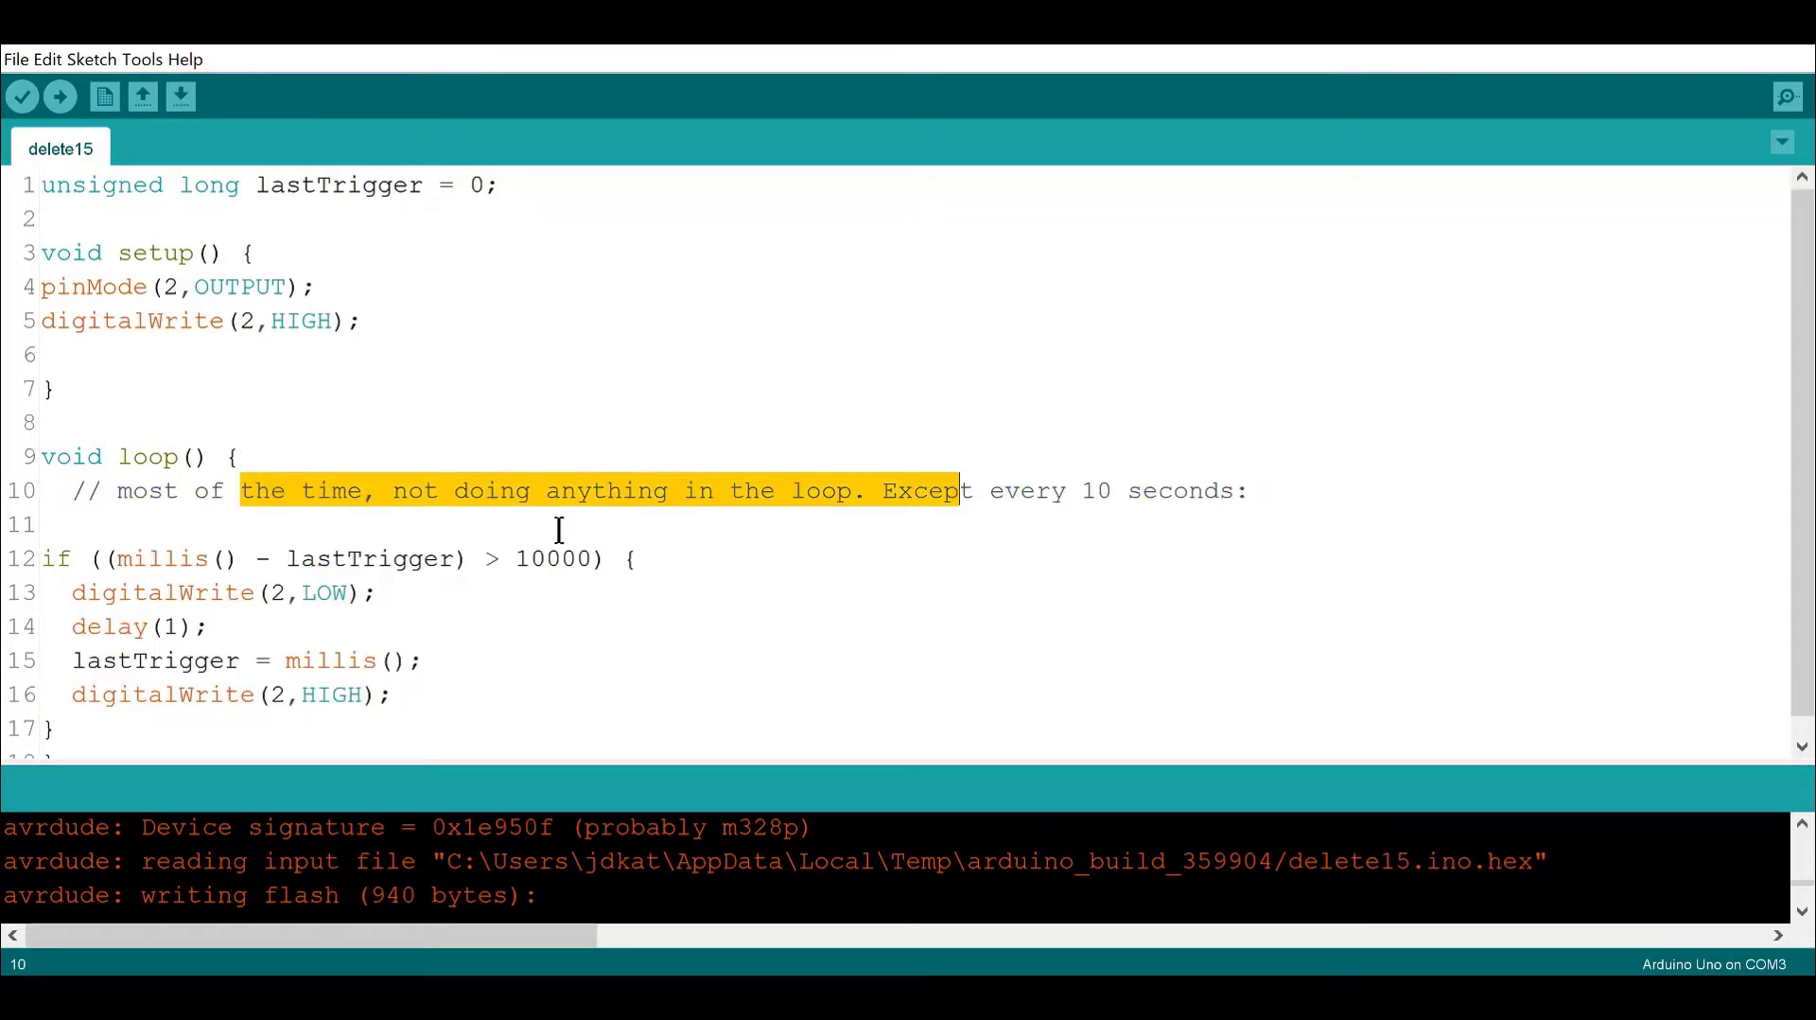
pyautogui.moveTo(399, 525)
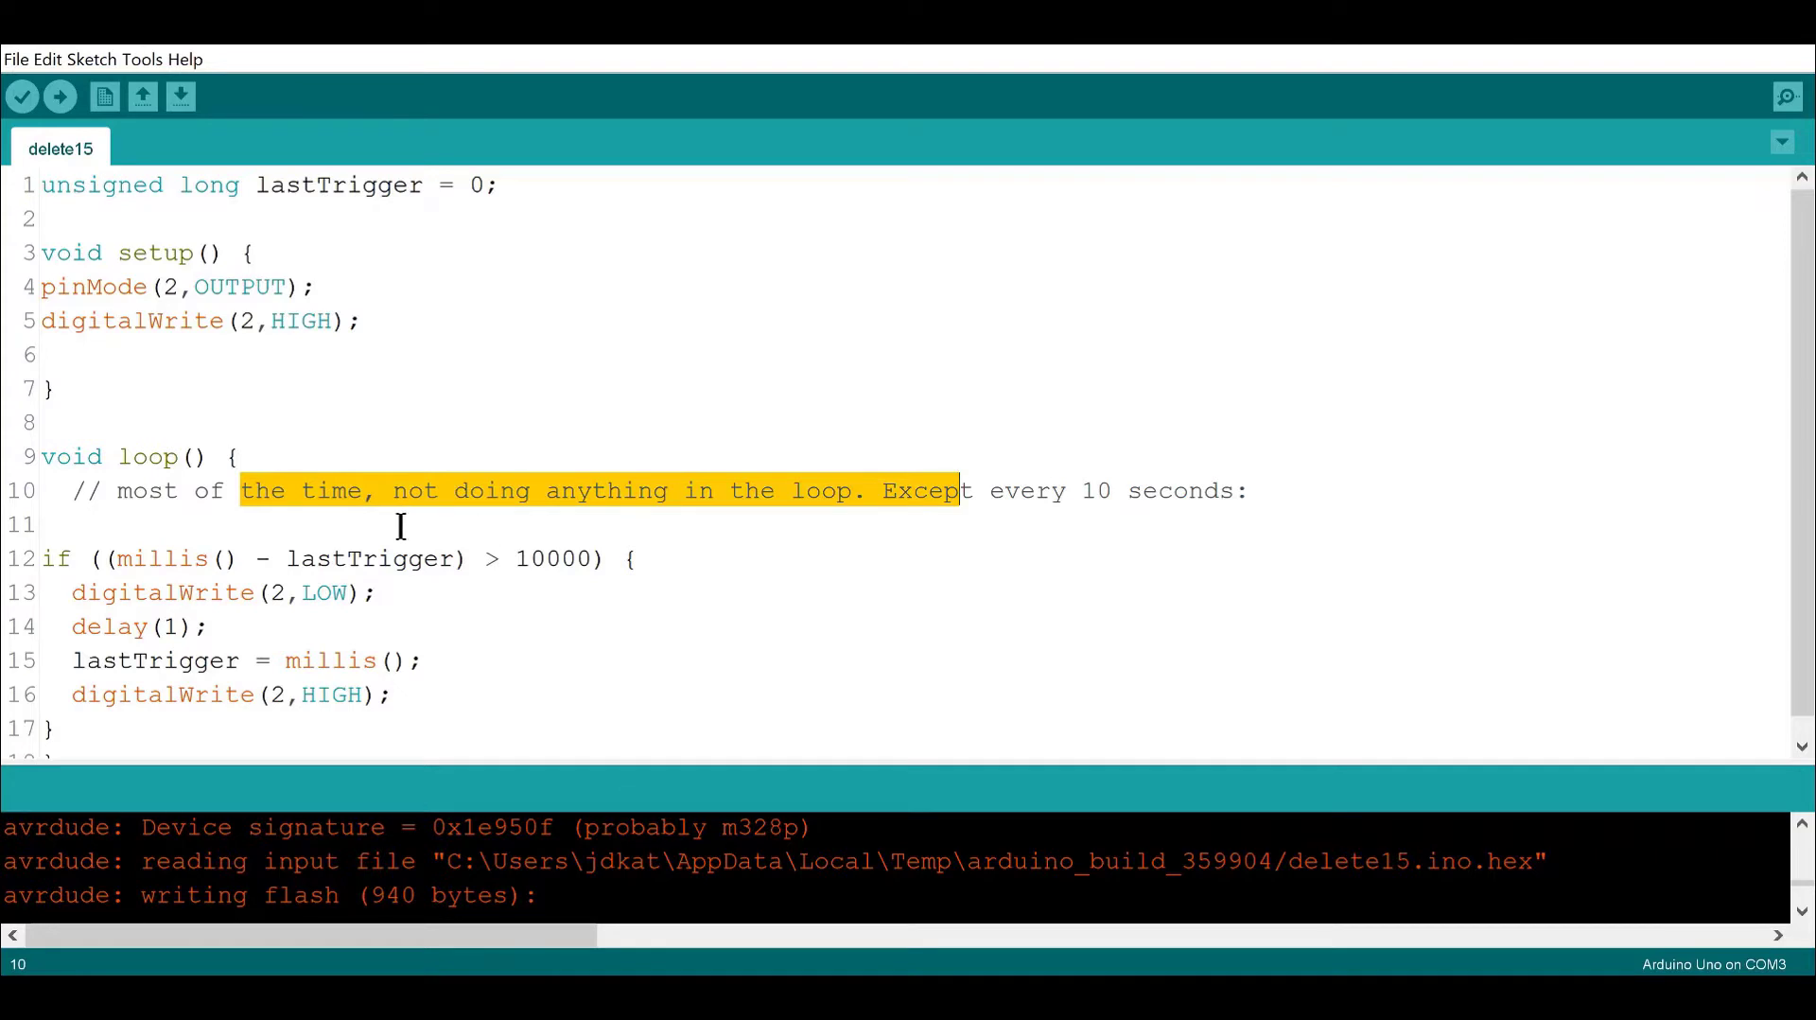
pyautogui.click(115, 558)
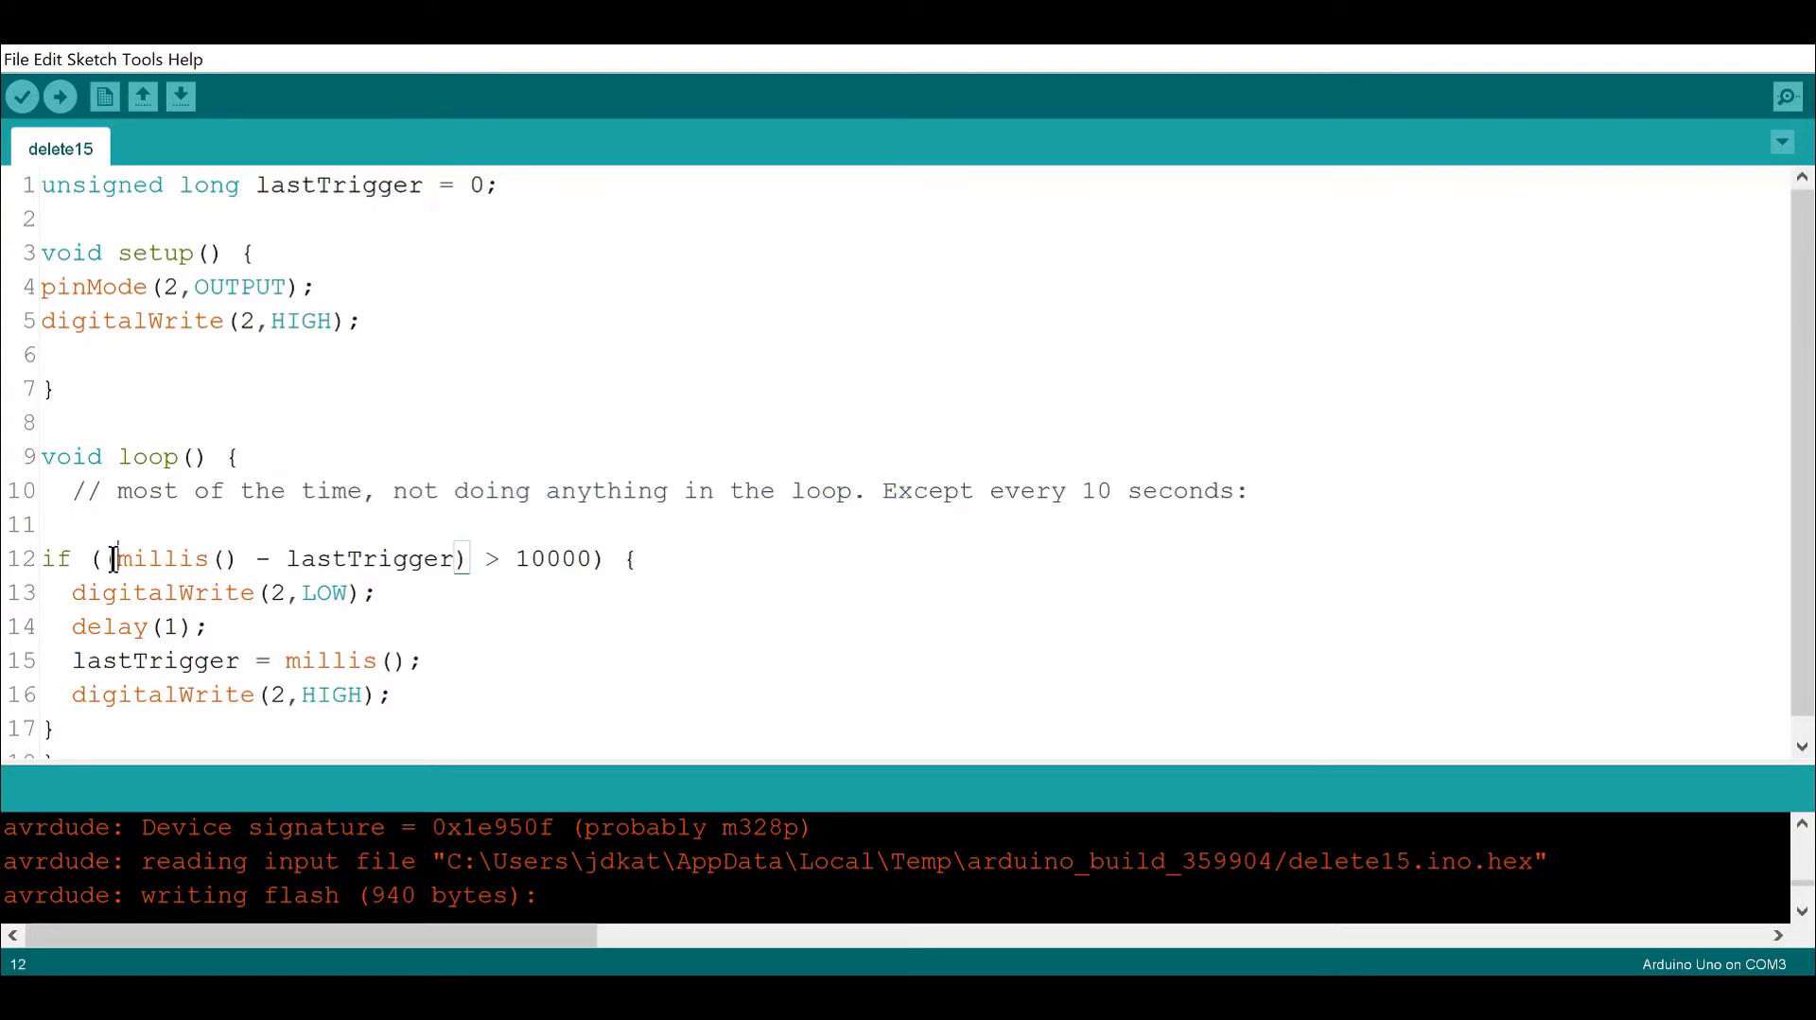
pyautogui.doubleClick(160, 558)
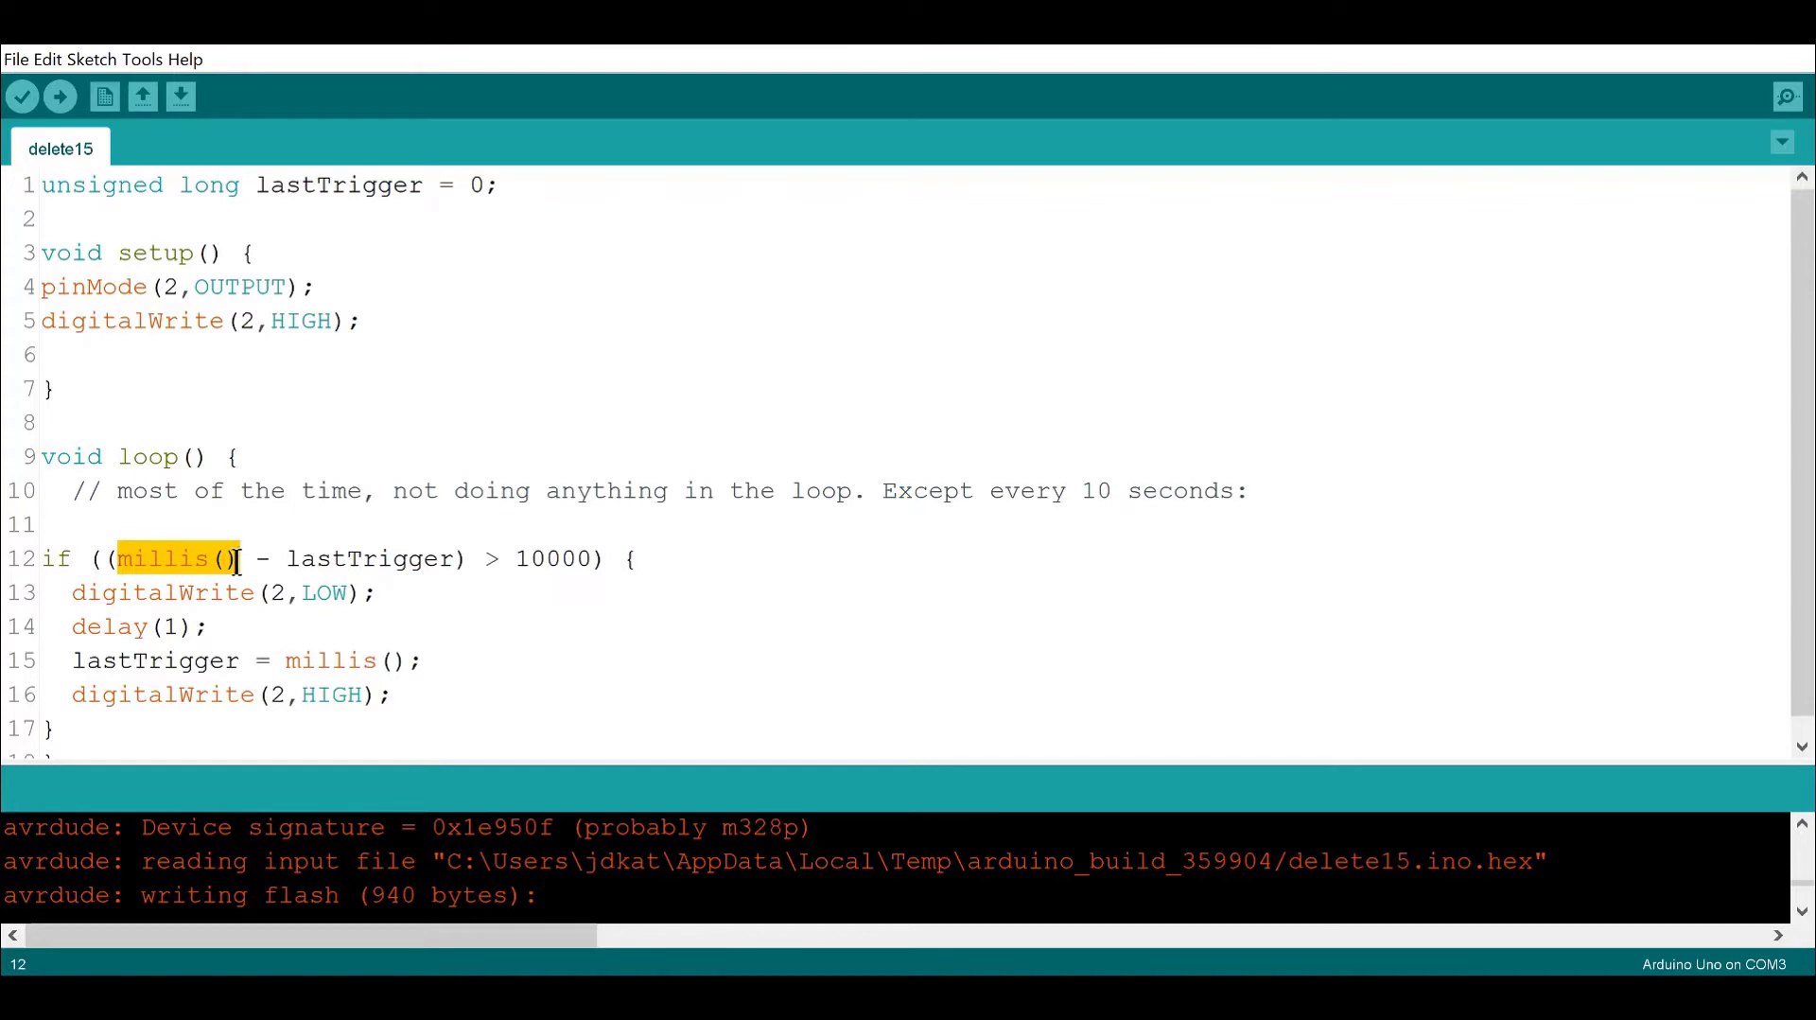
pyautogui.moveTo(263, 557)
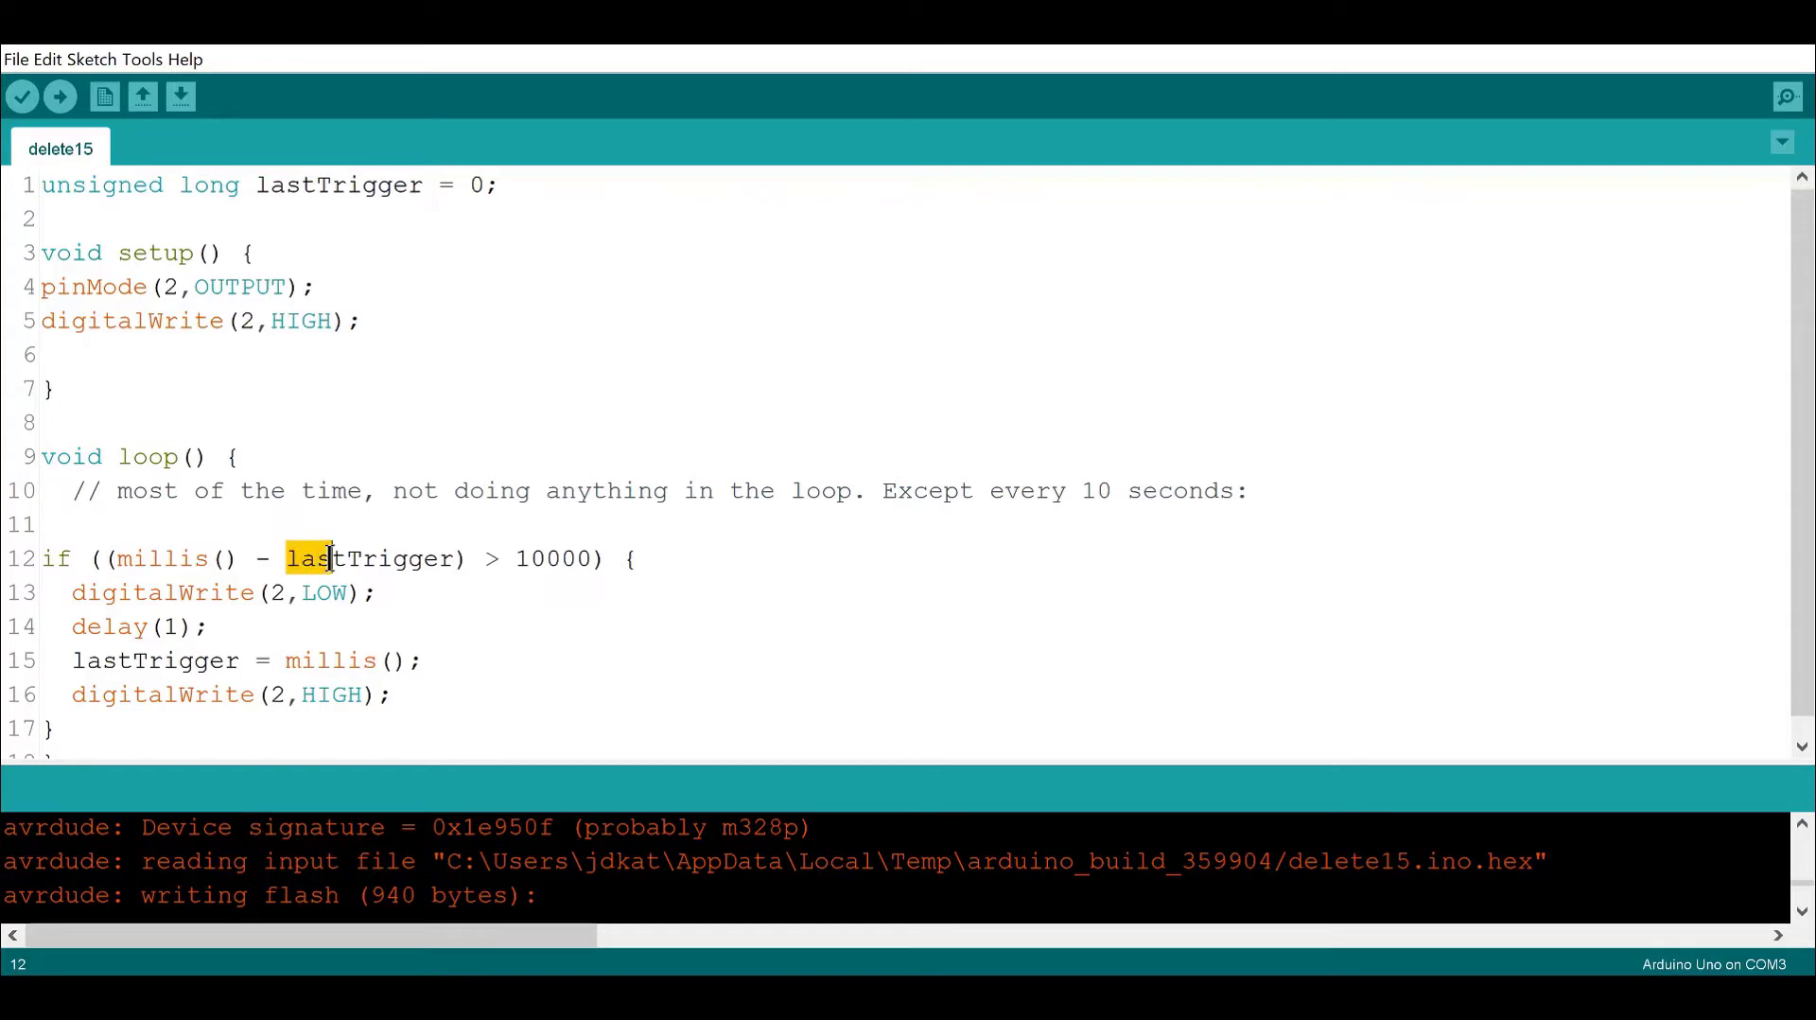
pyautogui.doubleClick(371, 558)
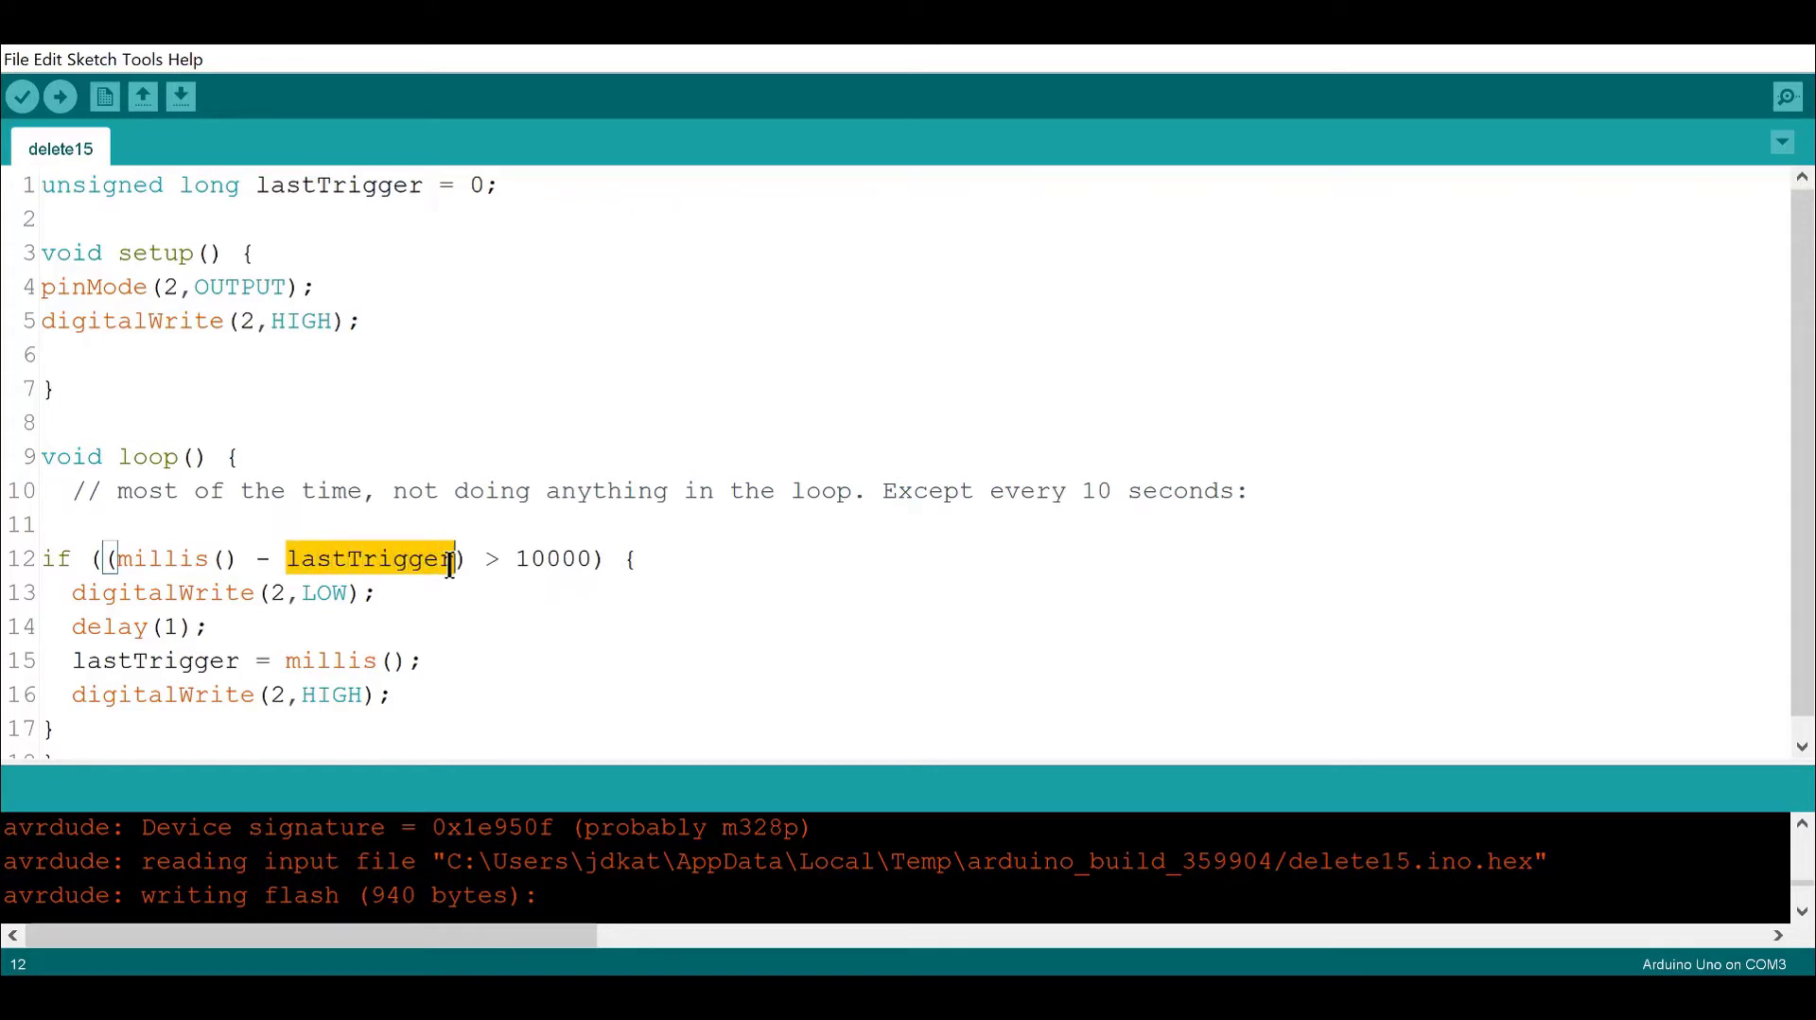
pyautogui.click(523, 557)
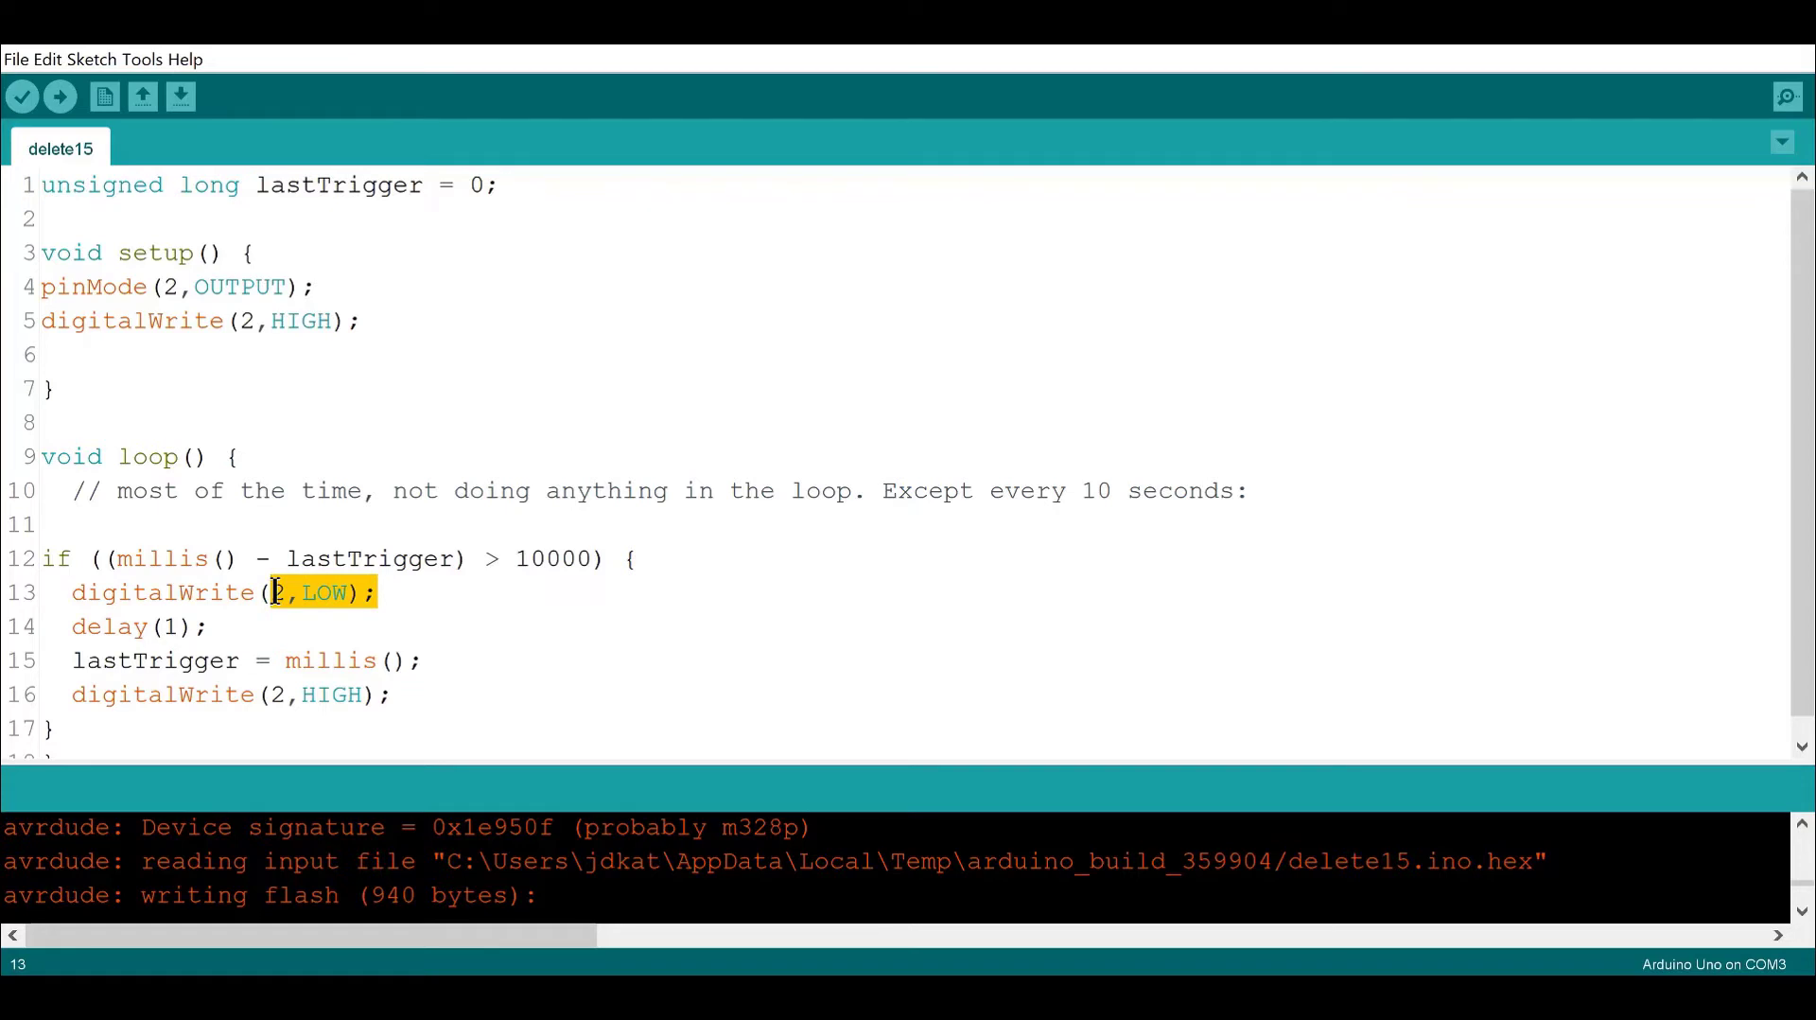
pyautogui.click(206, 626)
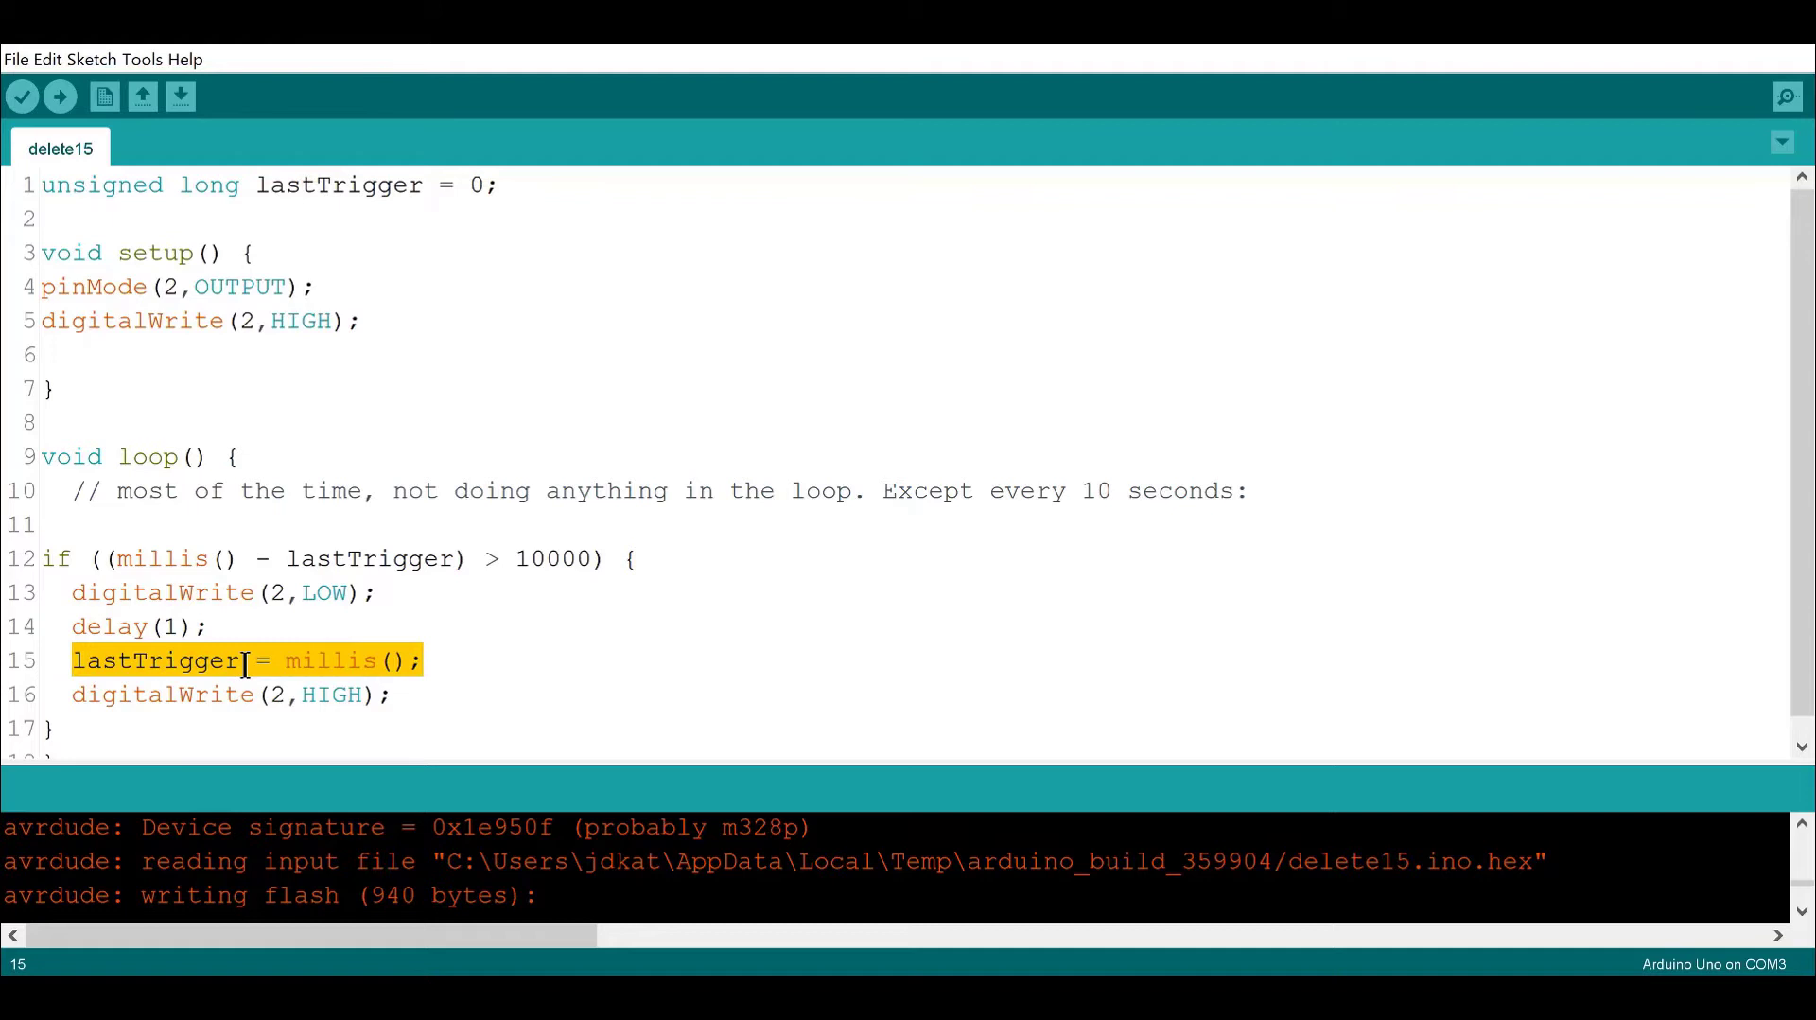
pyautogui.moveTo(145, 681)
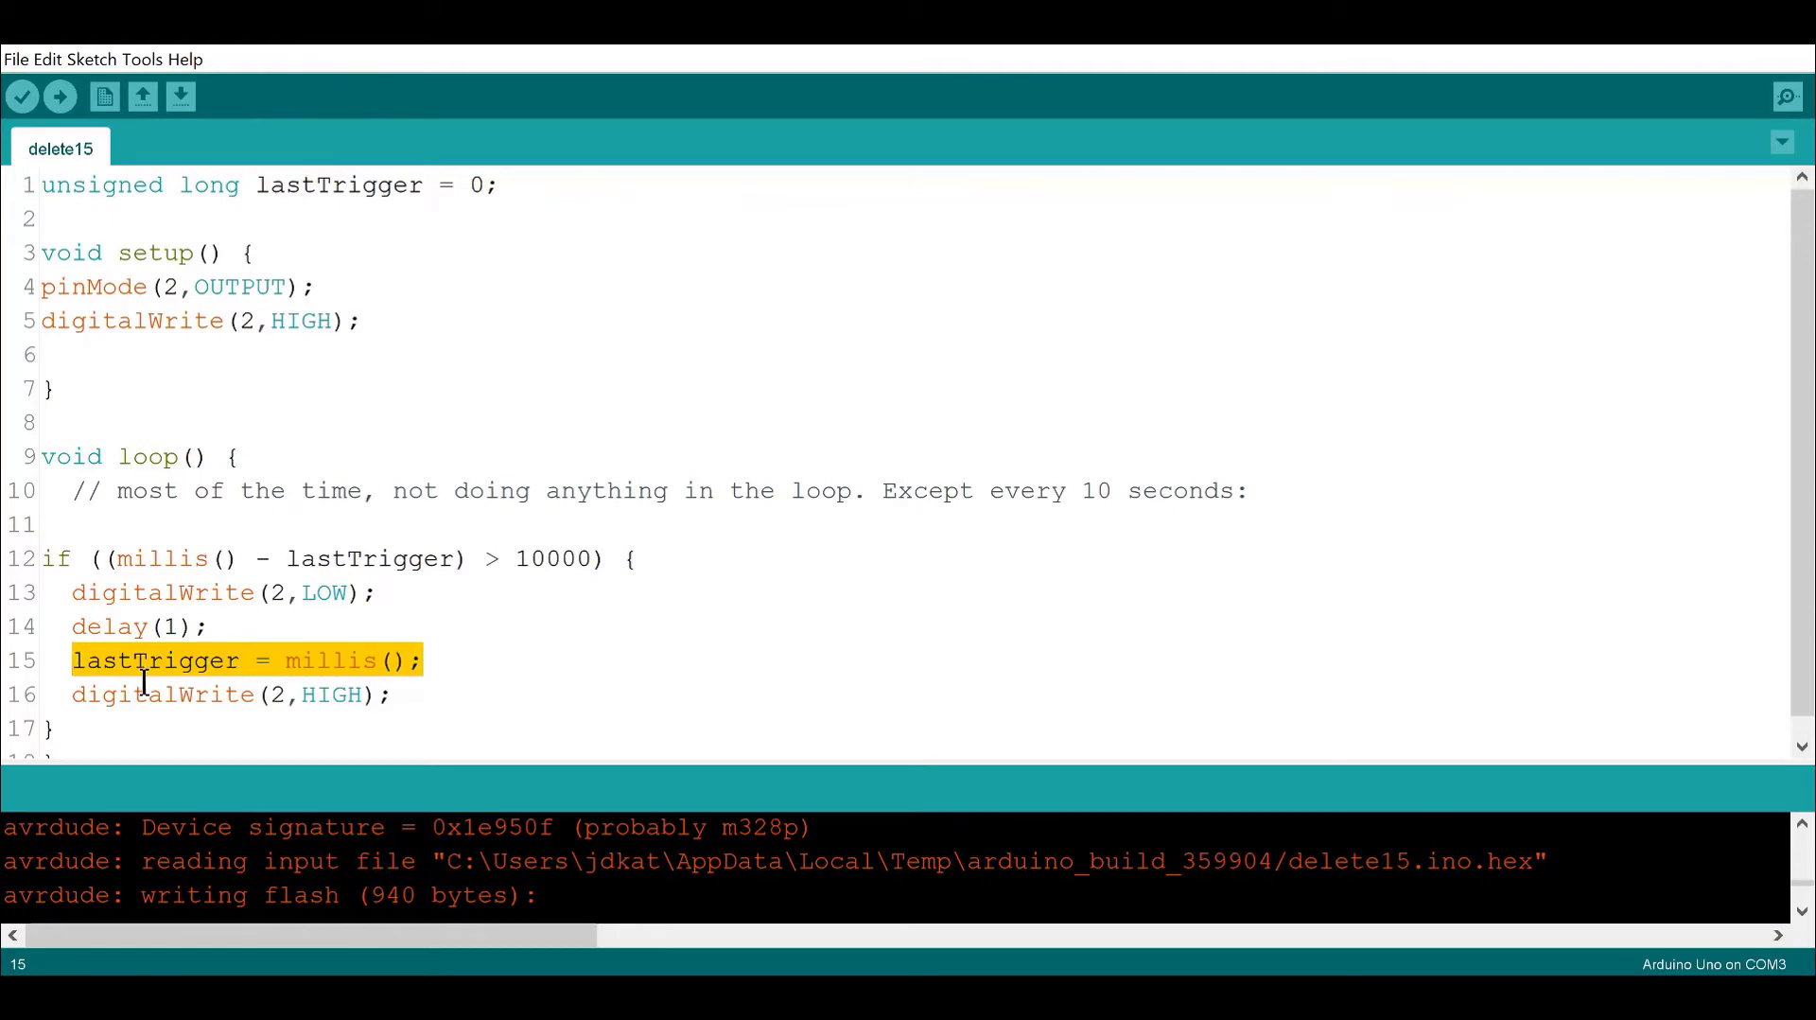
pyautogui.click(340, 695)
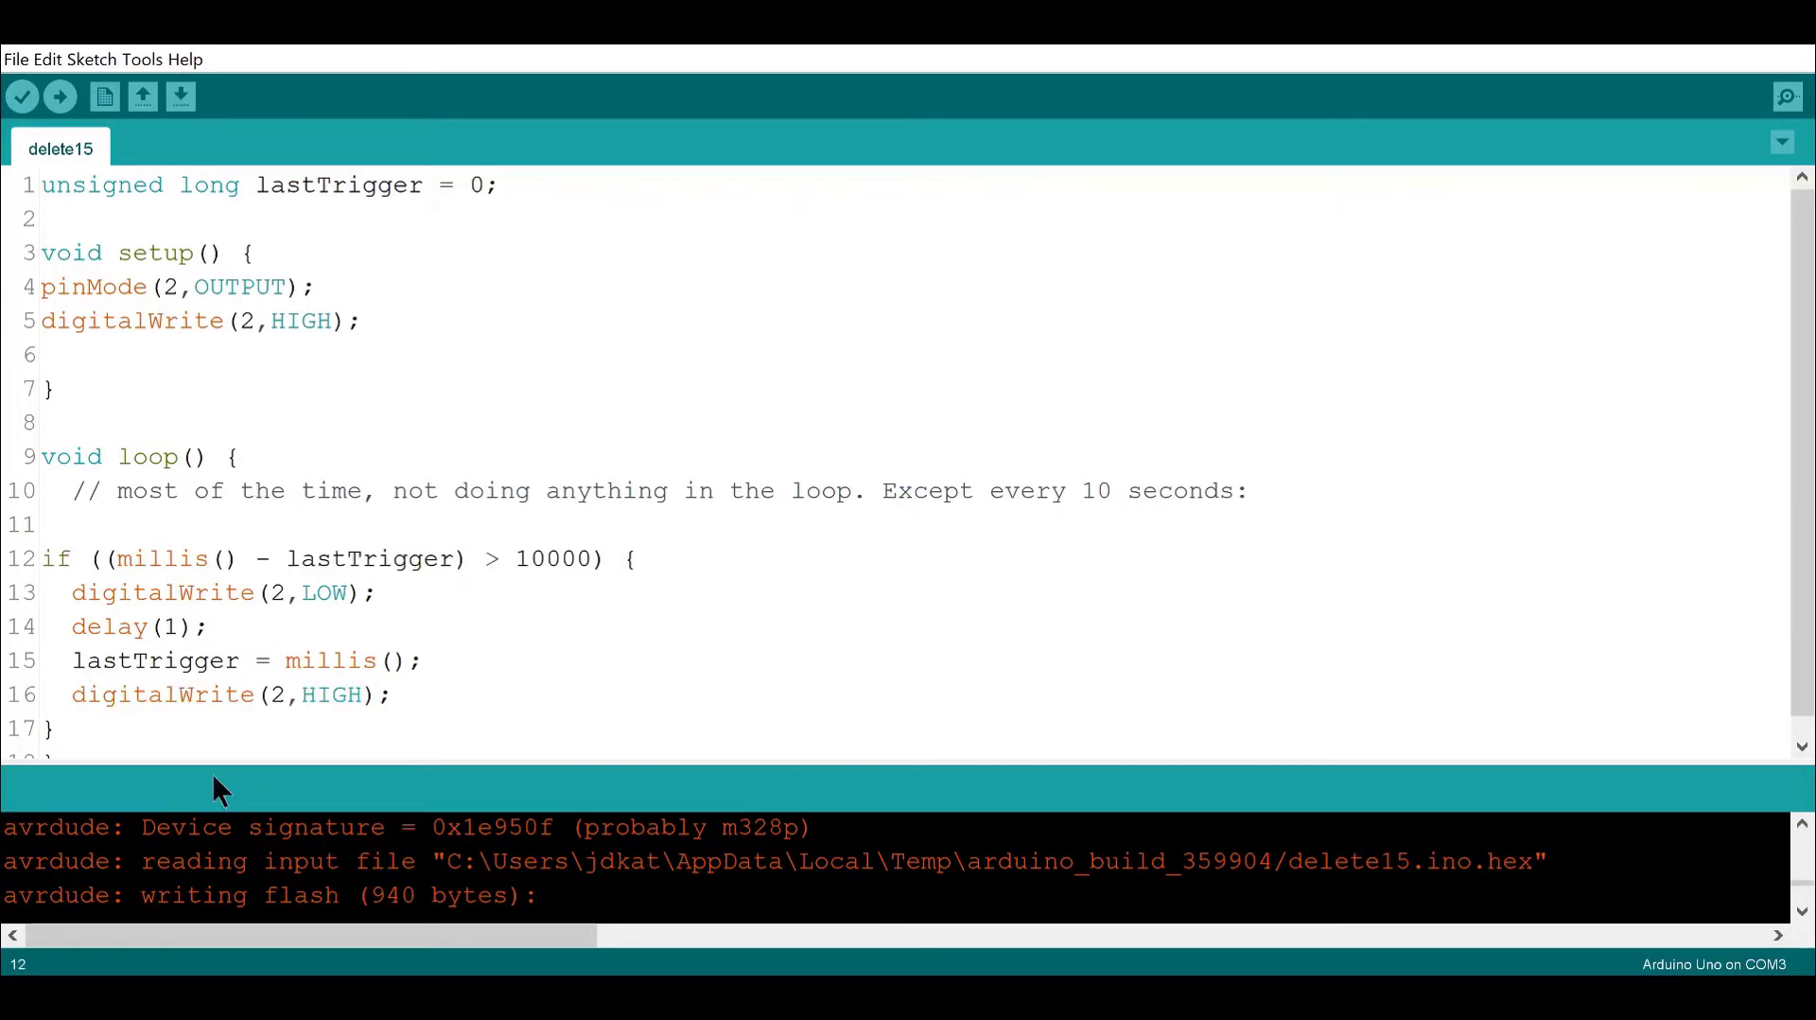
pyautogui.moveTo(325, 626)
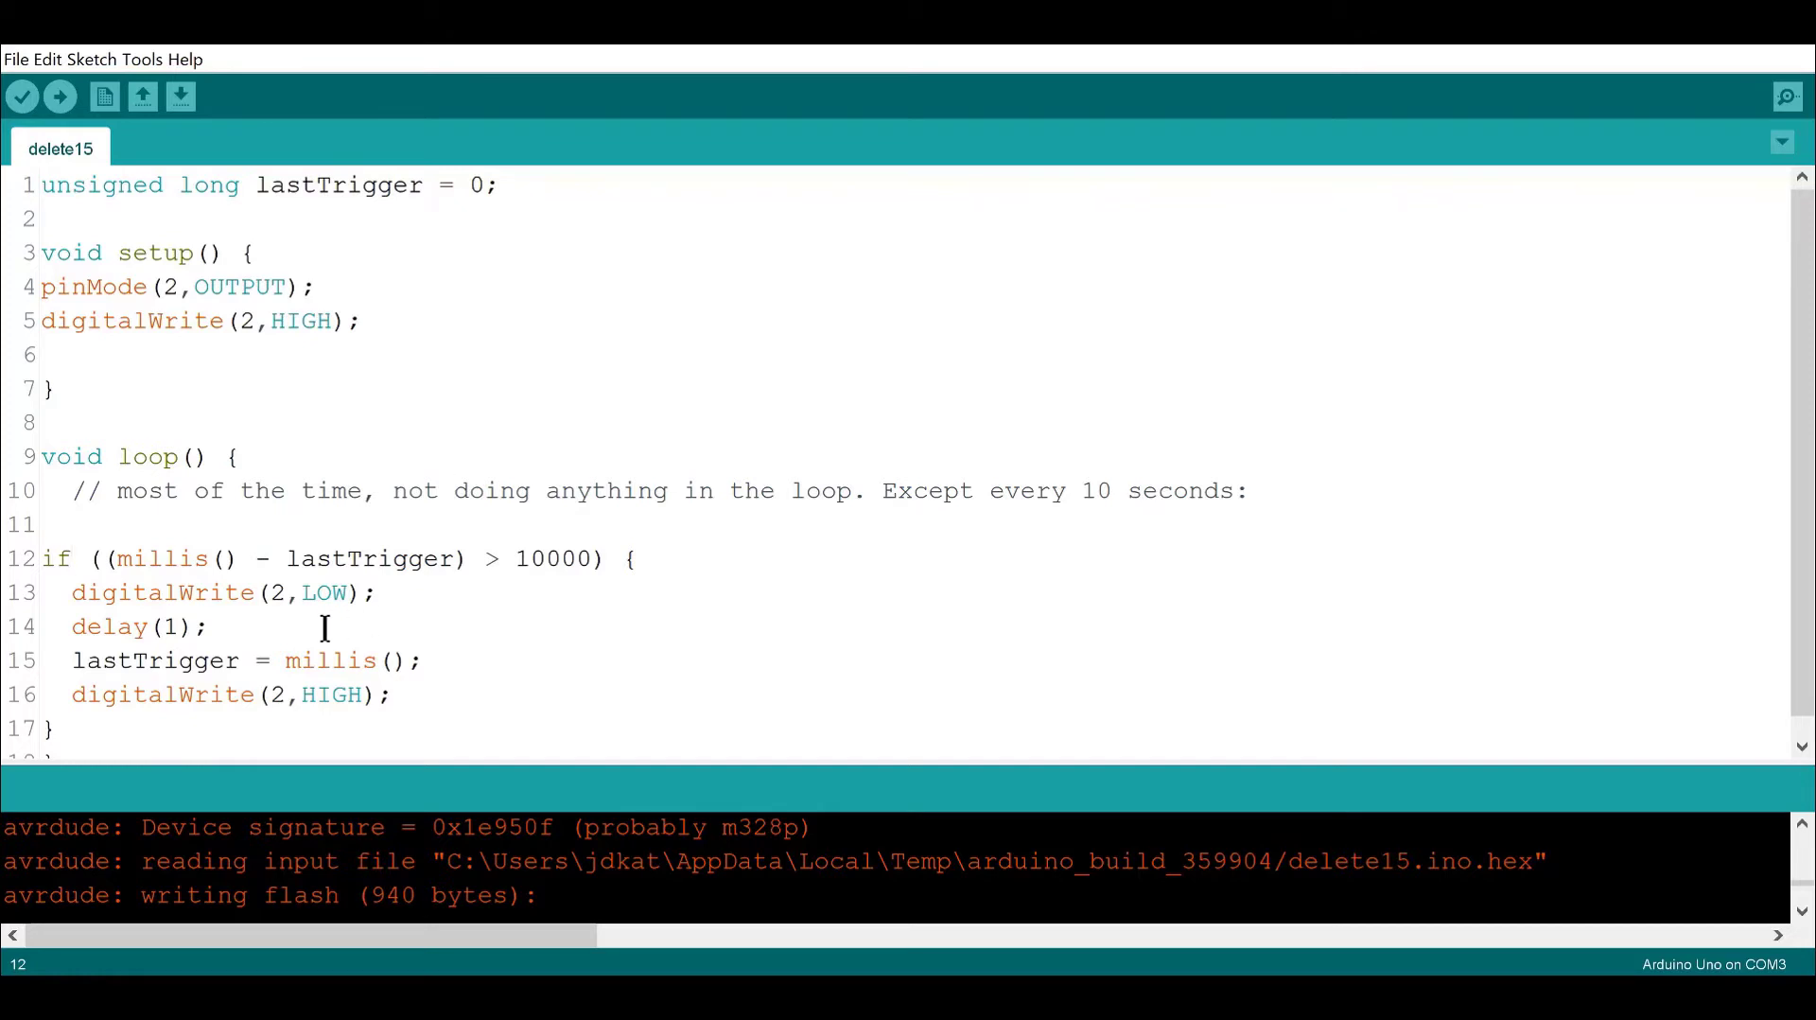
pyautogui.moveTo(278, 551)
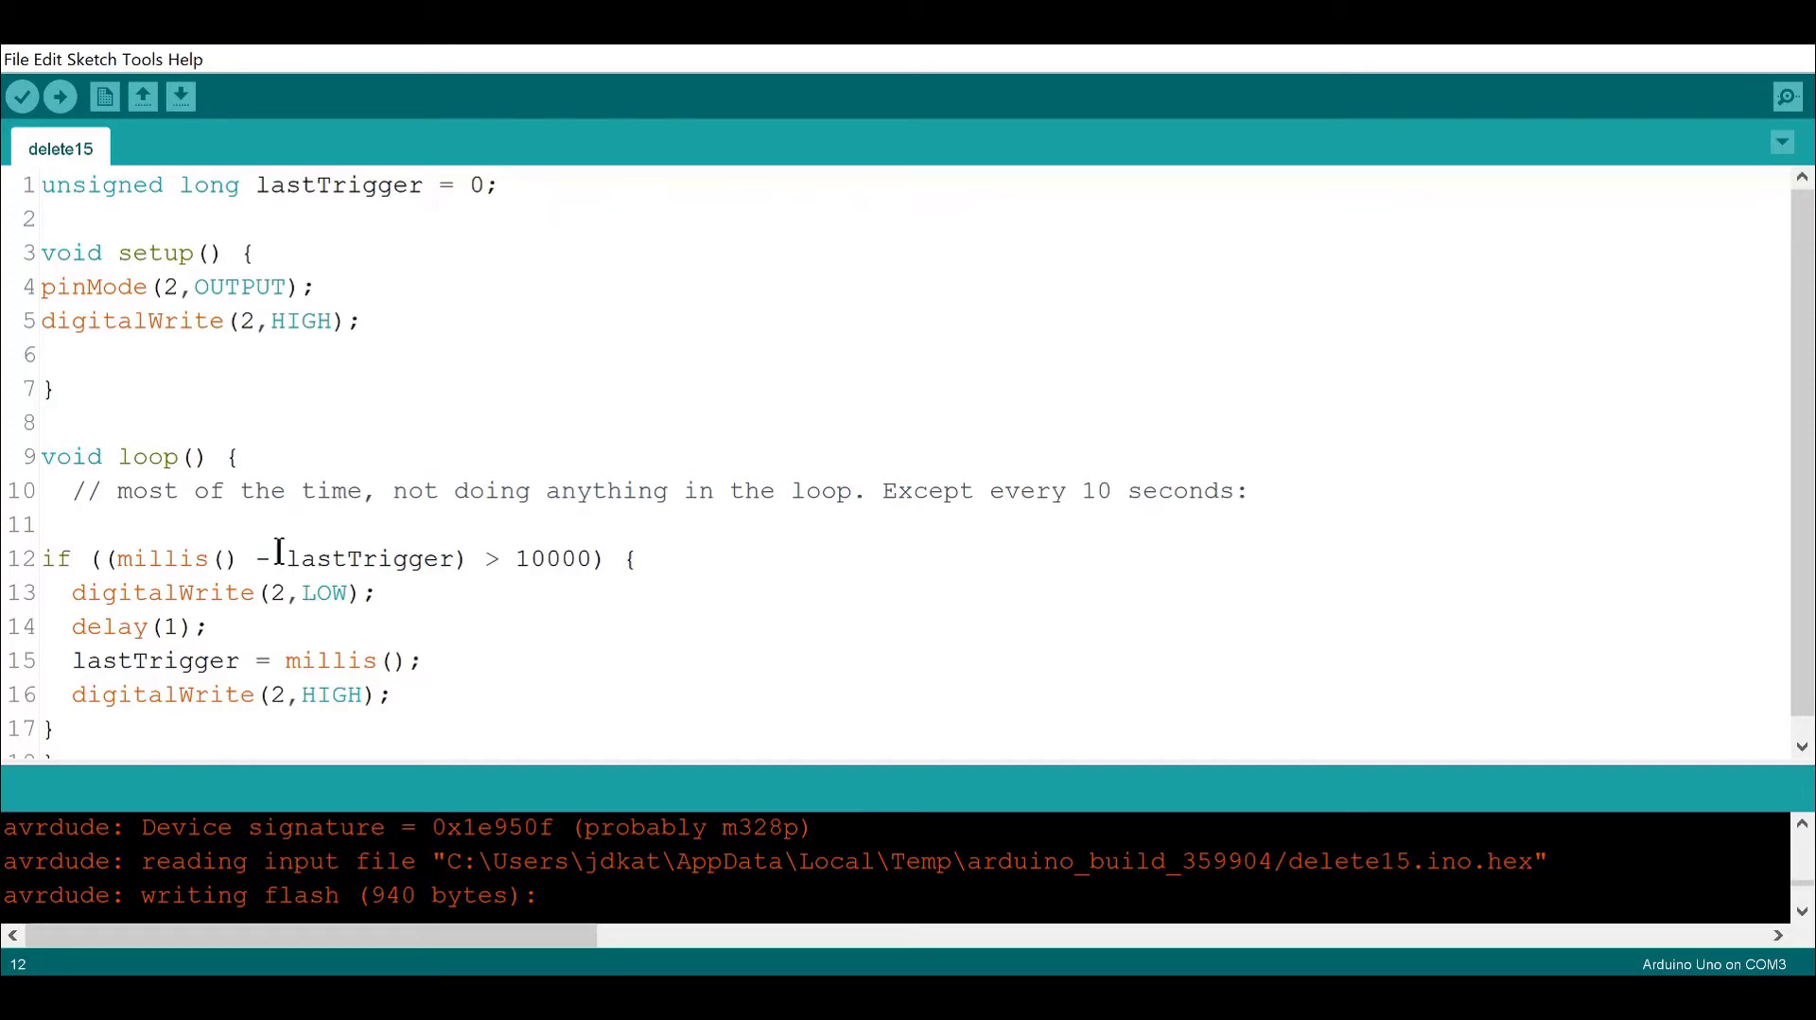
pyautogui.moveTo(257, 490)
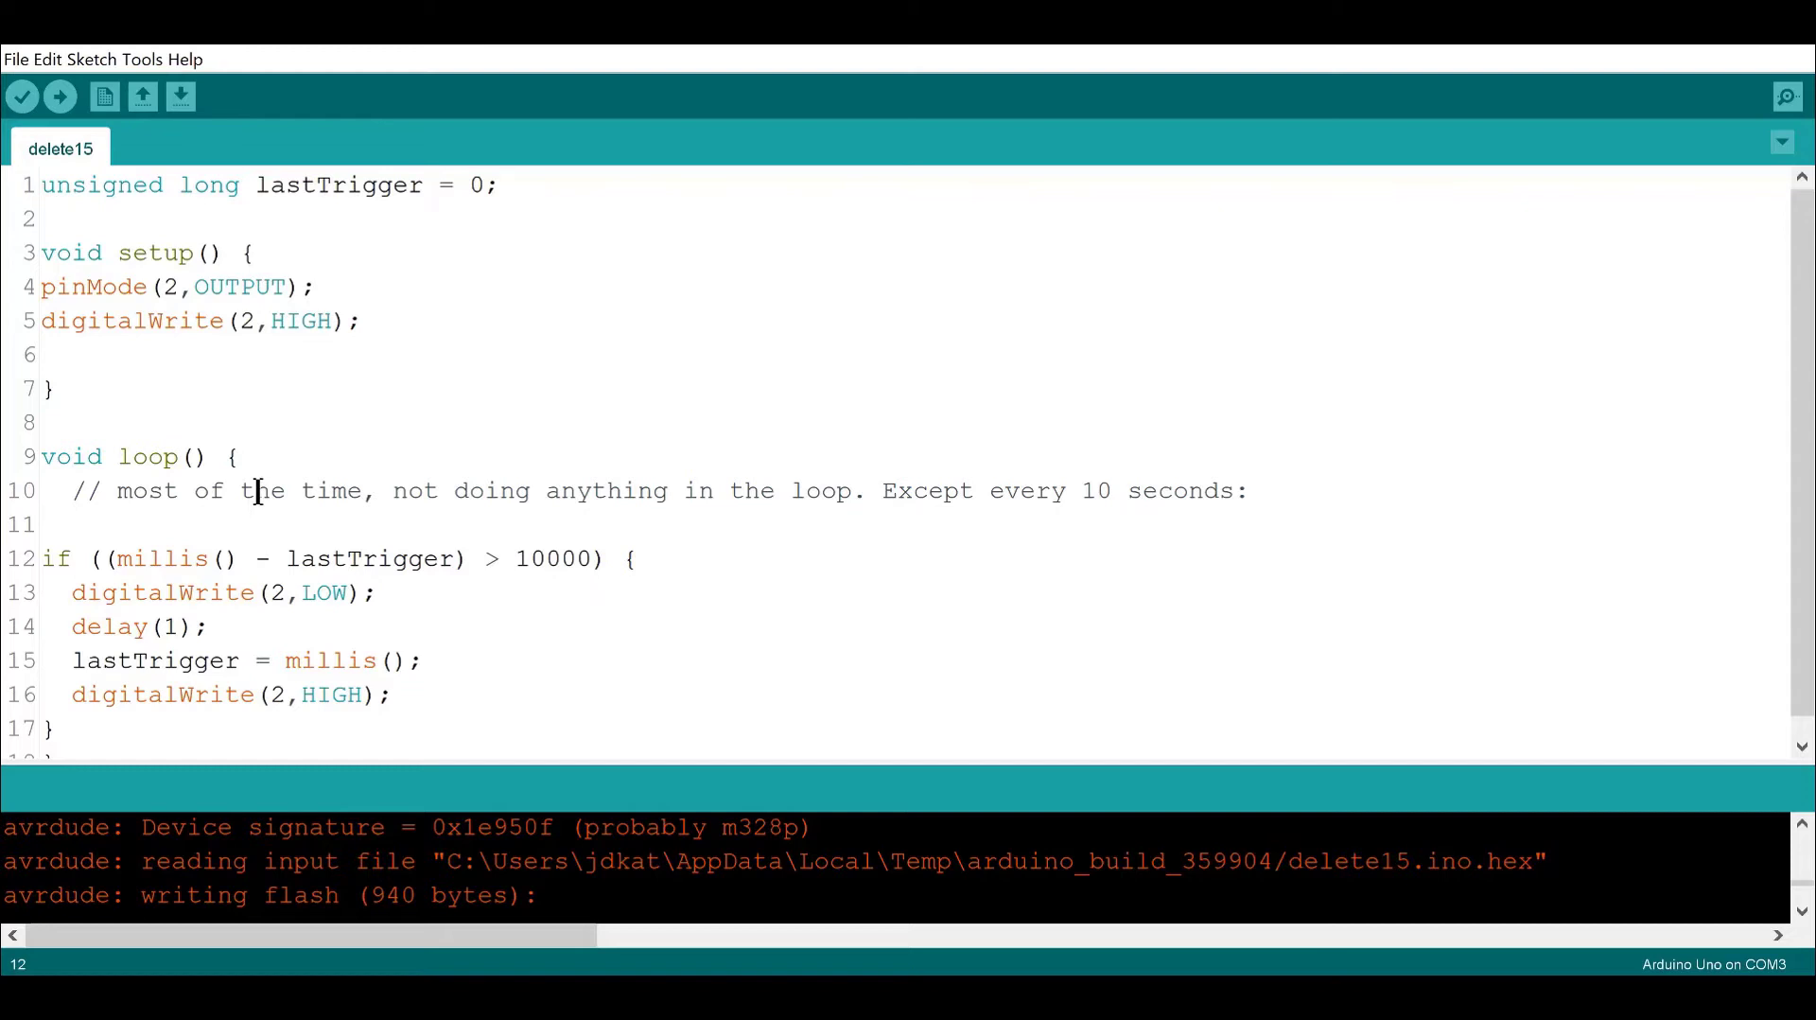
pyautogui.click(73, 490)
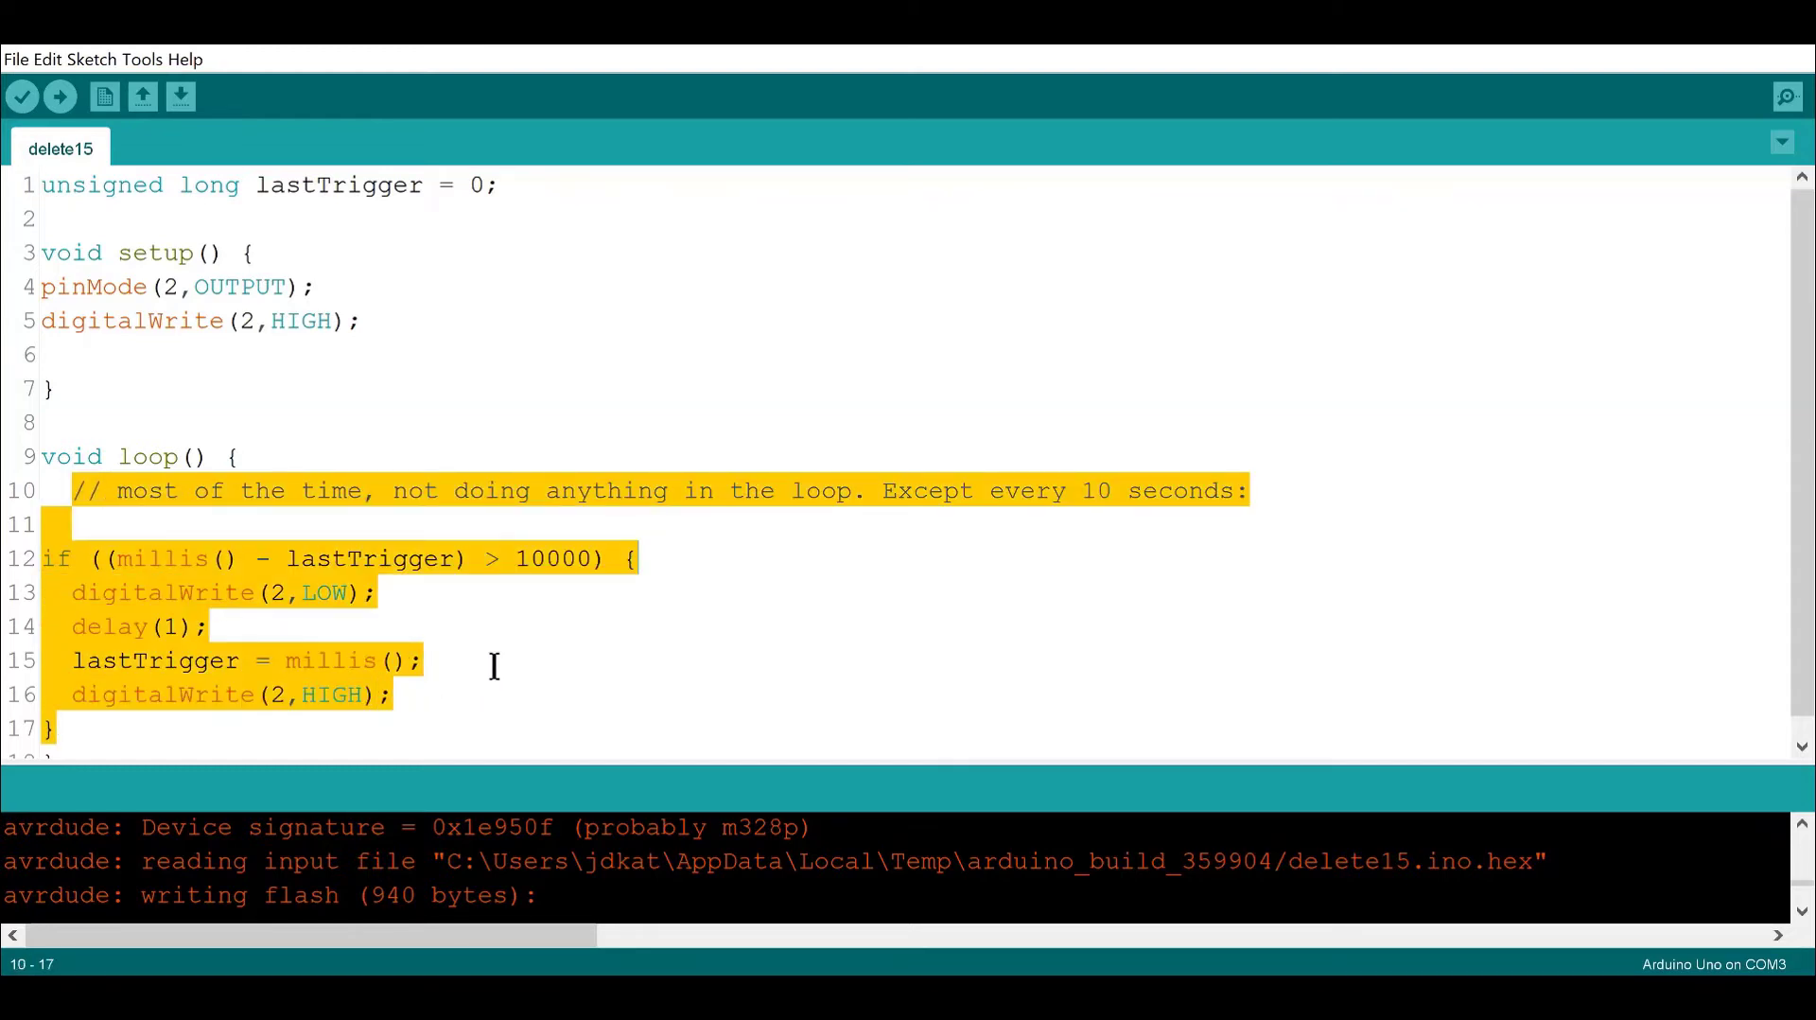
# Deselect the loop body and start uploading the delete15 reset-trigger sketch
pyautogui.click(492, 660)
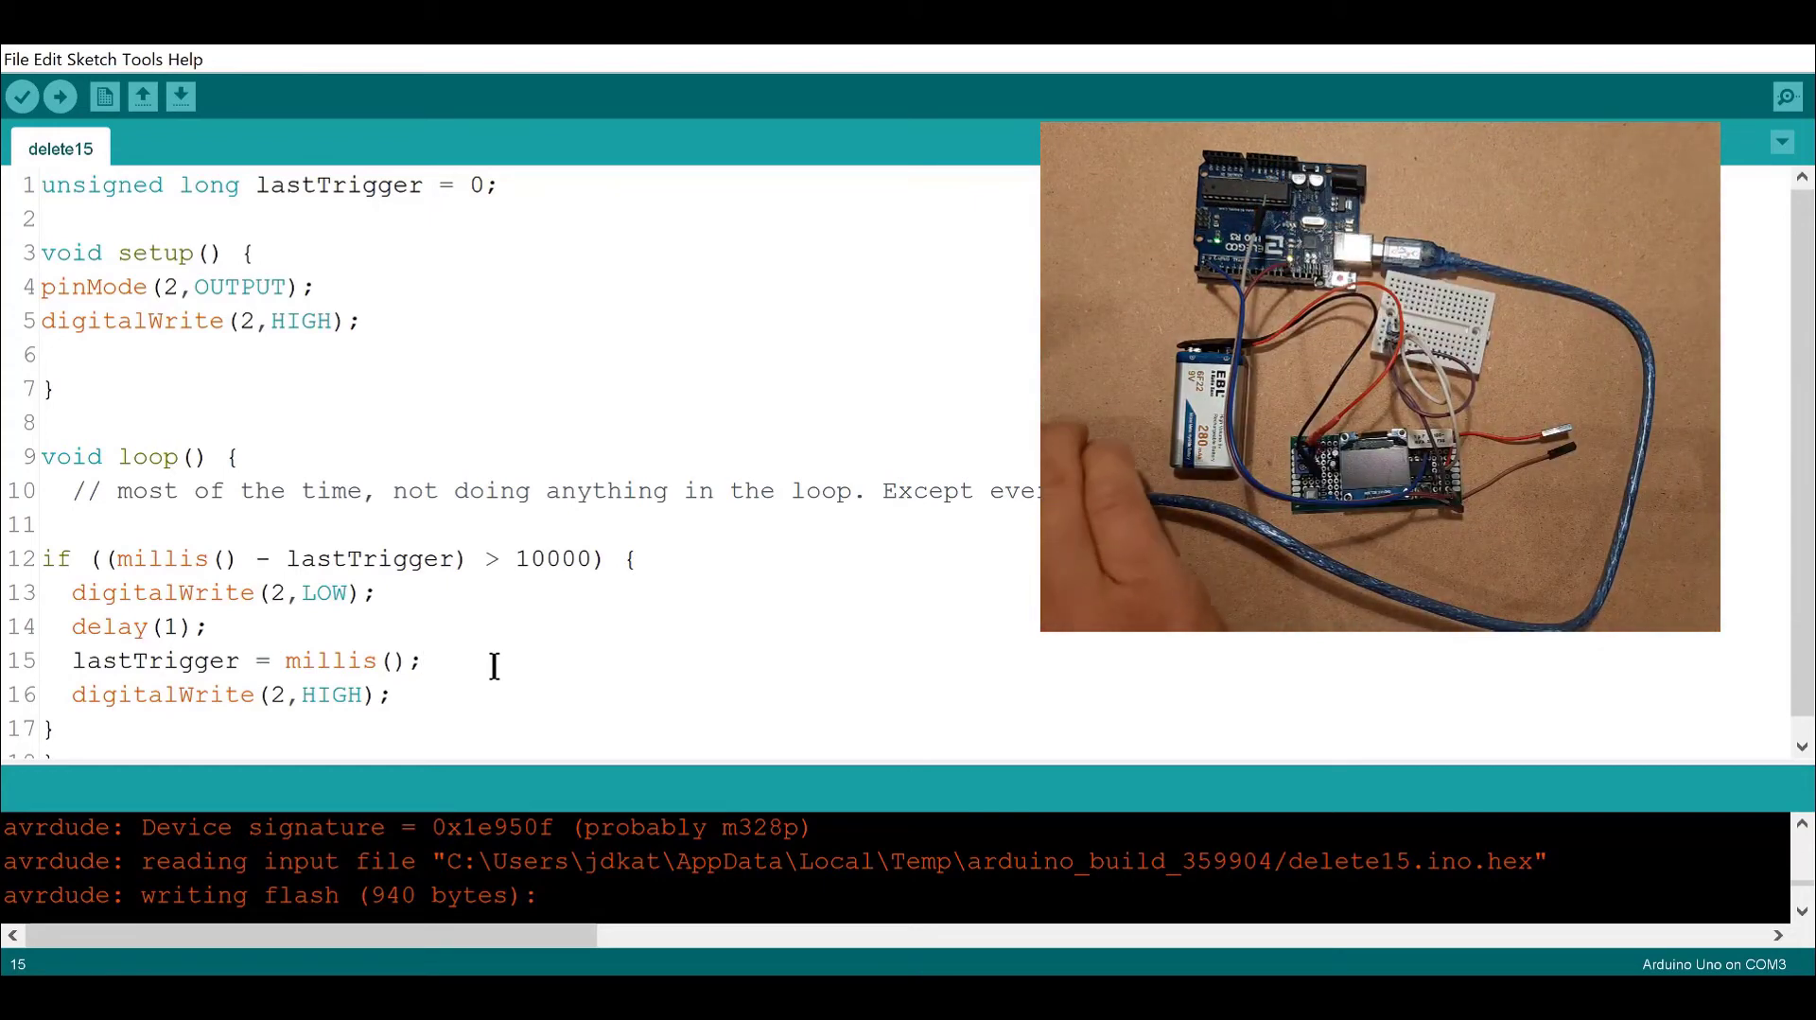
pyautogui.moveTo(58, 97)
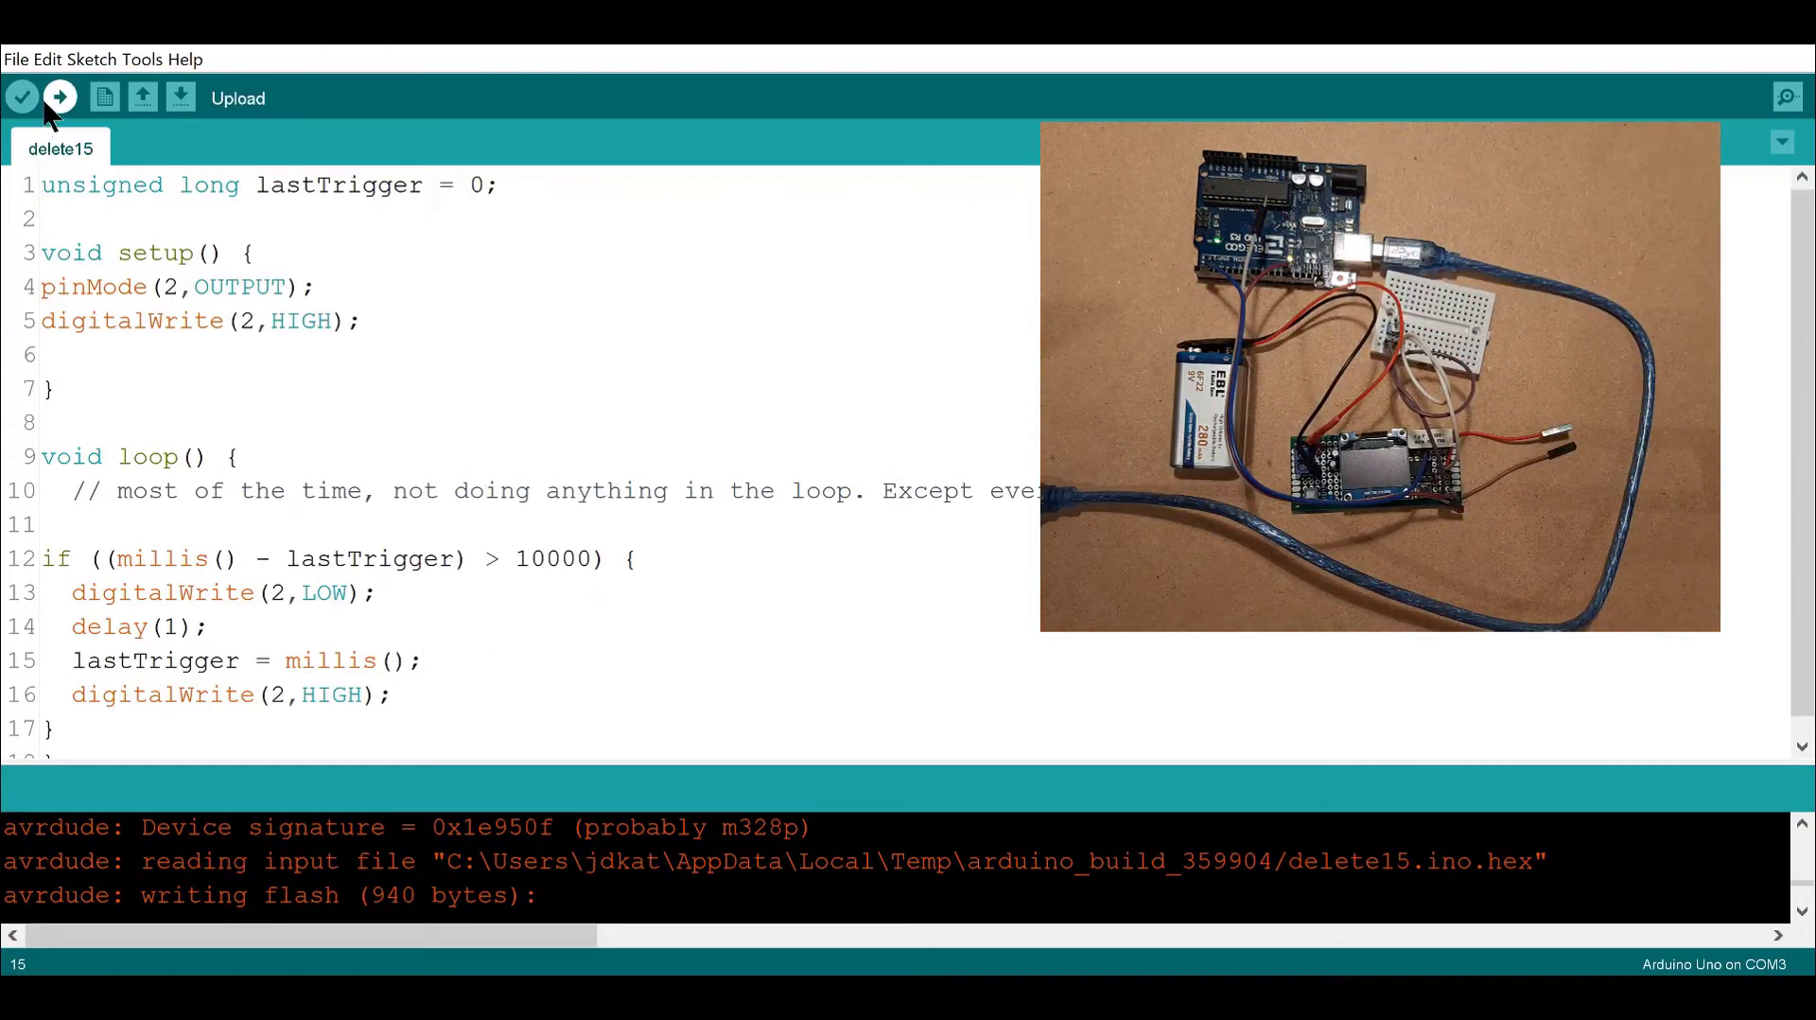
pyautogui.click(59, 97)
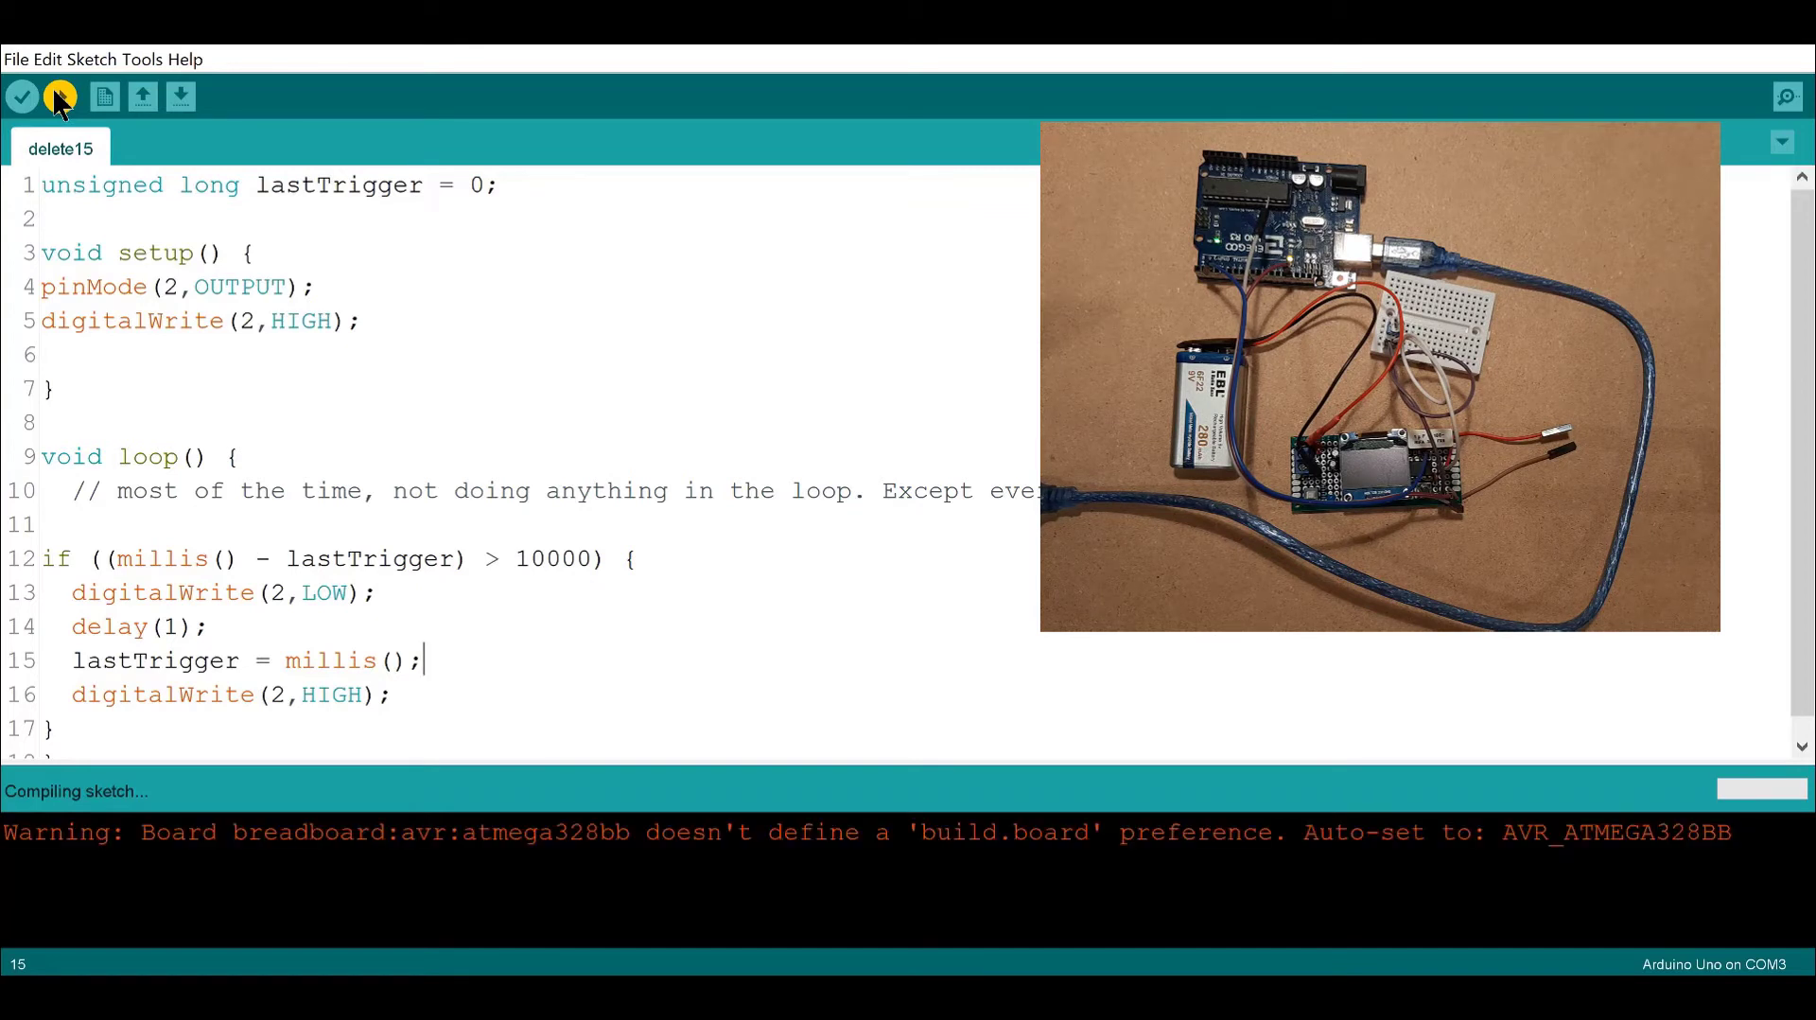
# Let the delete15 upload finish until the IDE reports Done uploading
pyautogui.click(58, 97)
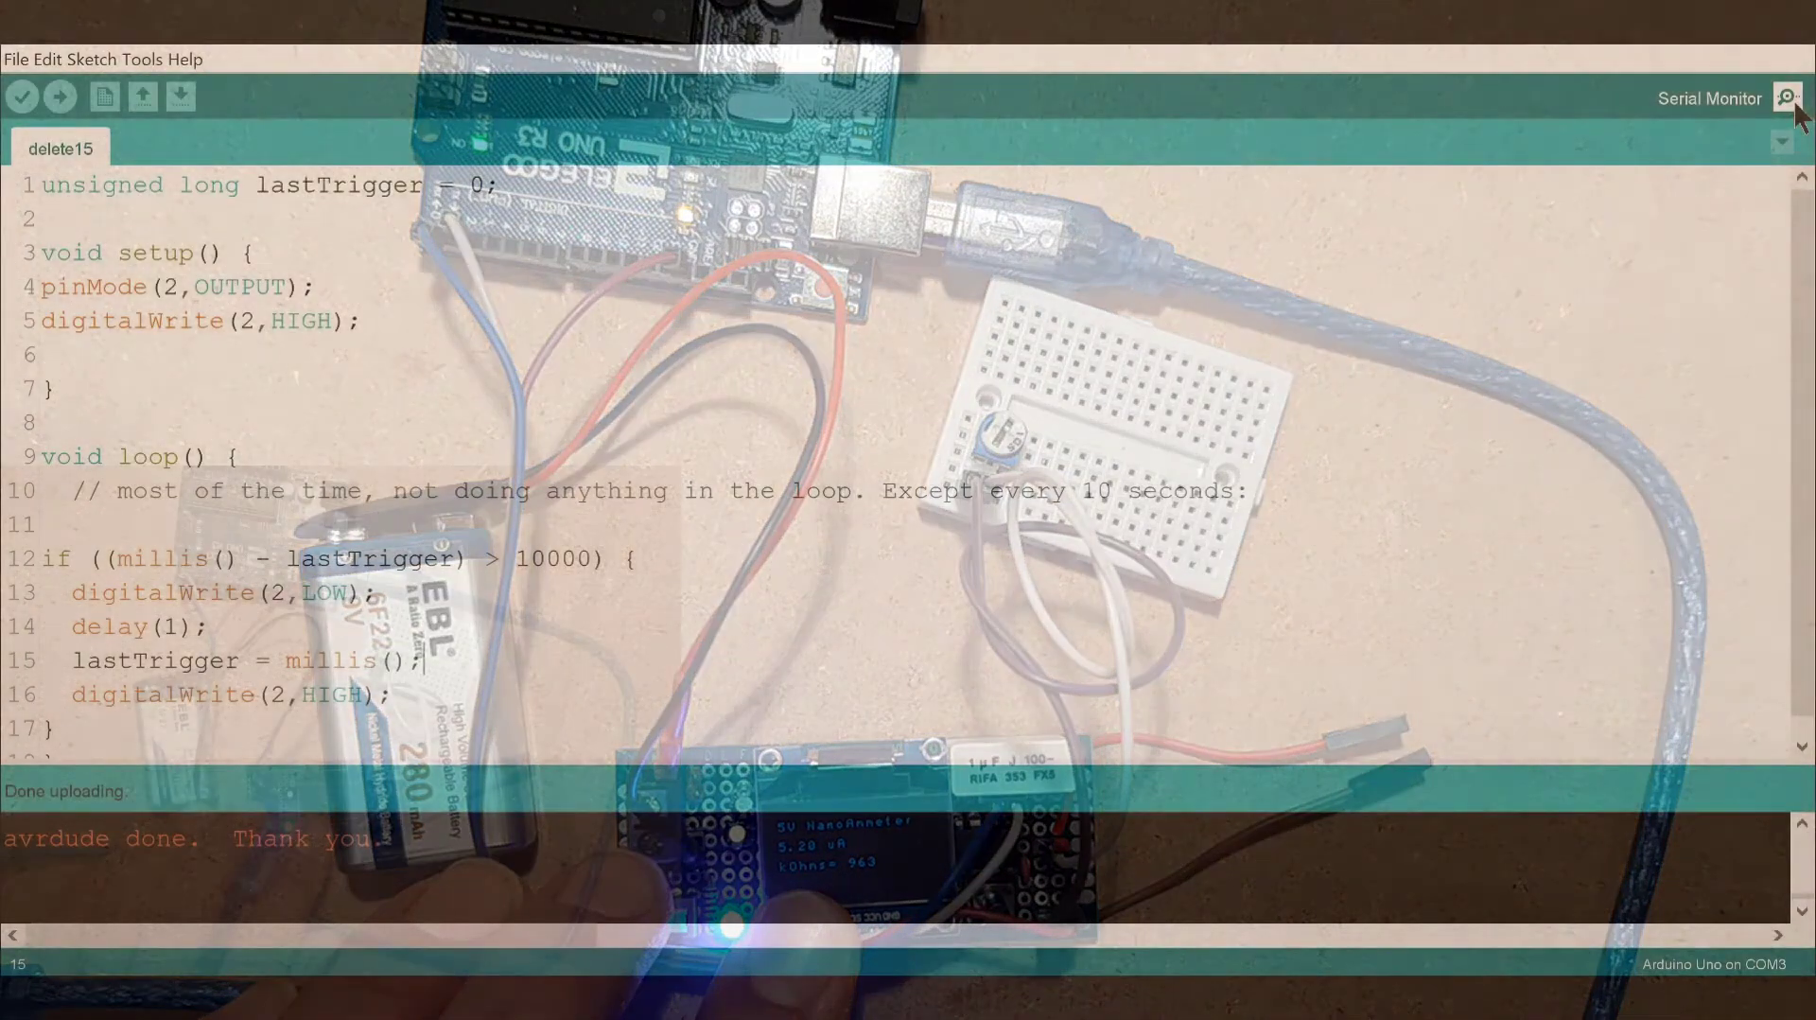
# Open, close and reopen the Serial Monitor at 9600 baud after the upload
pyautogui.click(1787, 98)
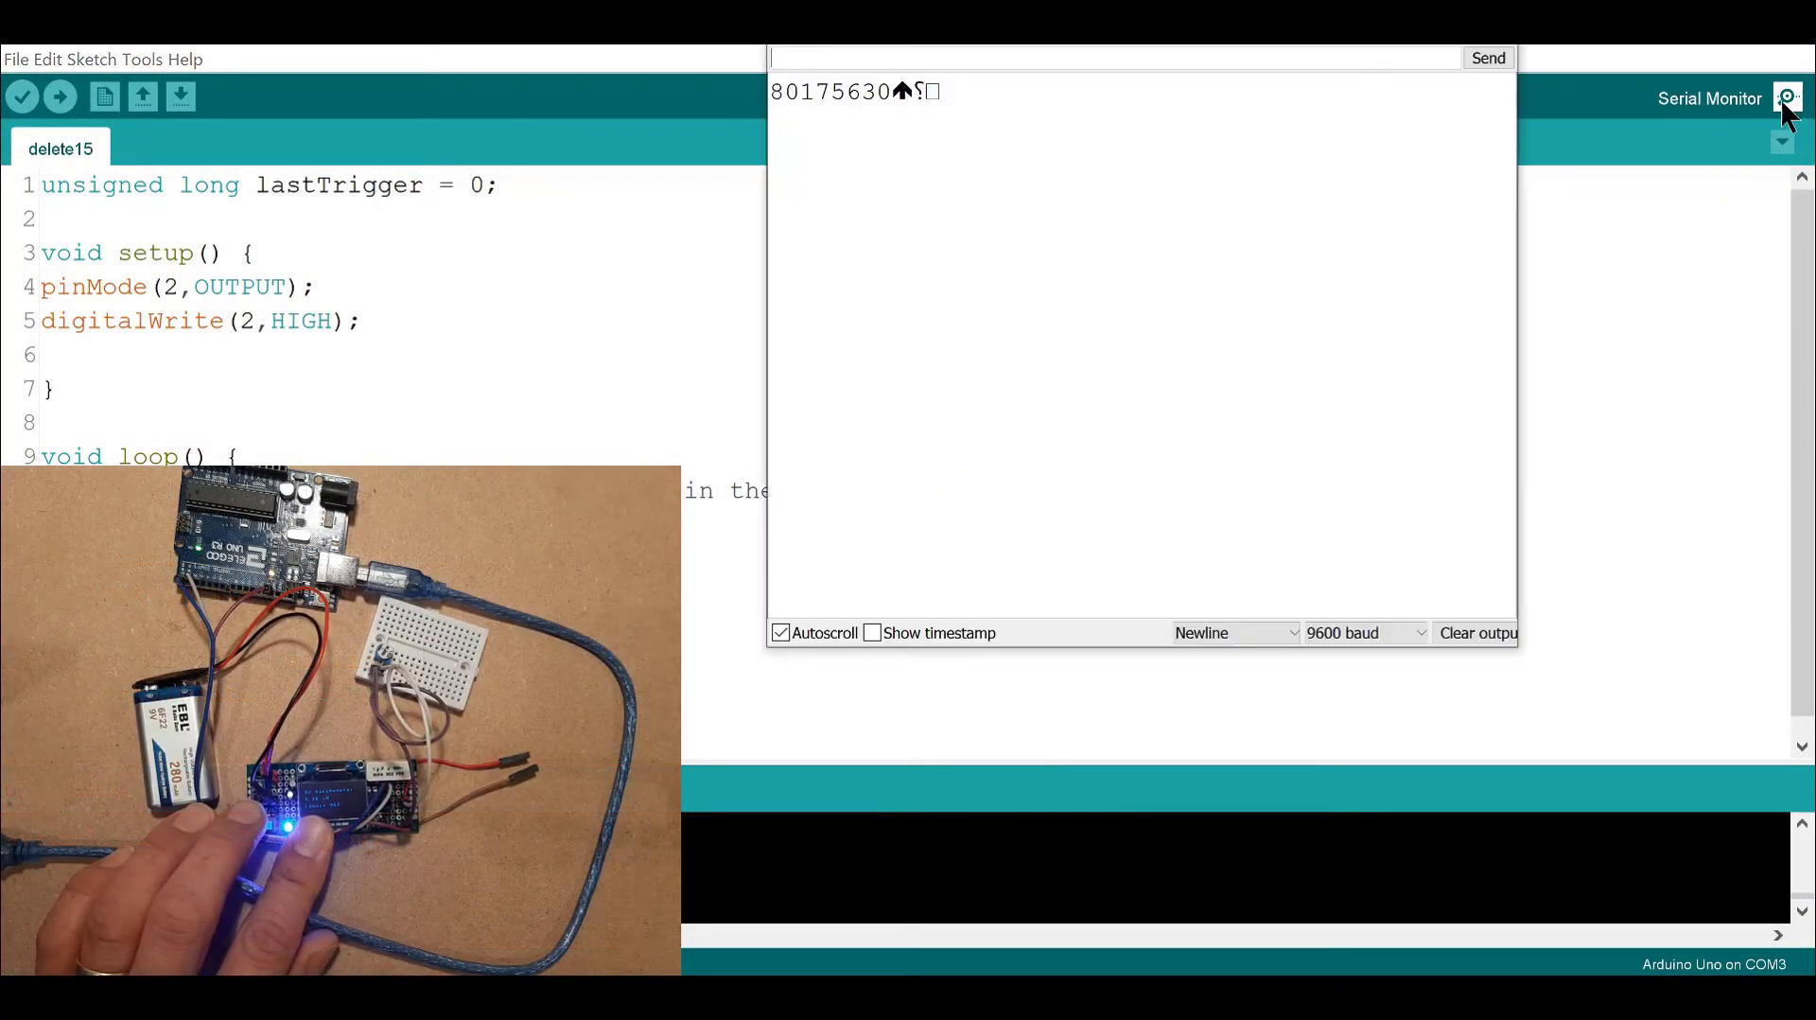
pyautogui.click(1787, 98)
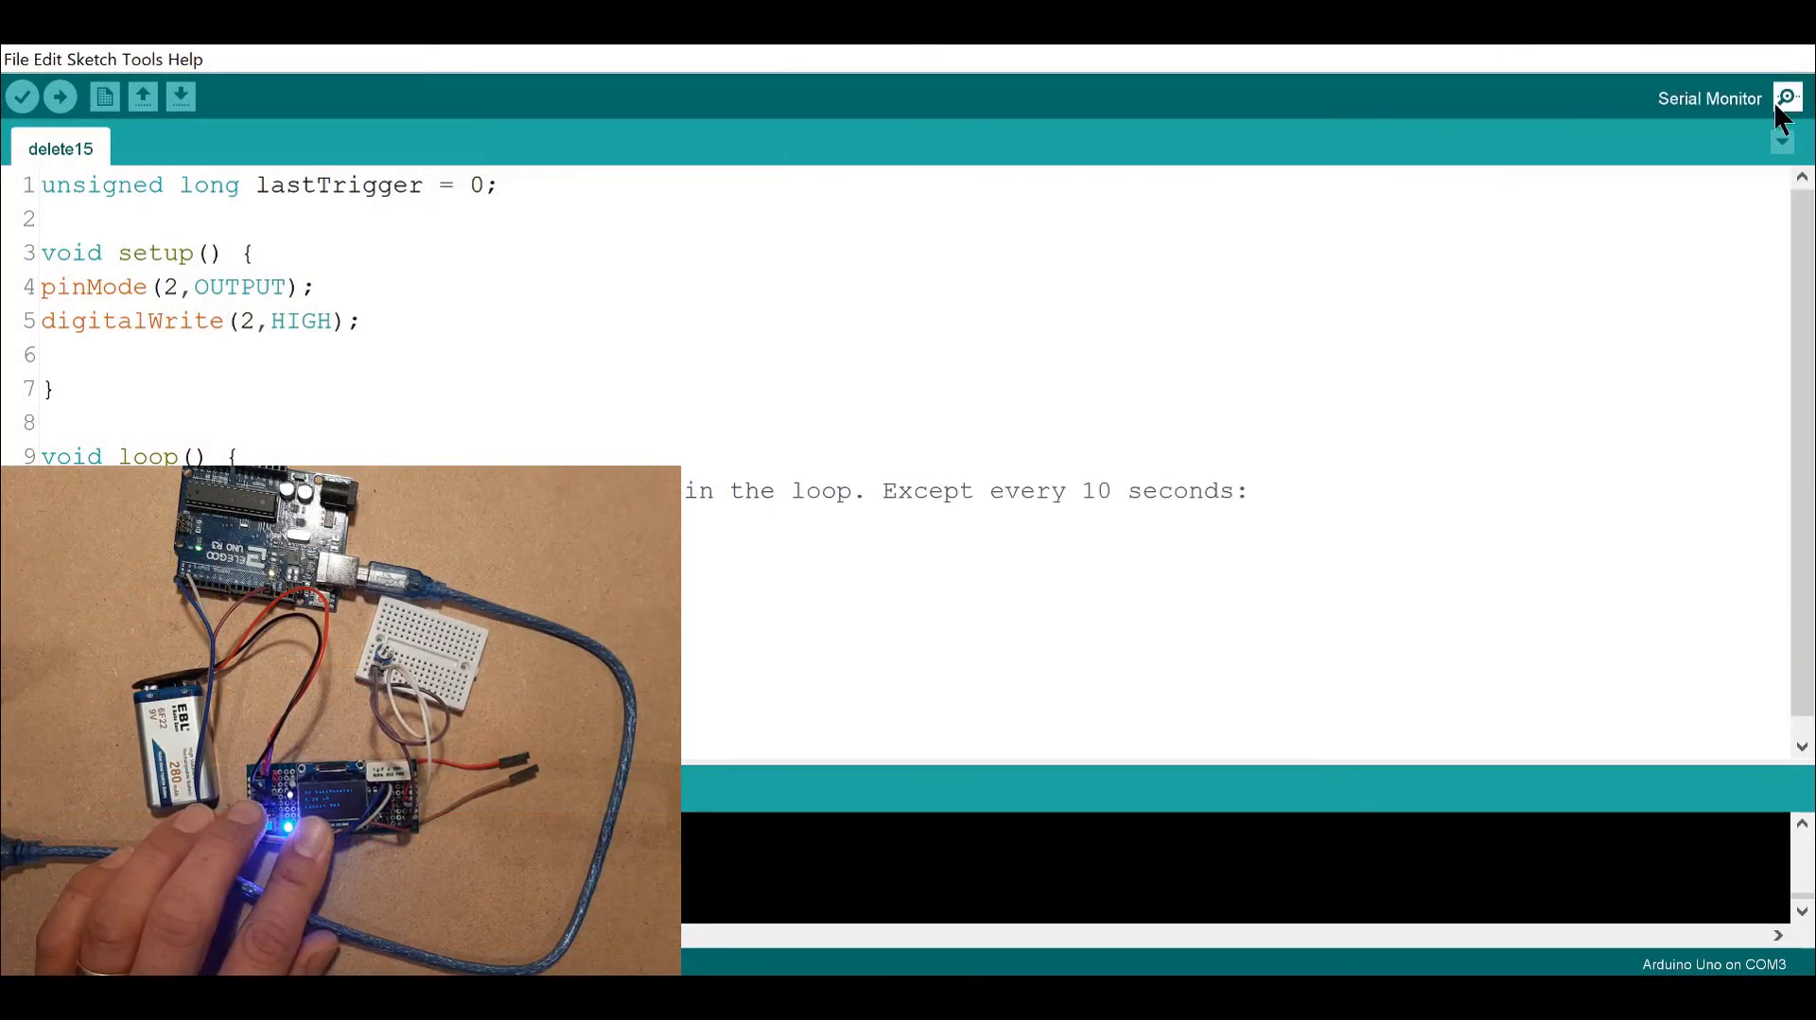
pyautogui.click(1787, 96)
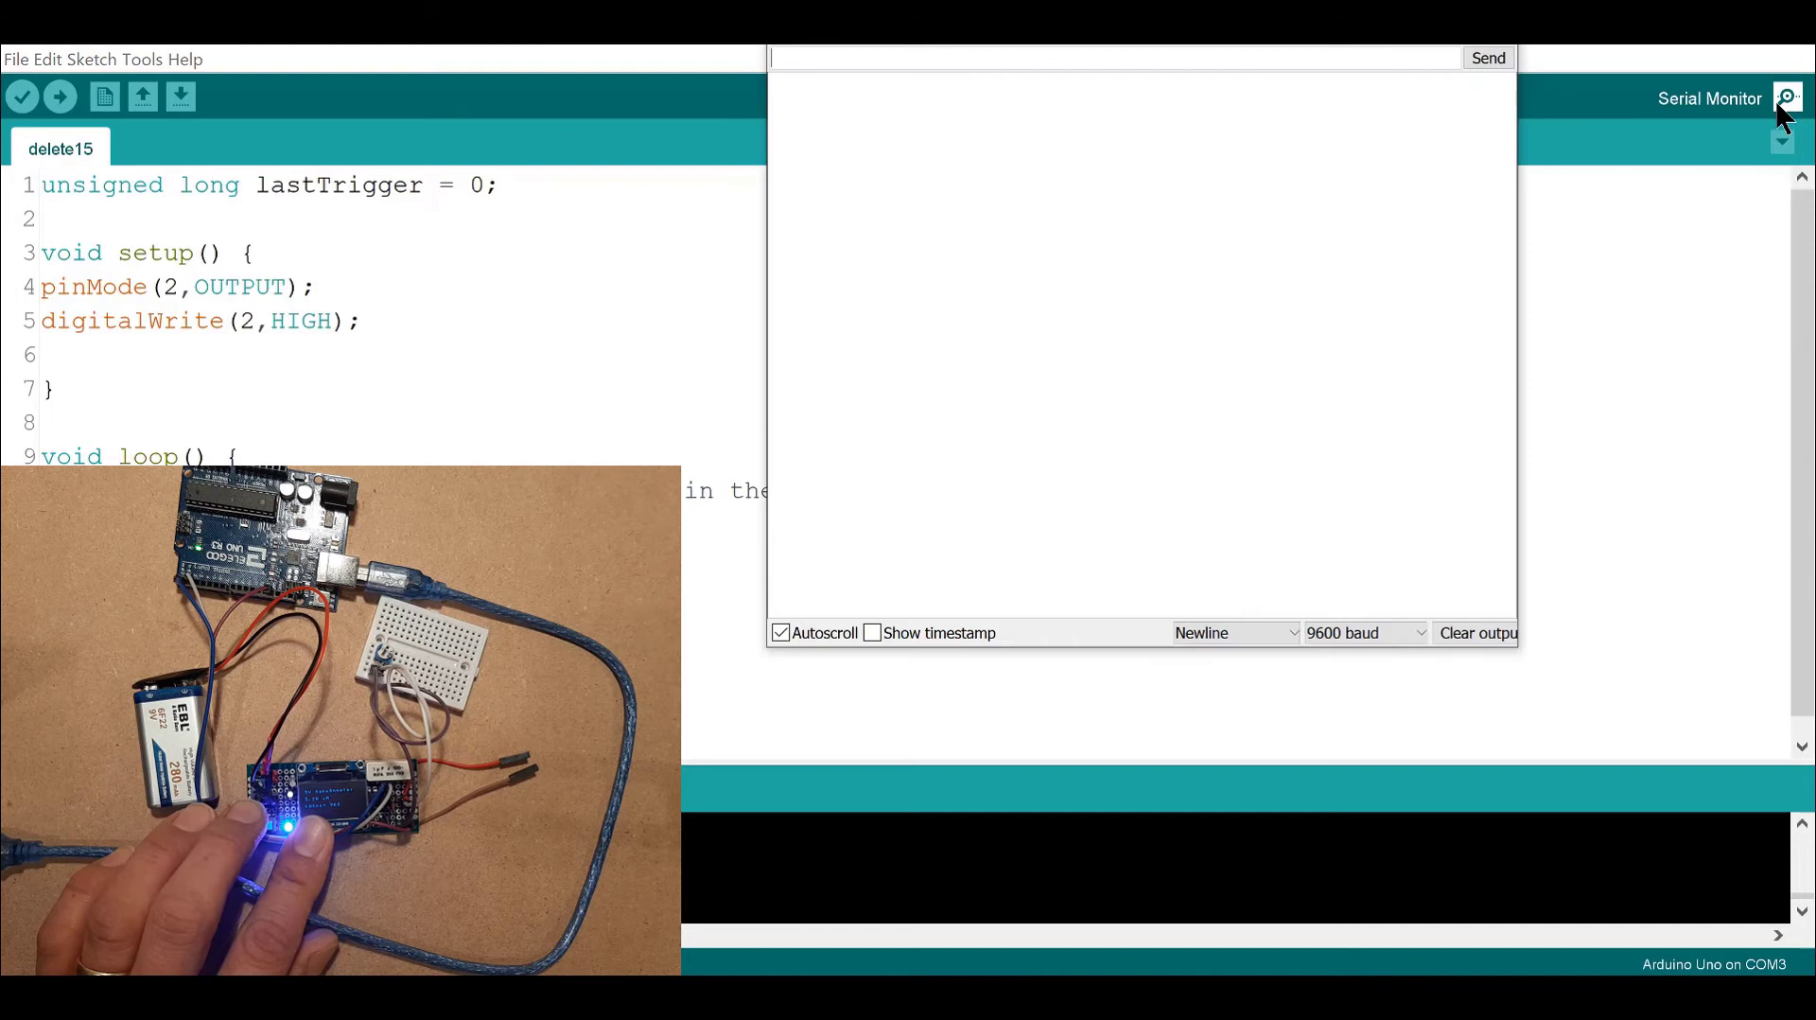